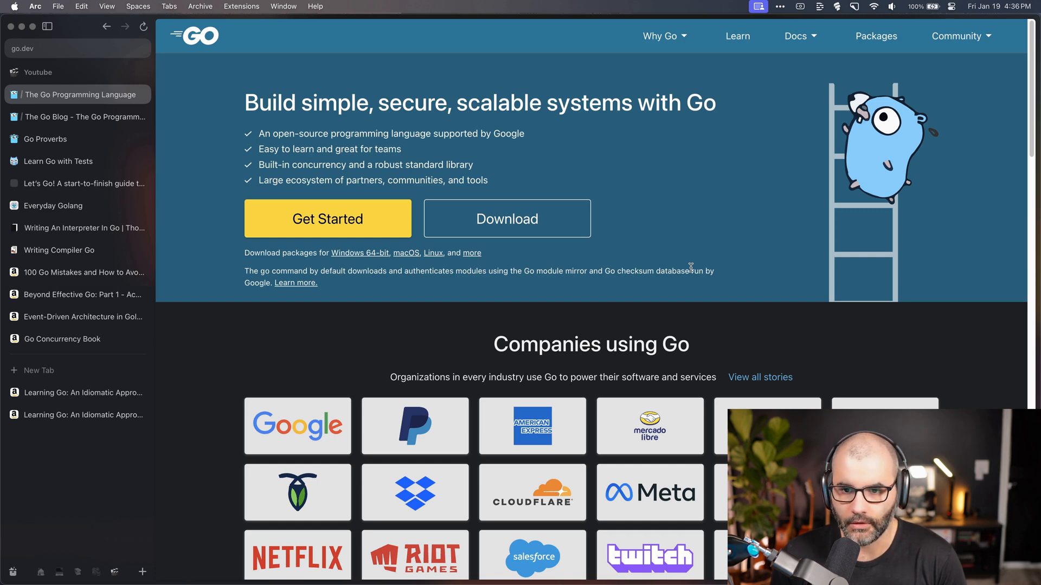
pyautogui.moveTo(614, 146)
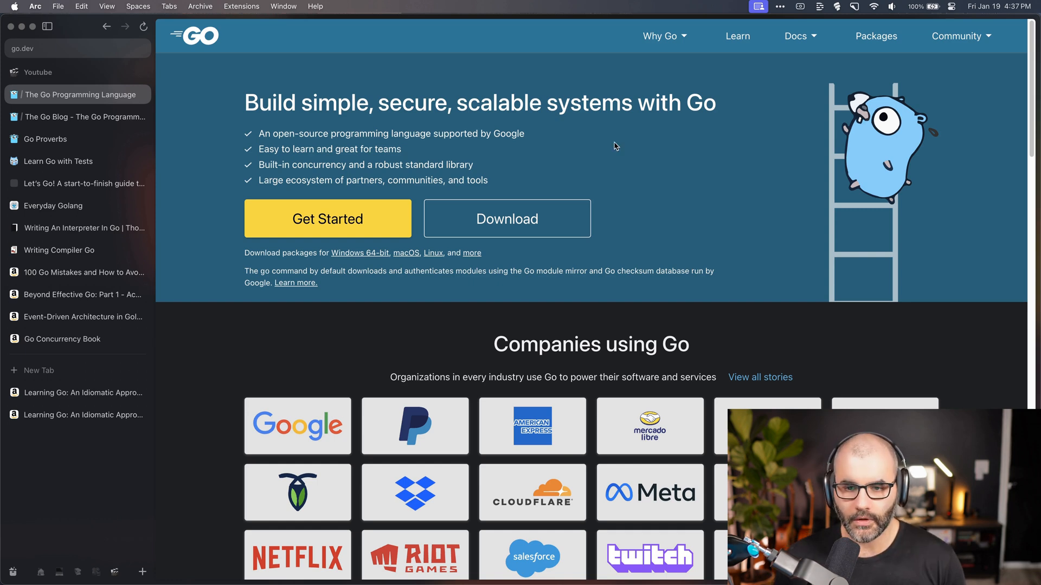
pyautogui.moveTo(181, 95)
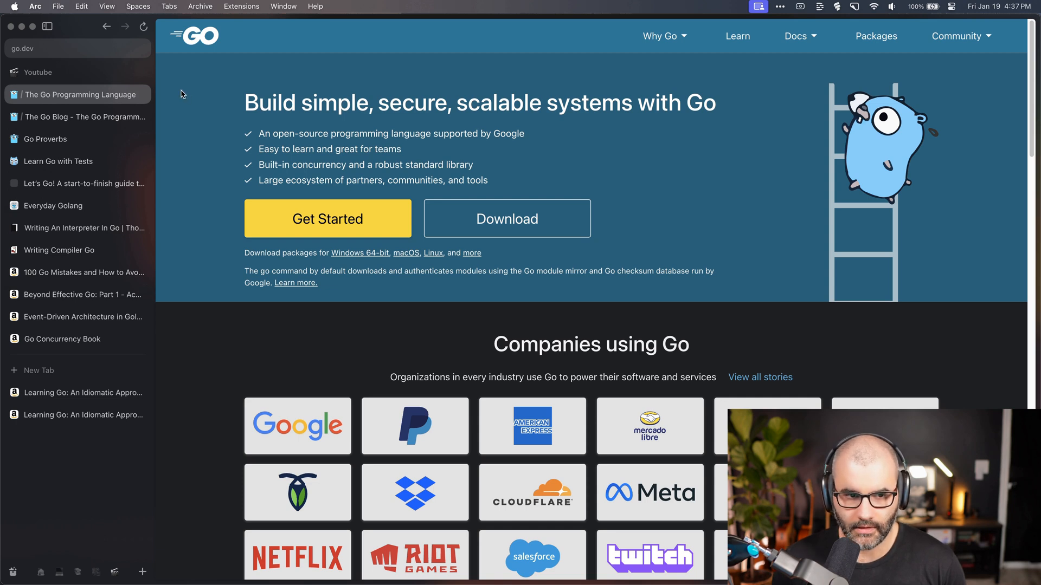
pyautogui.moveTo(640, 147)
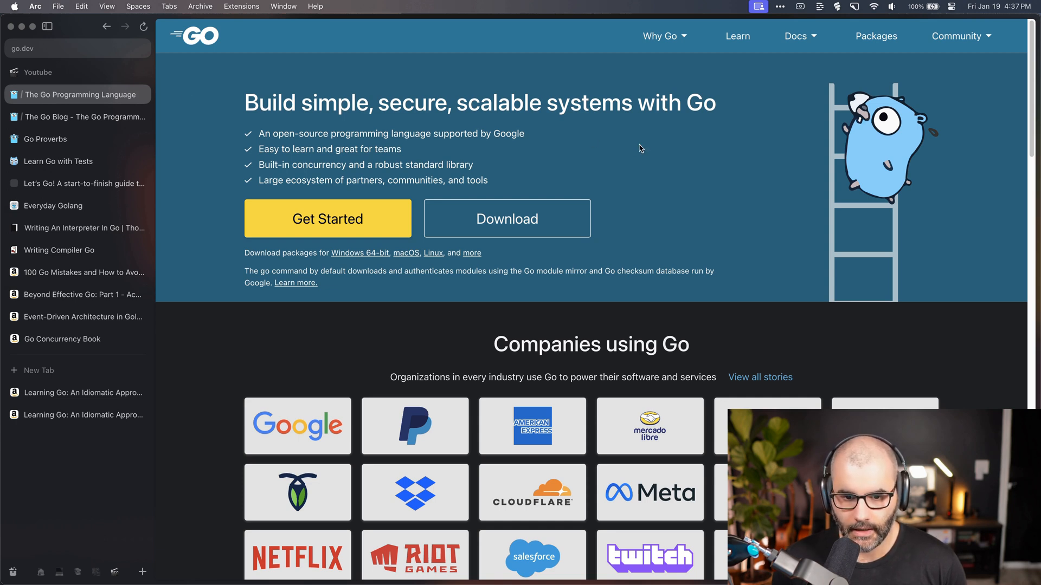
# Go to go.dev's Learn page and scroll down to the Selected tutorials, including the Tour of Go
pyautogui.click(736, 36)
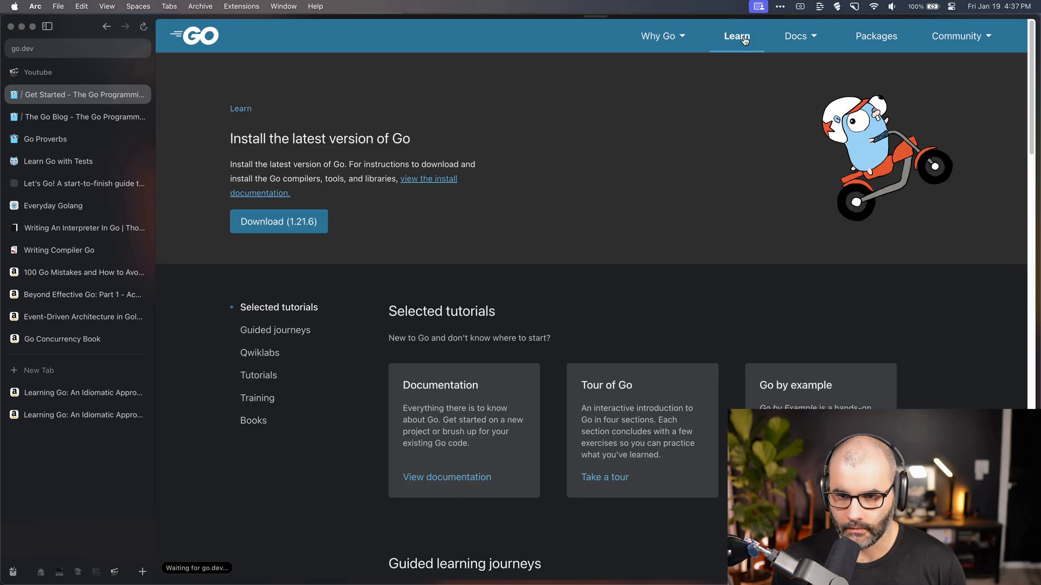
pyautogui.scroll(-3)
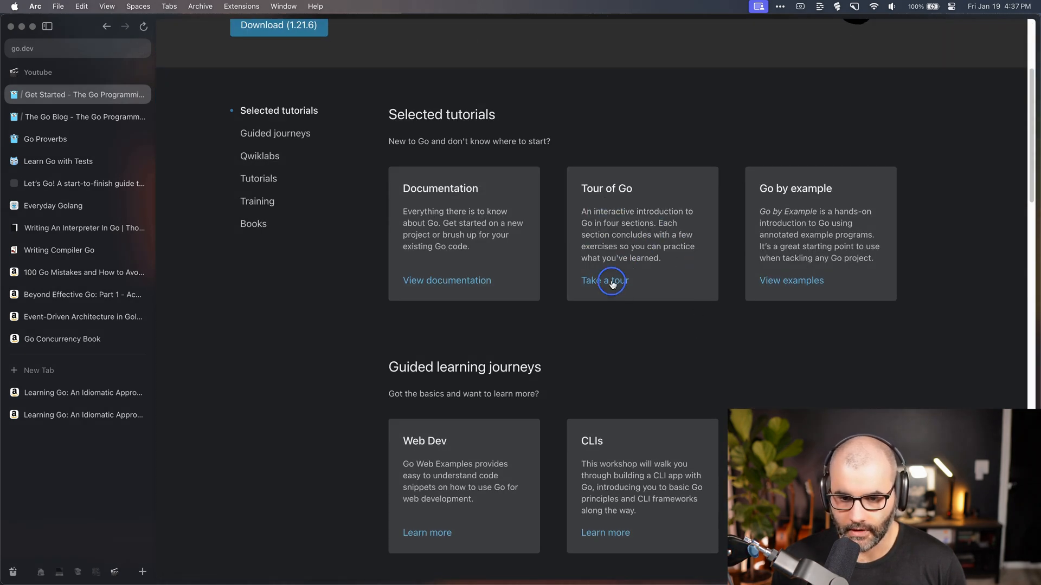
pyautogui.click(604, 281)
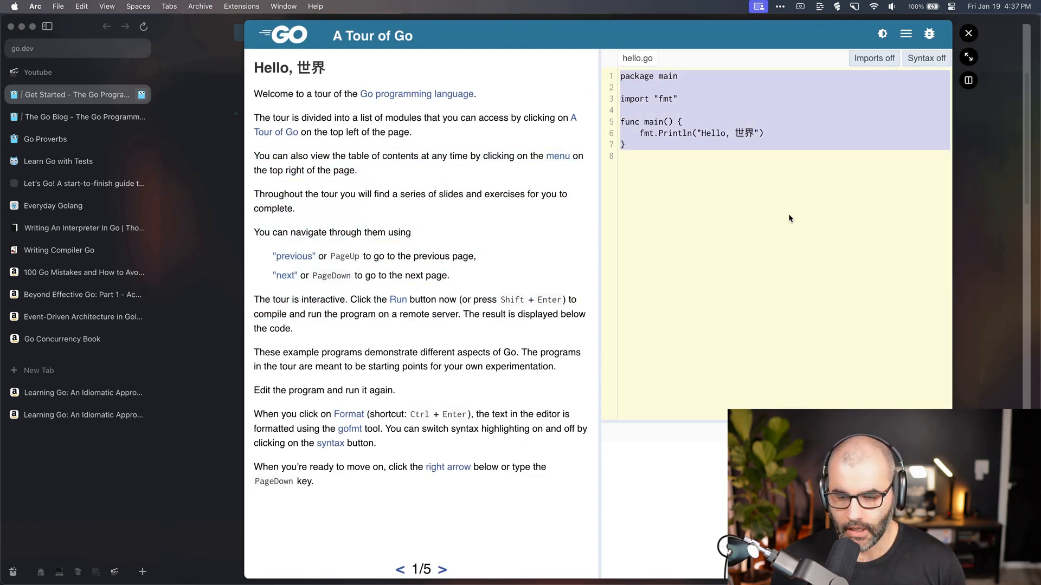
pyautogui.click(397, 299)
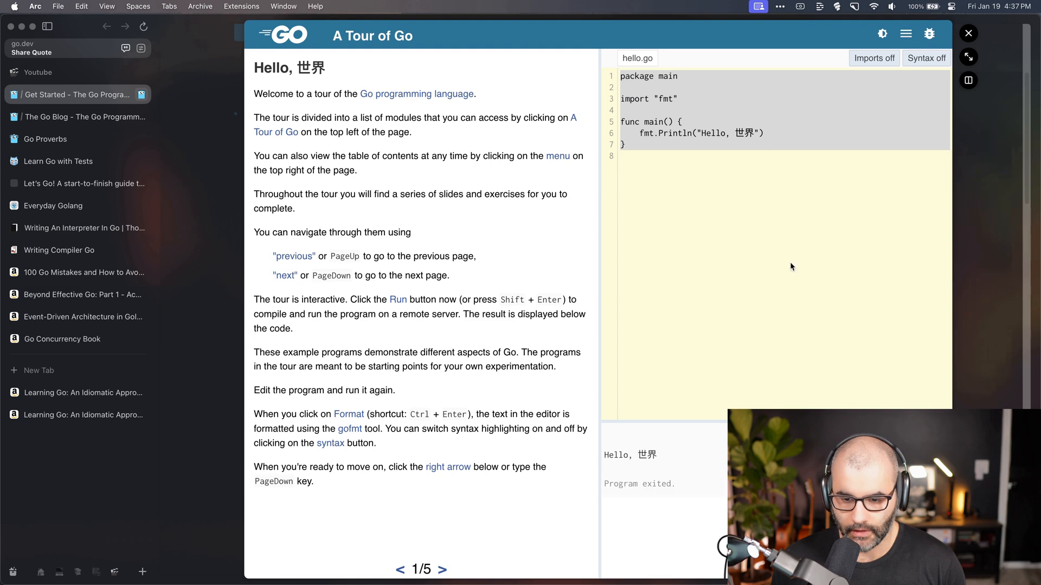
pyautogui.click(787, 181)
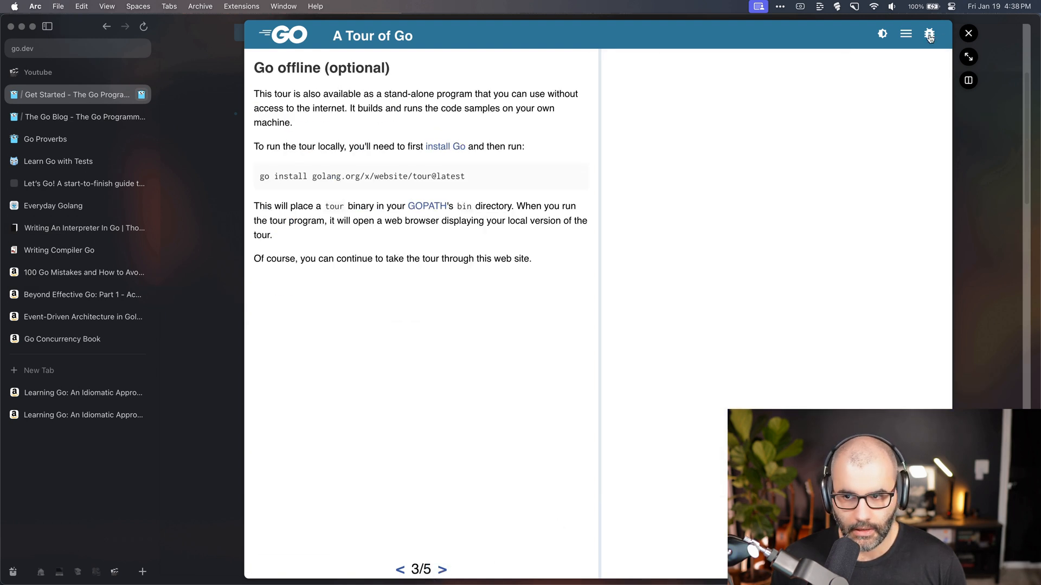
pyautogui.click(905, 34)
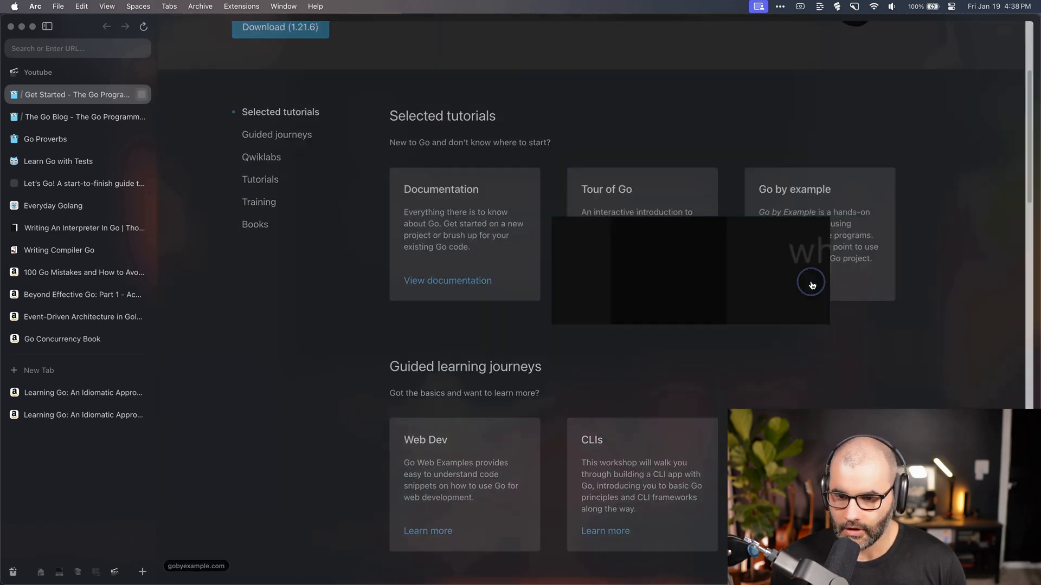
pyautogui.click(810, 286)
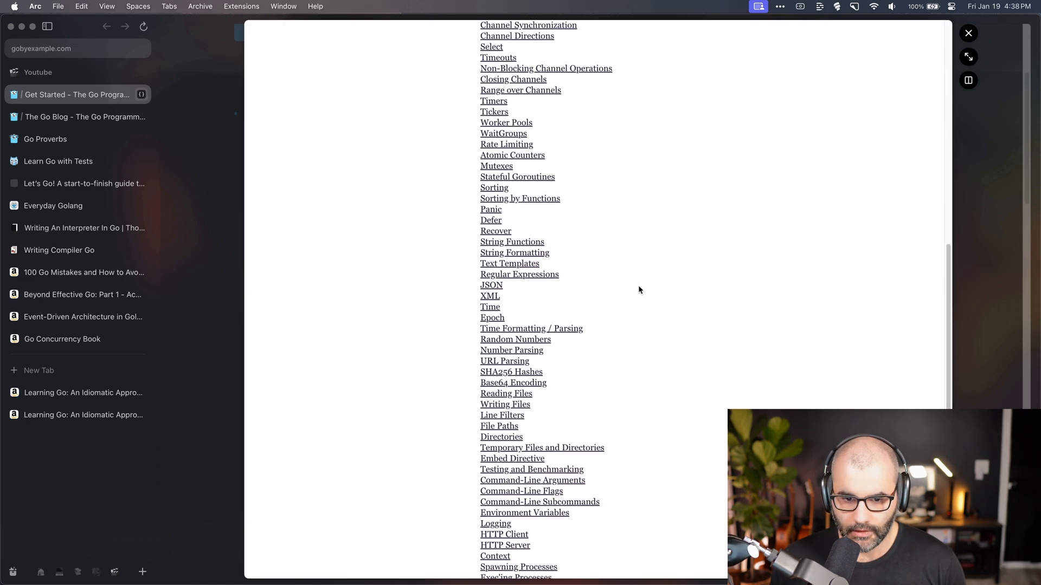
pyautogui.scroll(3)
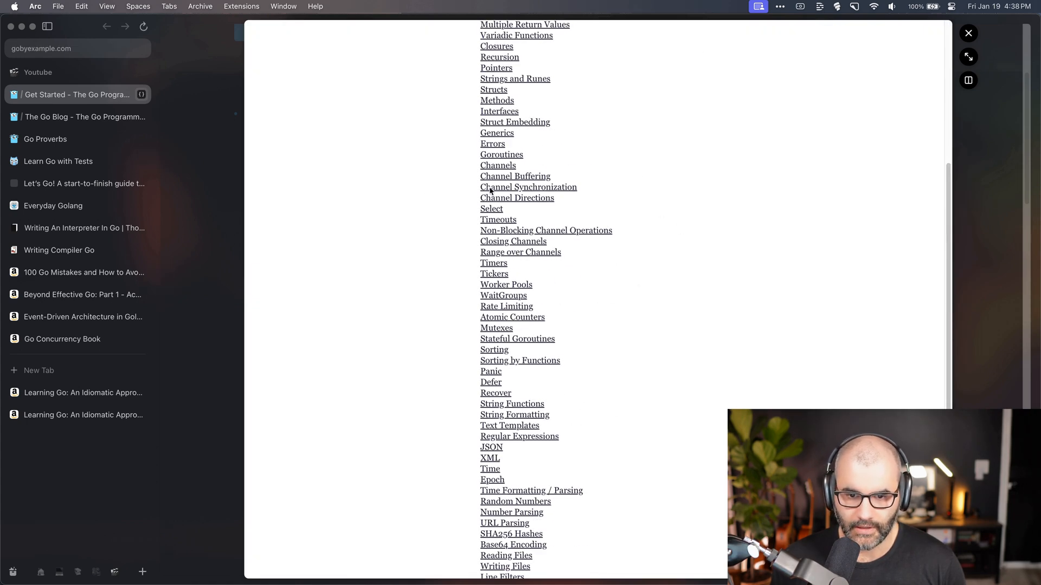
pyautogui.scroll(-3)
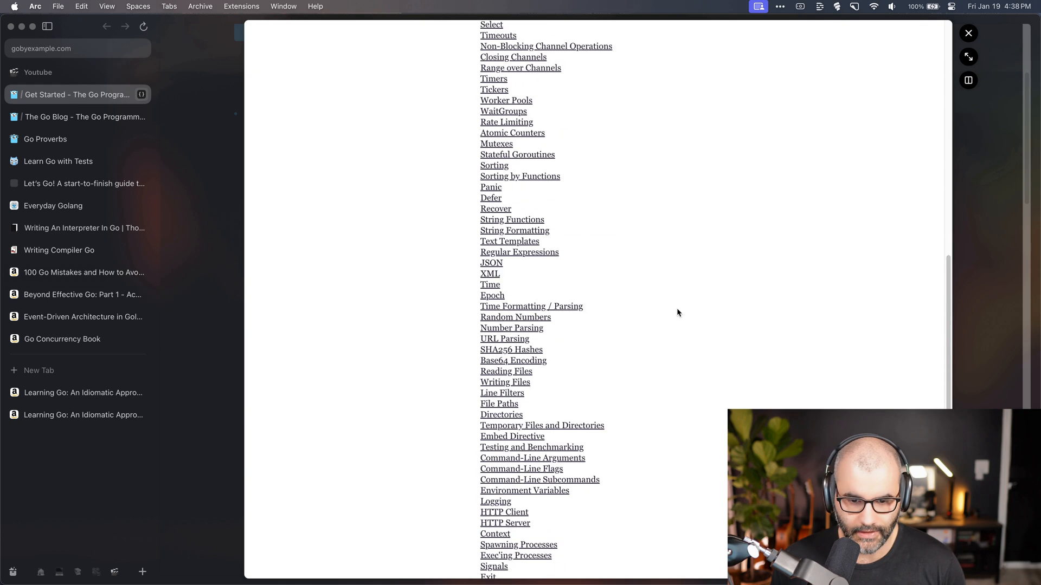
pyautogui.scroll(-3)
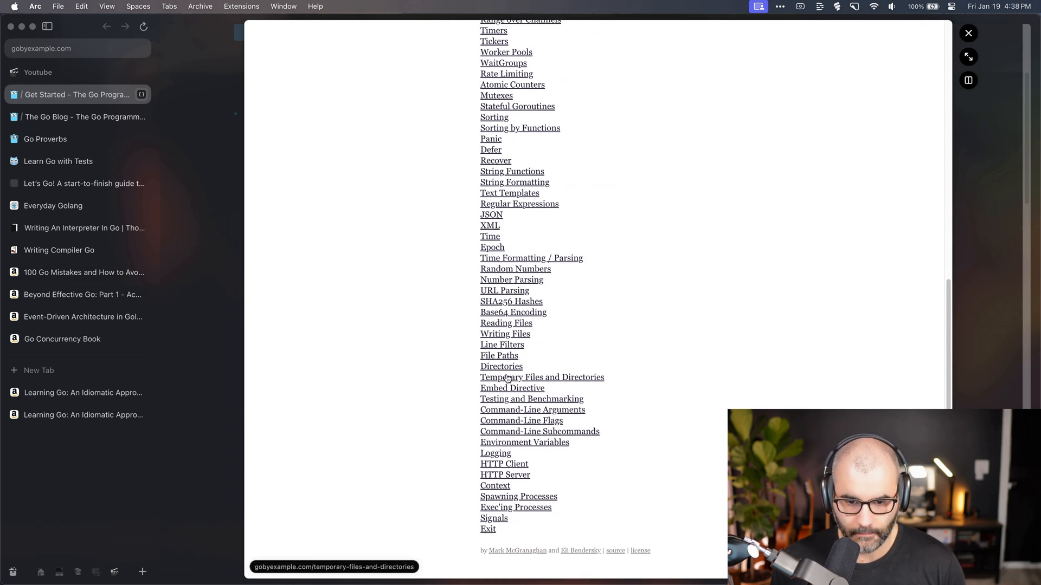
pyautogui.click(490, 237)
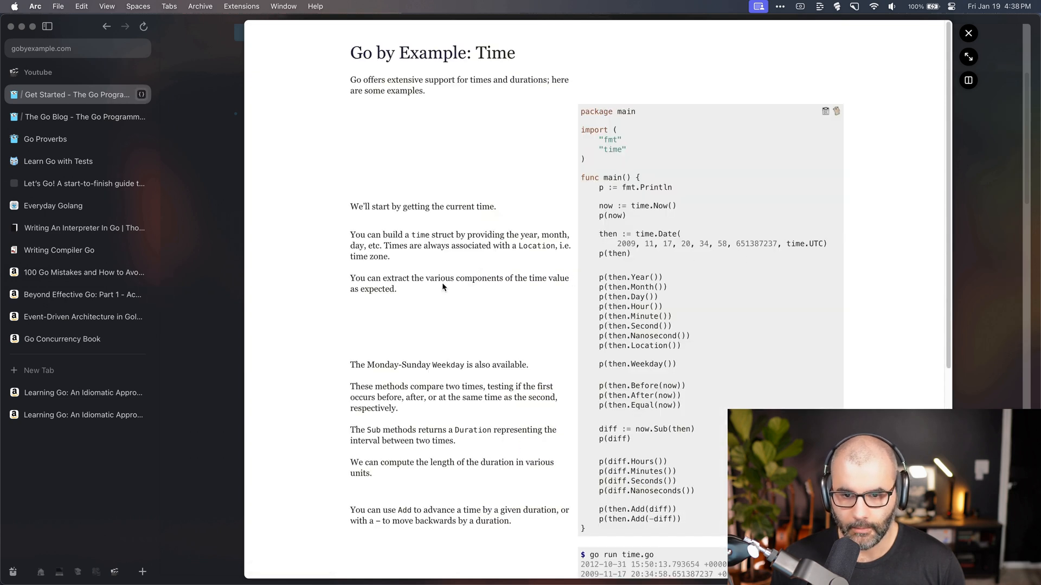
pyautogui.scroll(-3)
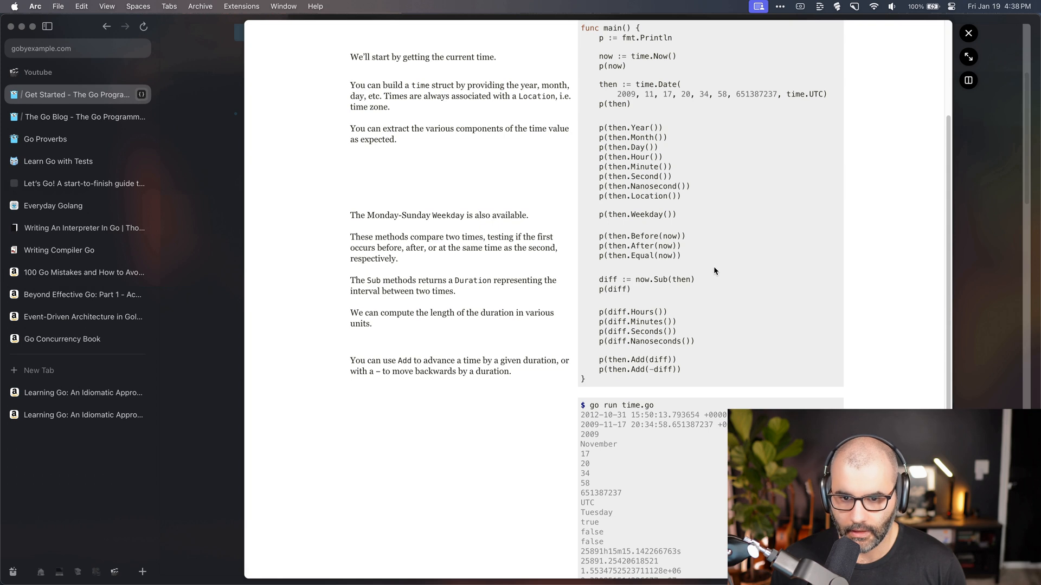
pyautogui.scroll(3)
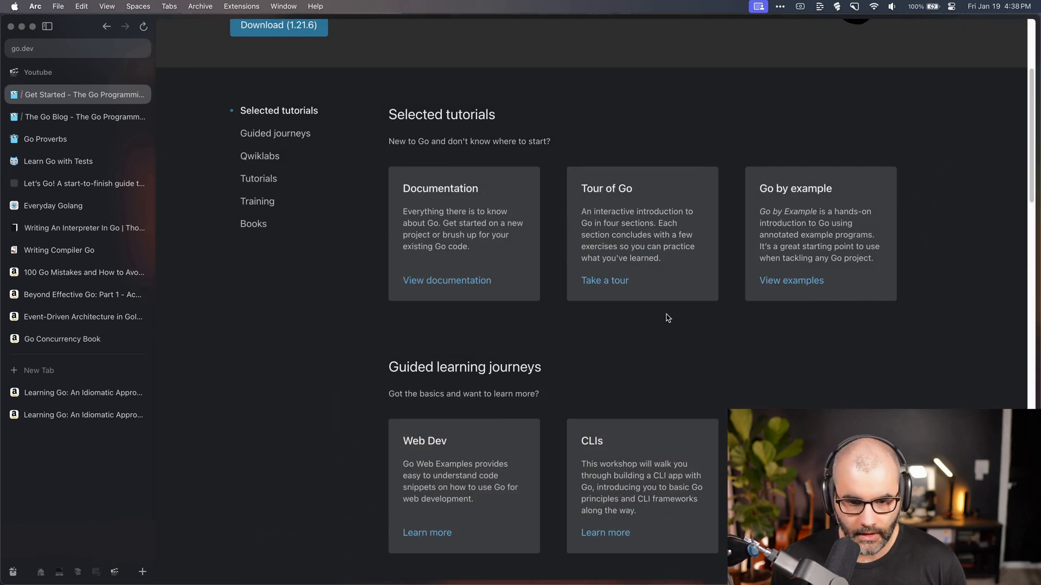
# Open Effective Go from the Docs menu and read through its Concurrency and Channels sections
pyautogui.click(446, 280)
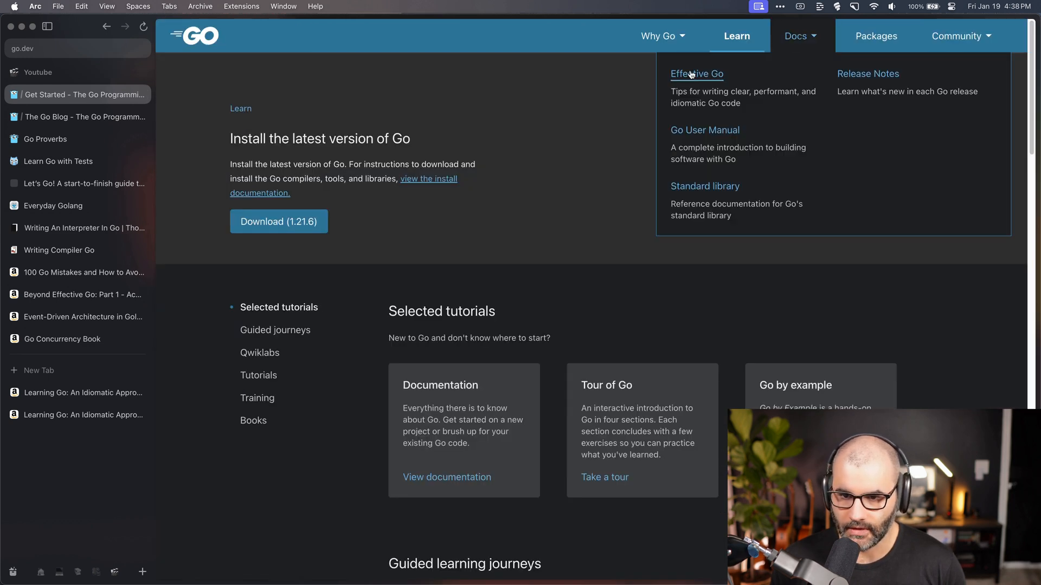
pyautogui.click(696, 74)
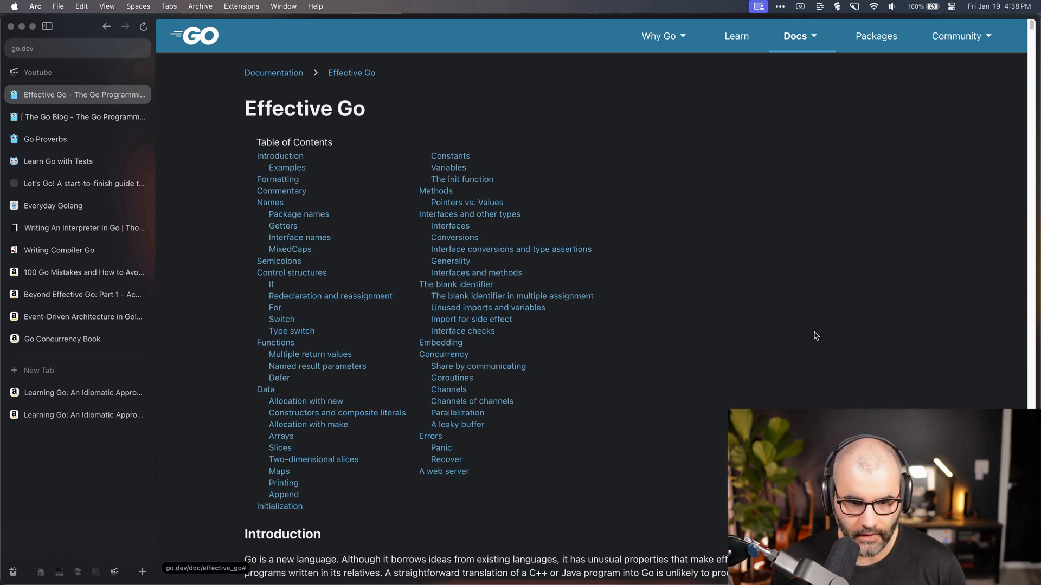
pyautogui.moveTo(486, 388)
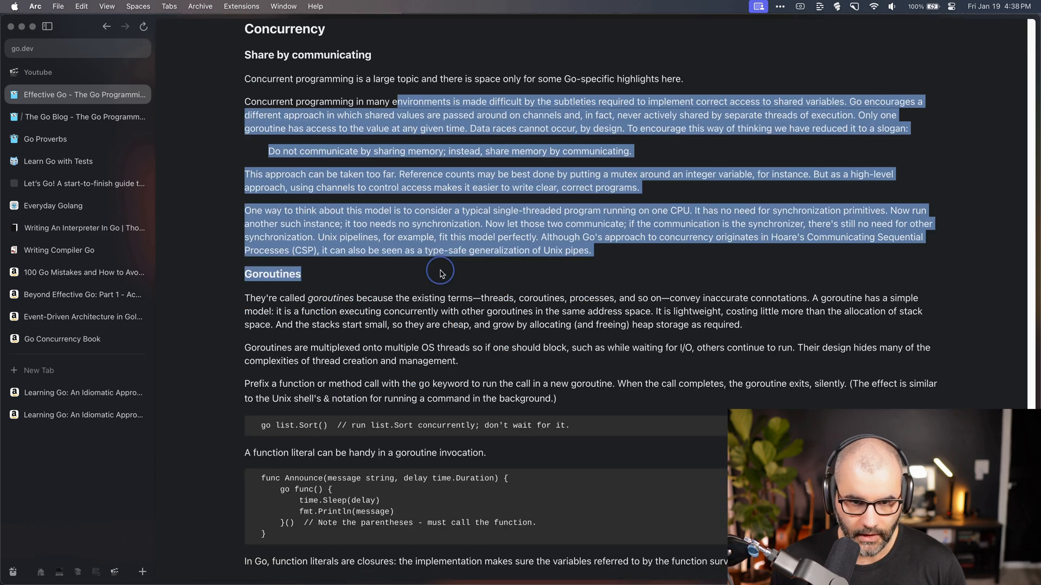
pyautogui.scroll(-3)
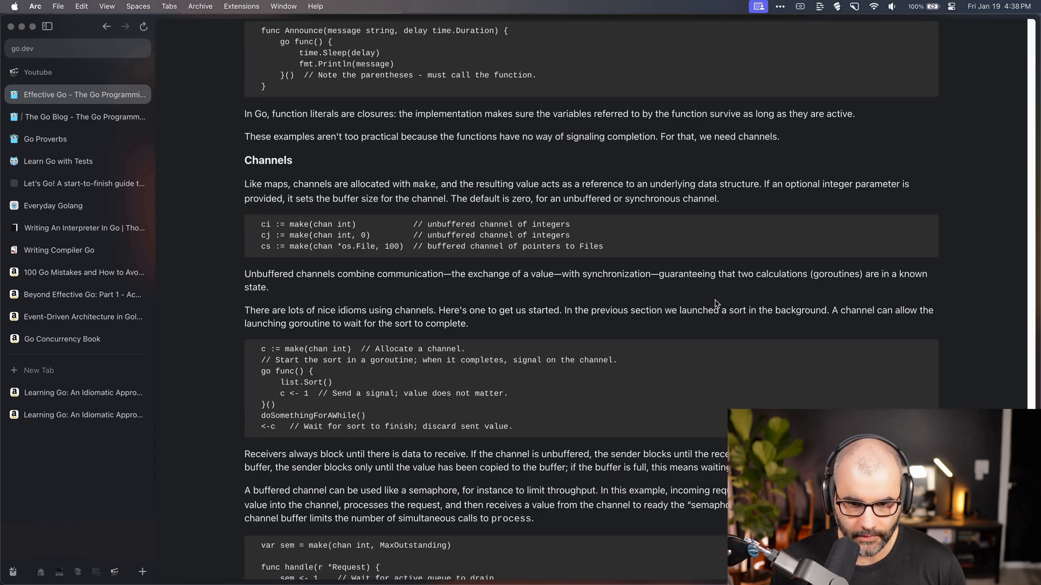
pyautogui.scroll(-3)
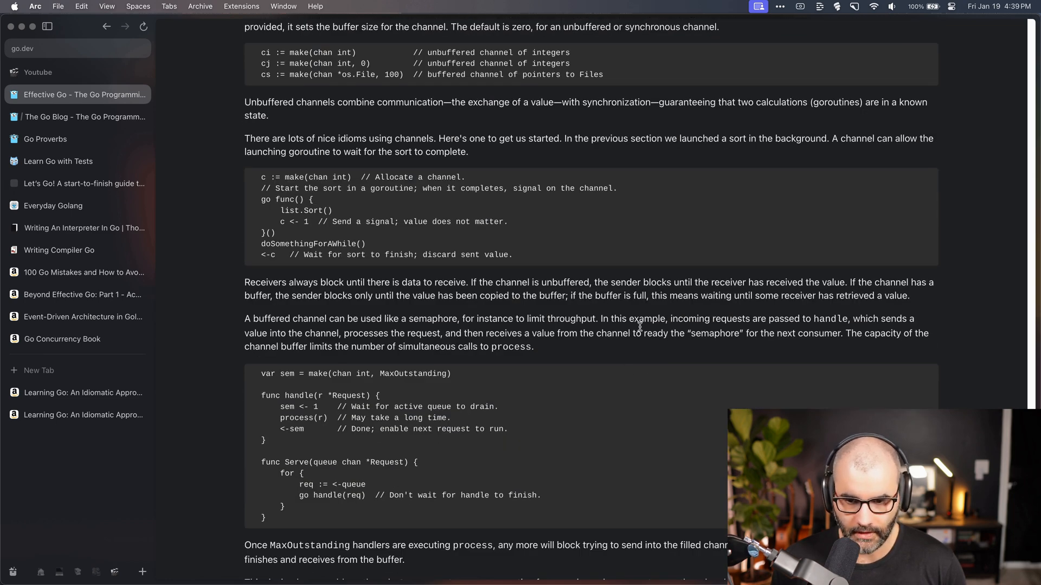
pyautogui.scroll(-3)
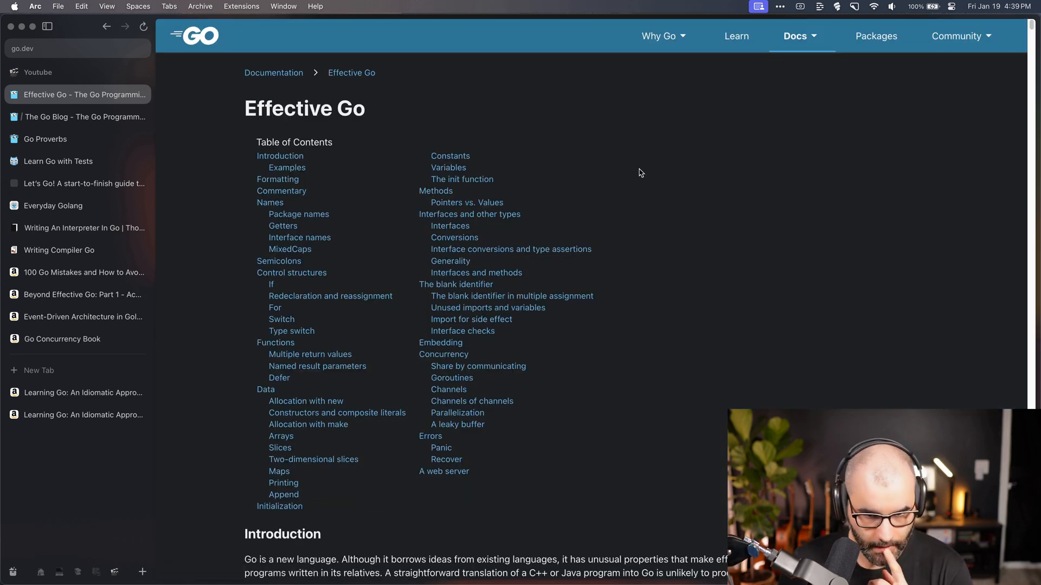
# Browse the Go Blog, then scroll through its full Blog Index of articles
pyautogui.click(84, 117)
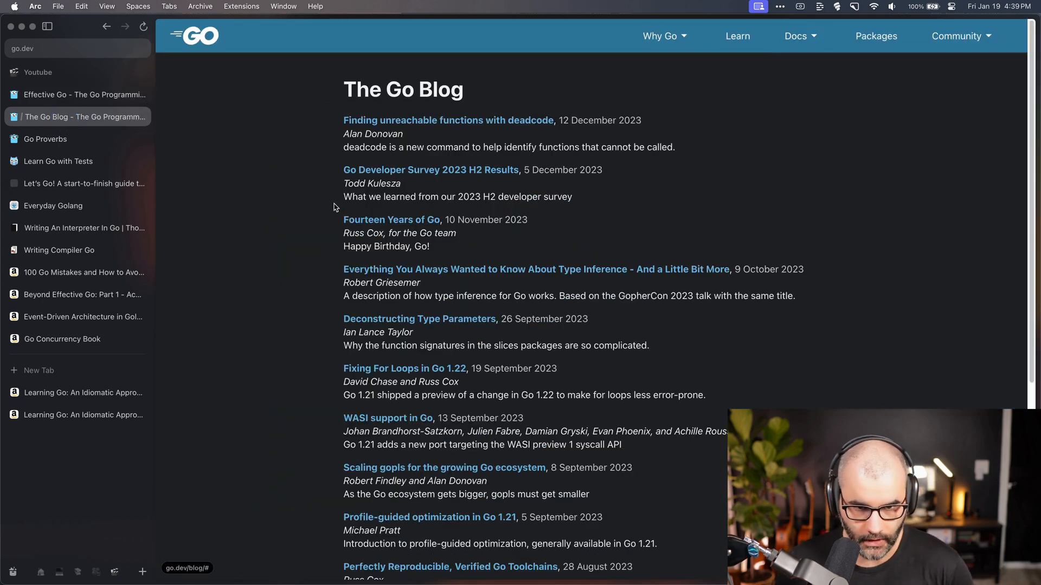
pyautogui.moveTo(544, 330)
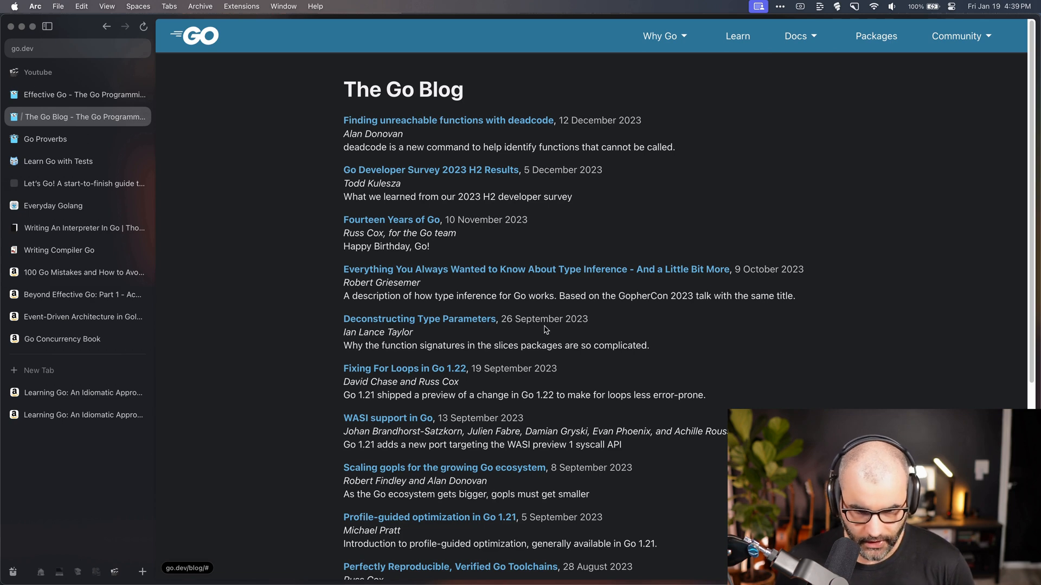
pyautogui.scroll(-3)
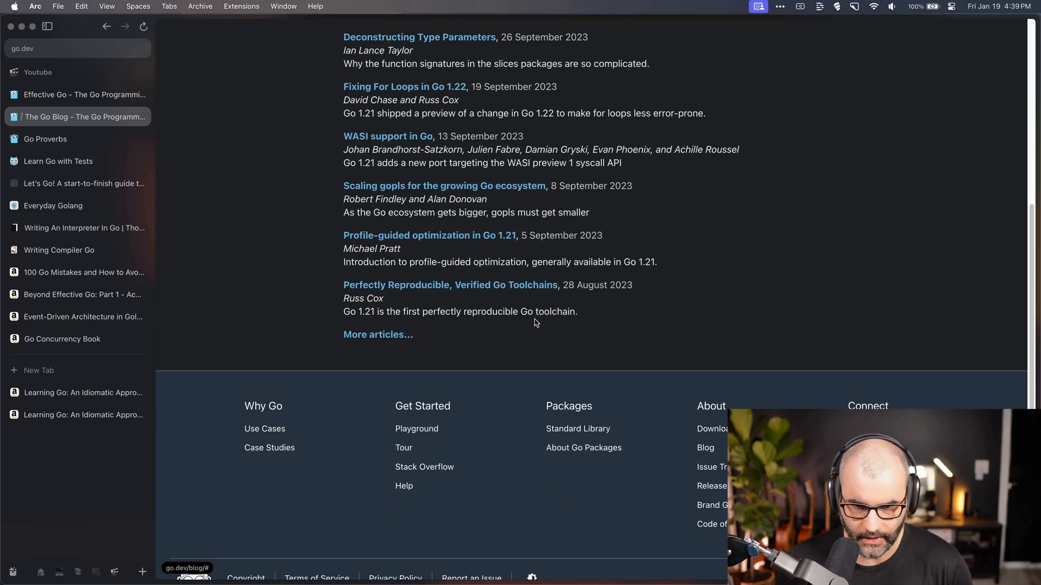
pyautogui.moveTo(586, 251)
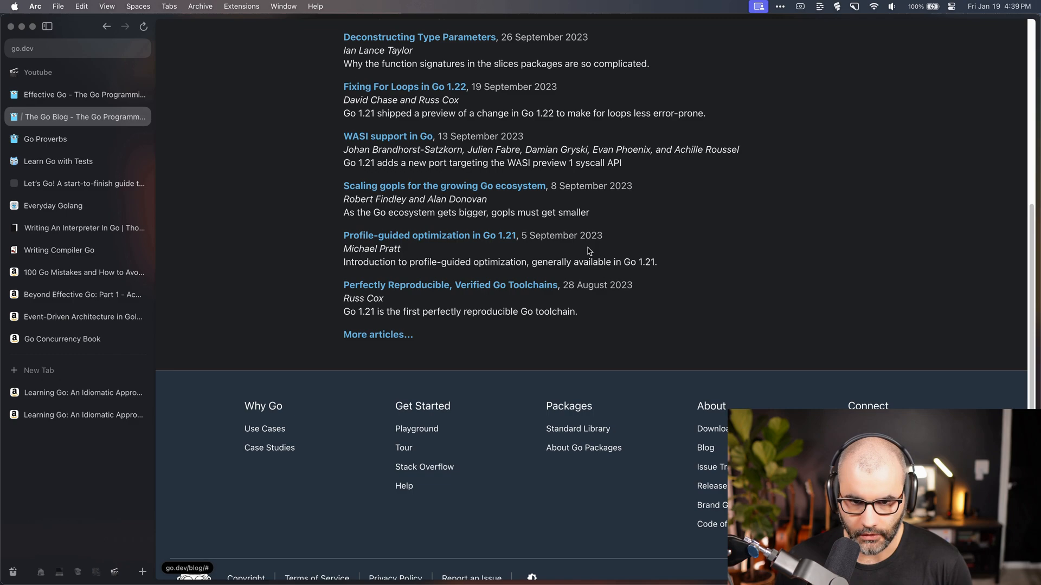
pyautogui.click(378, 335)
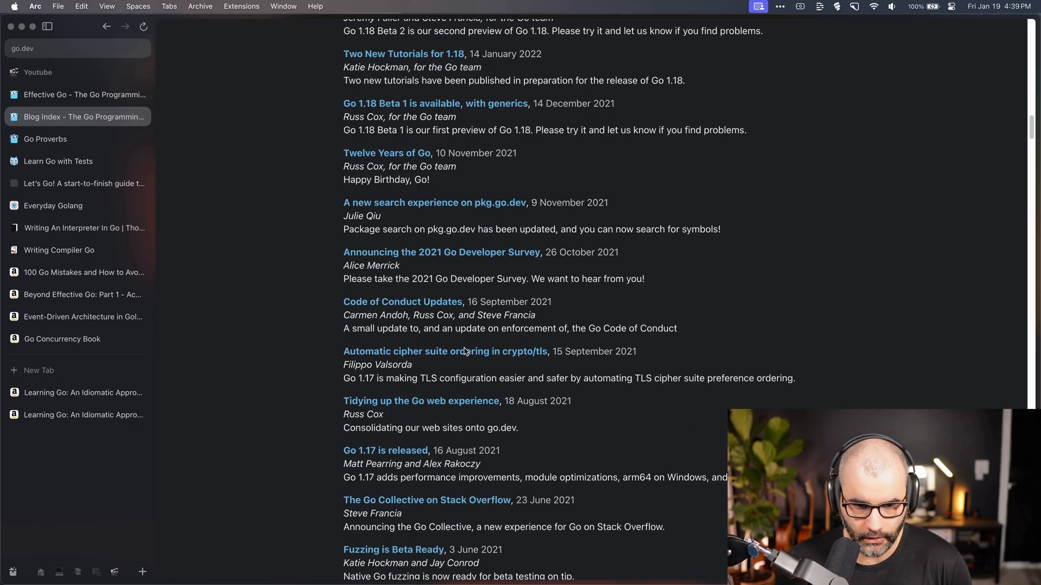
pyautogui.scroll(-3)
pyautogui.write('log')
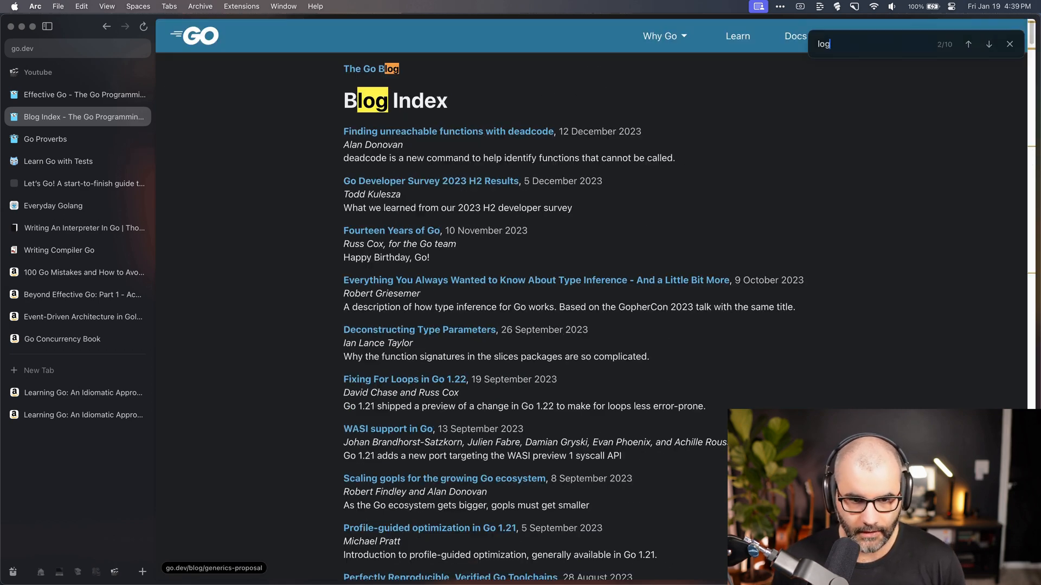
pyautogui.scroll(-3)
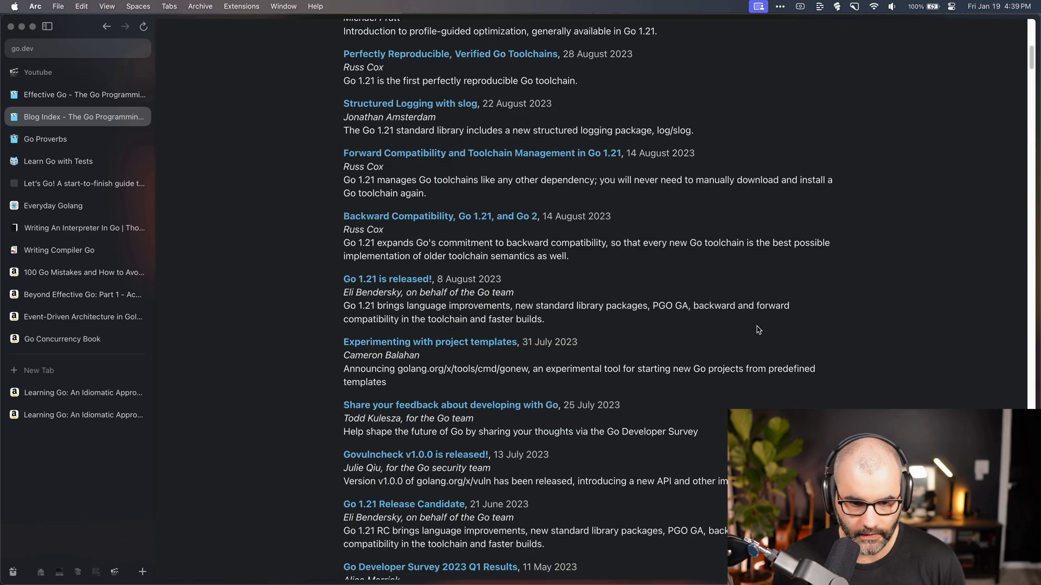
pyautogui.scroll(-3)
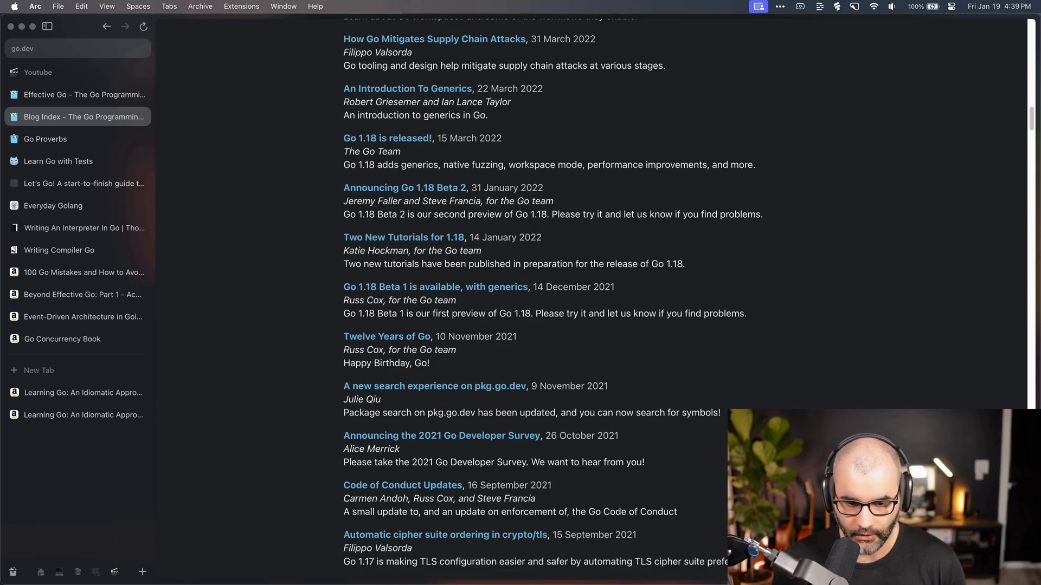
pyautogui.scroll(3)
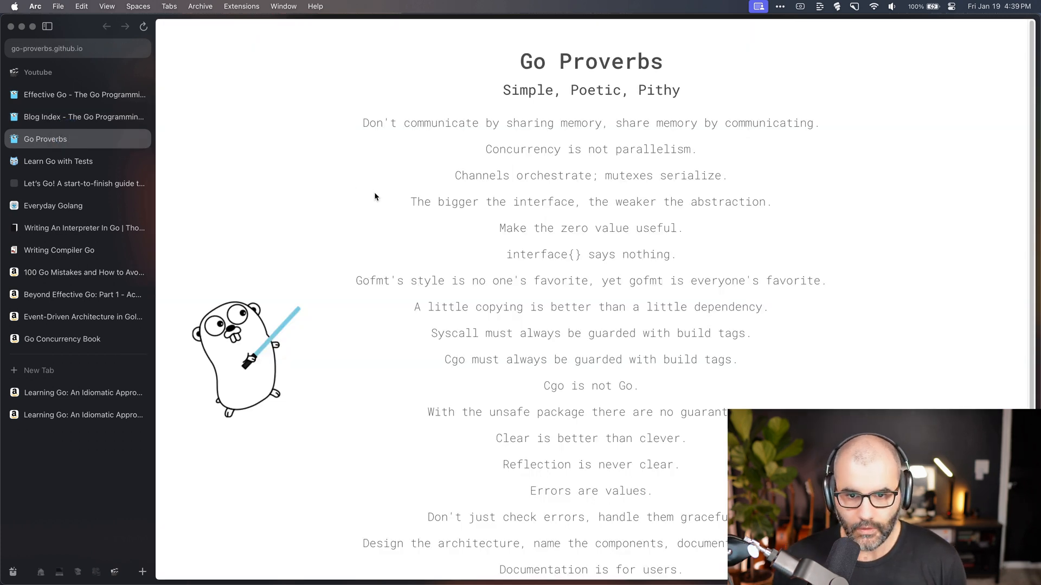
pyautogui.click(74, 48)
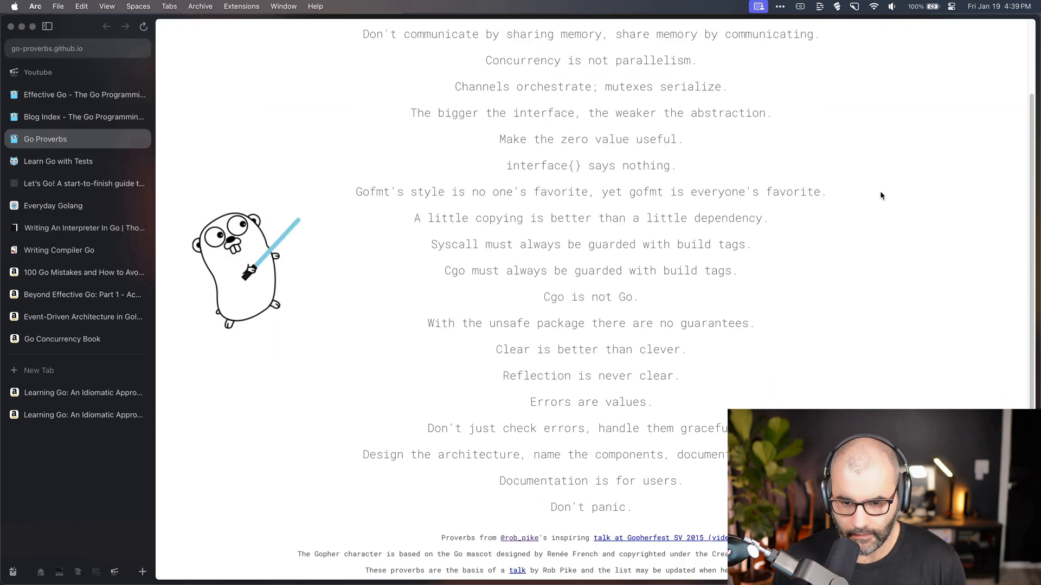
pyautogui.scroll(3)
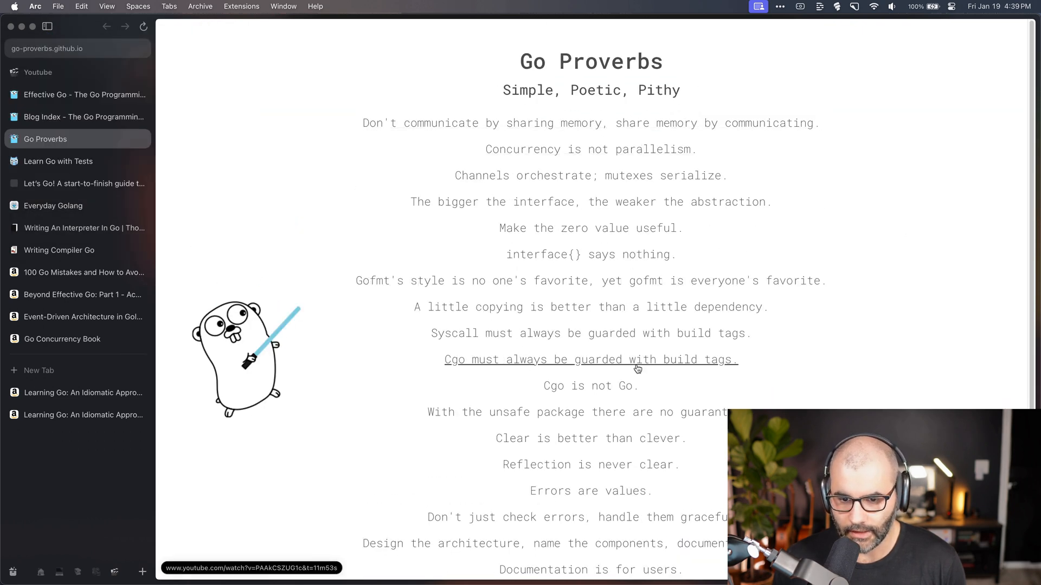
pyautogui.moveTo(862, 381)
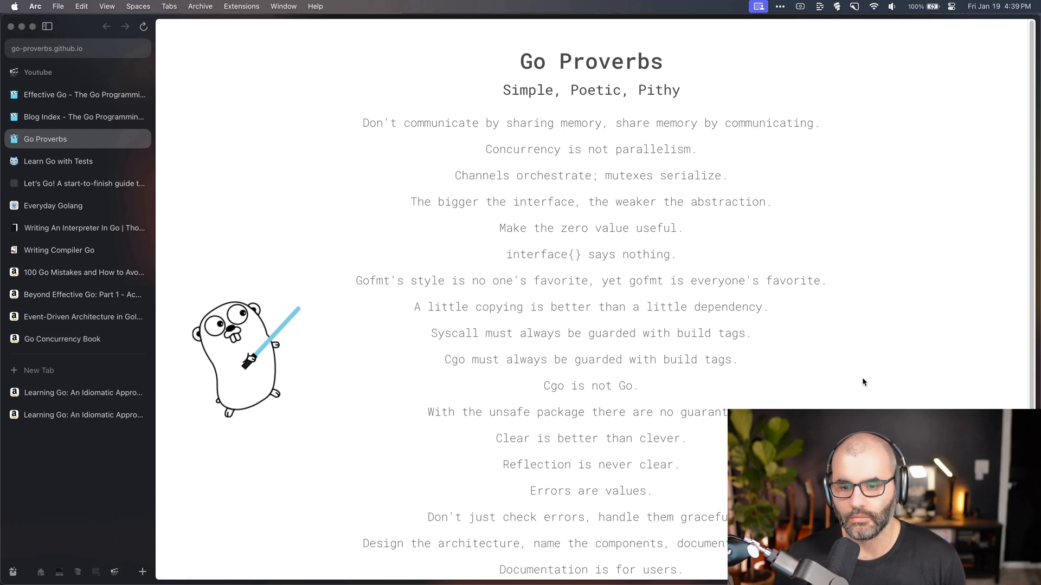
pyautogui.moveTo(876, 358)
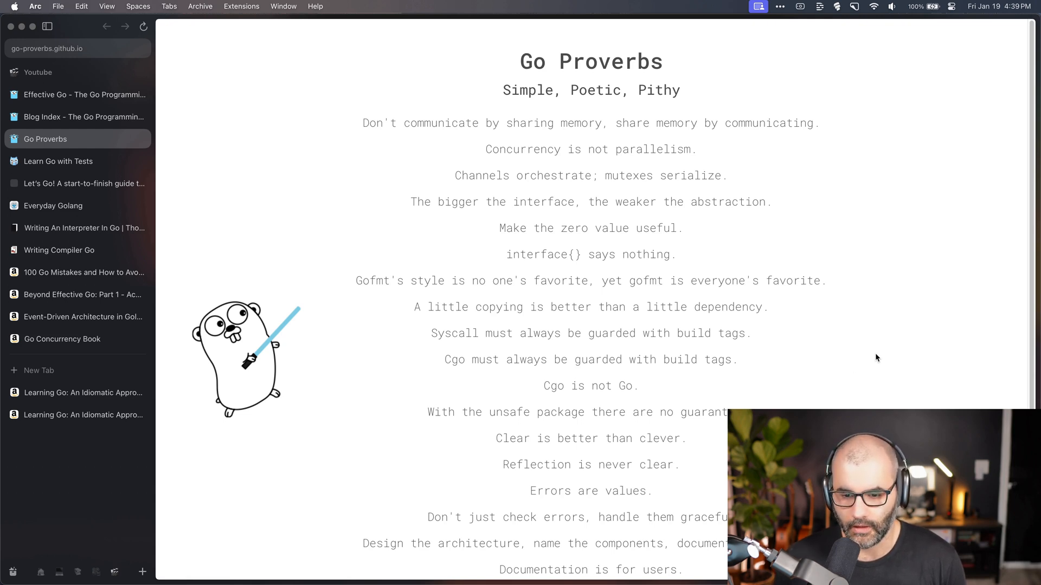
pyautogui.moveTo(728, 123)
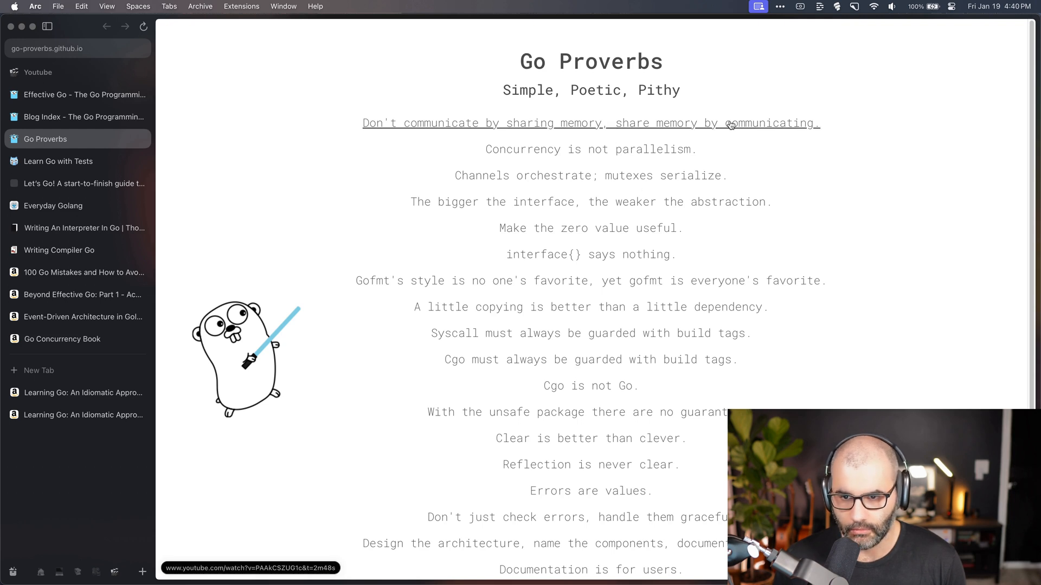
pyautogui.moveTo(563, 269)
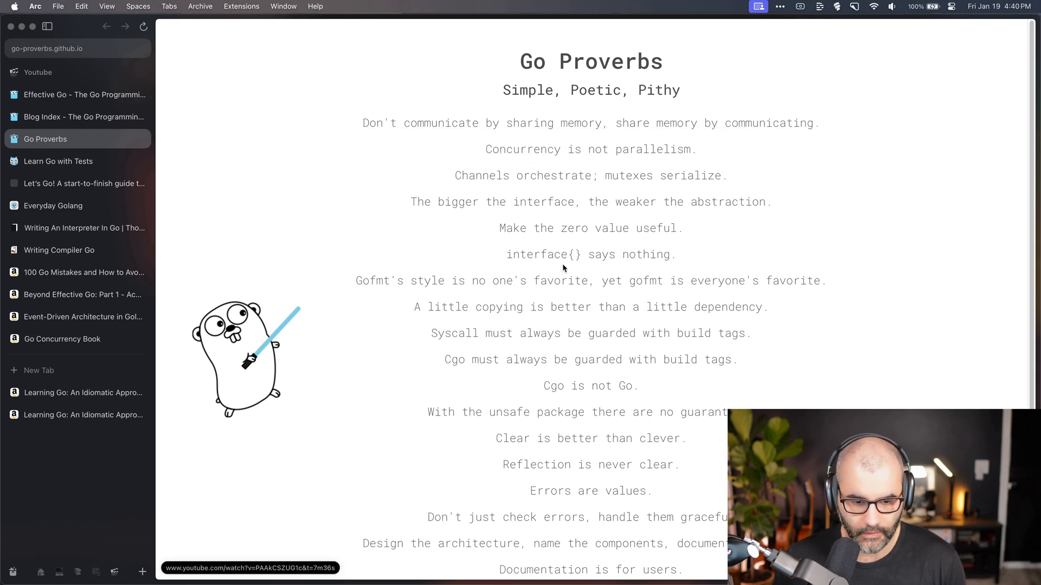
pyautogui.moveTo(549, 124)
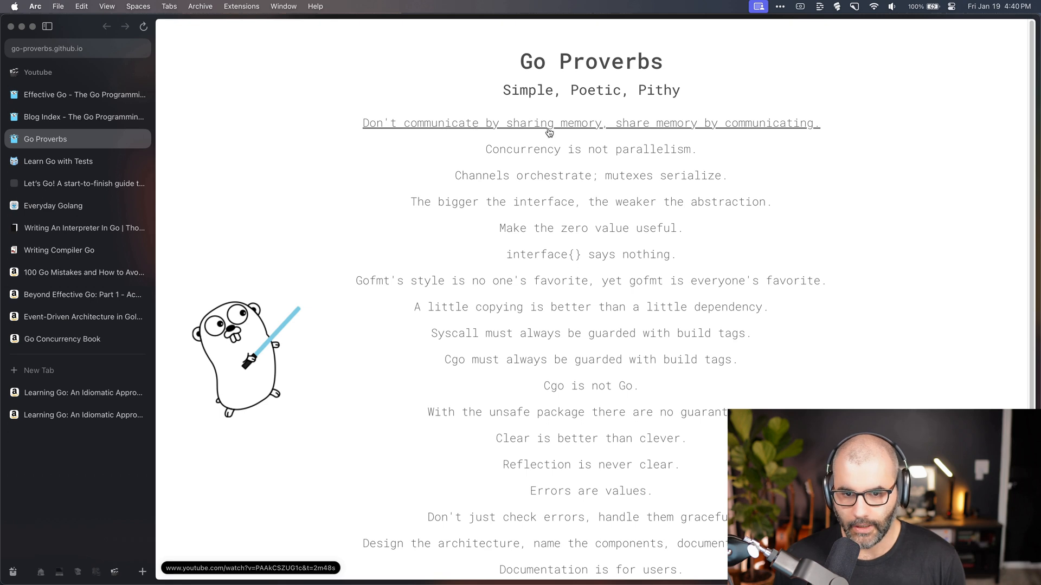
pyautogui.moveTo(676, 127)
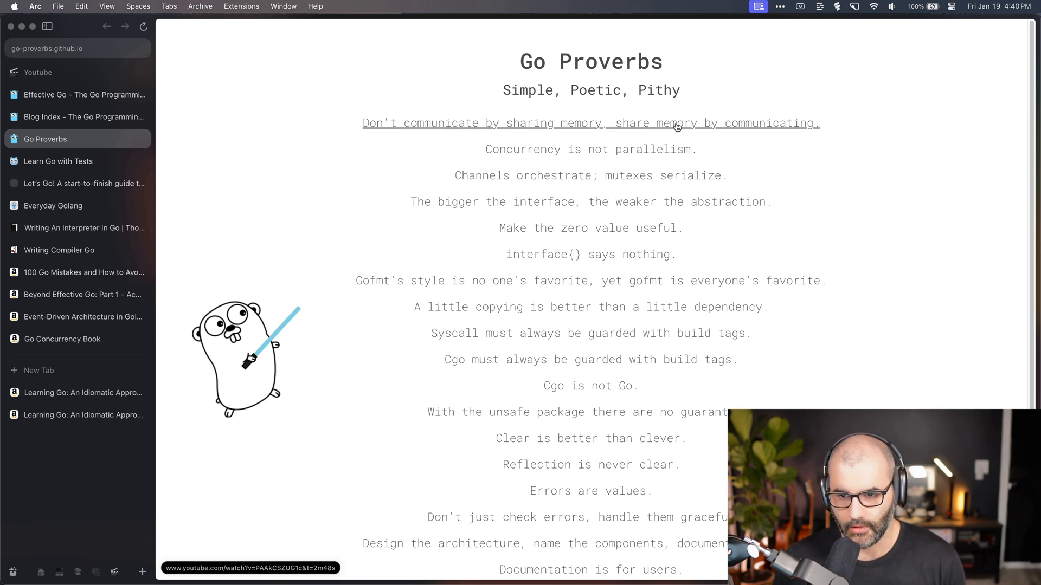
pyautogui.click(250, 568)
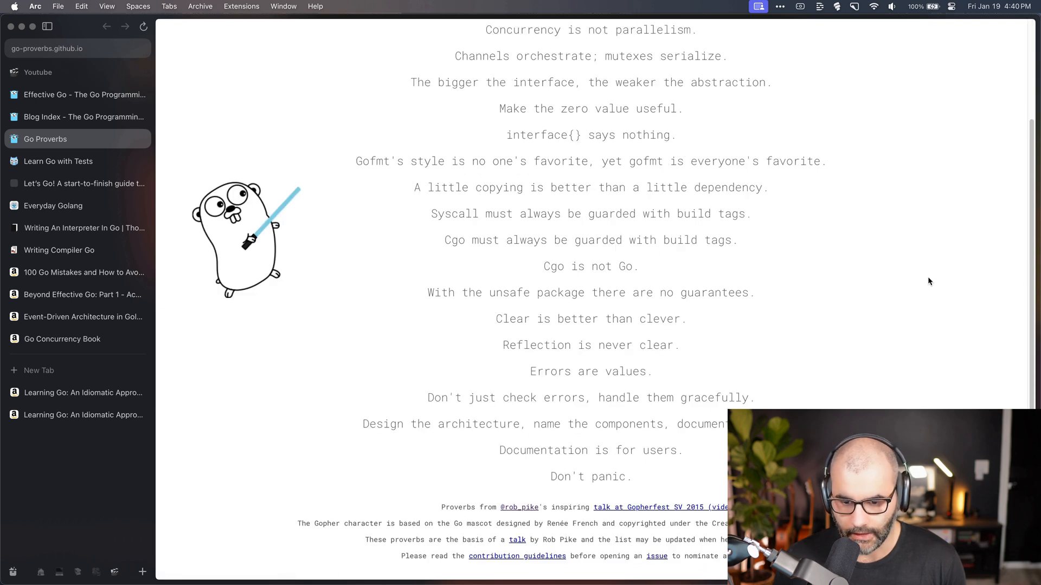
pyautogui.scroll(3)
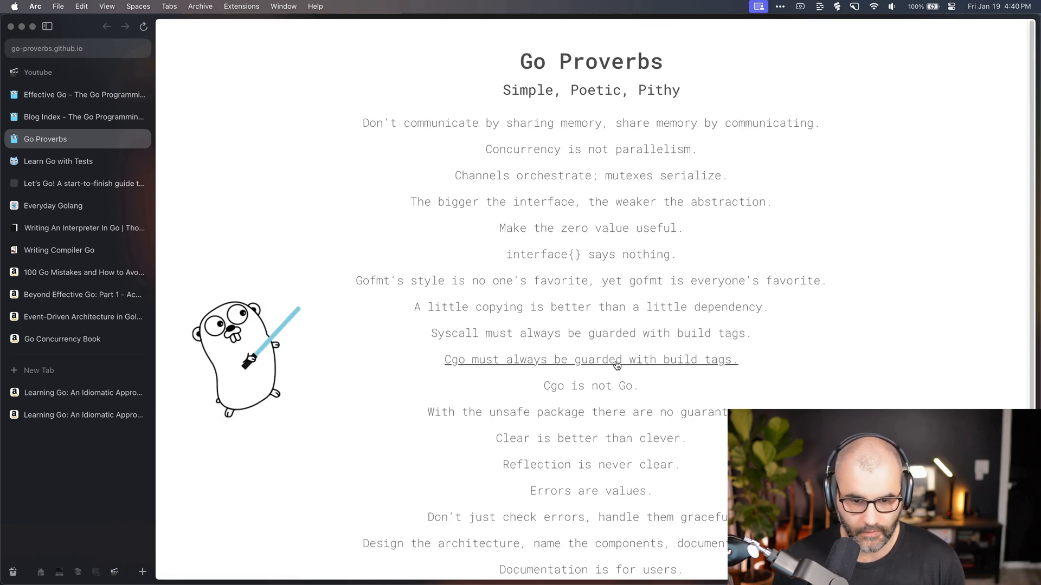
pyautogui.moveTo(577, 307)
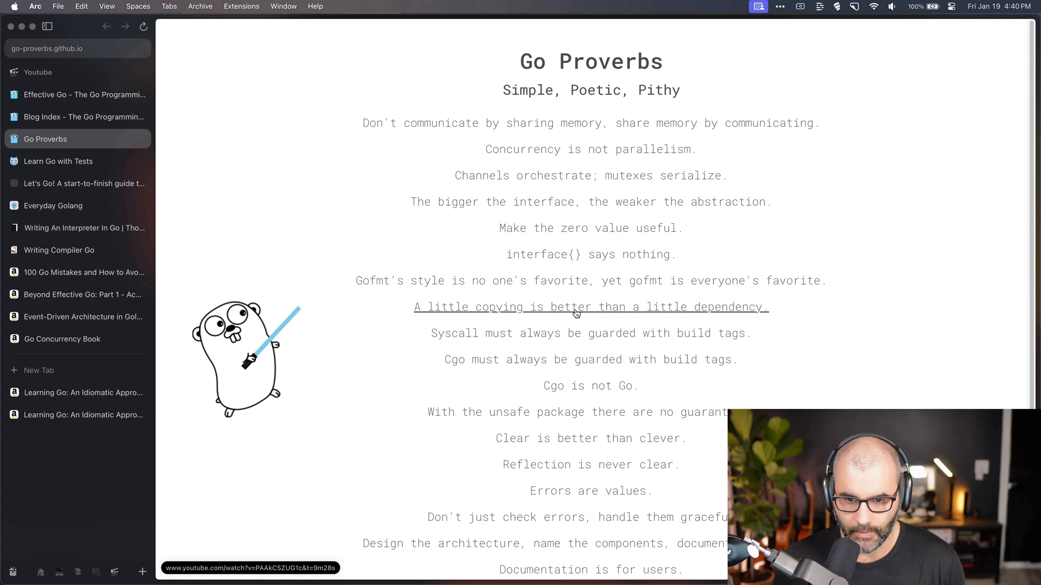
pyautogui.moveTo(184, 178)
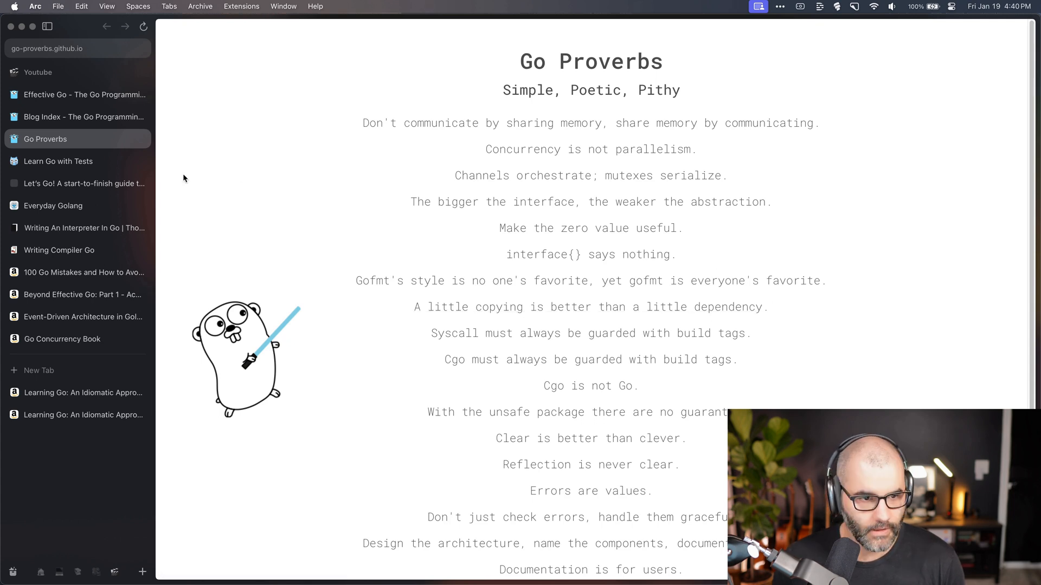
# Open Learn Go with Tests and skim its intro with the Red Green Refactor artwork
pyautogui.click(58, 161)
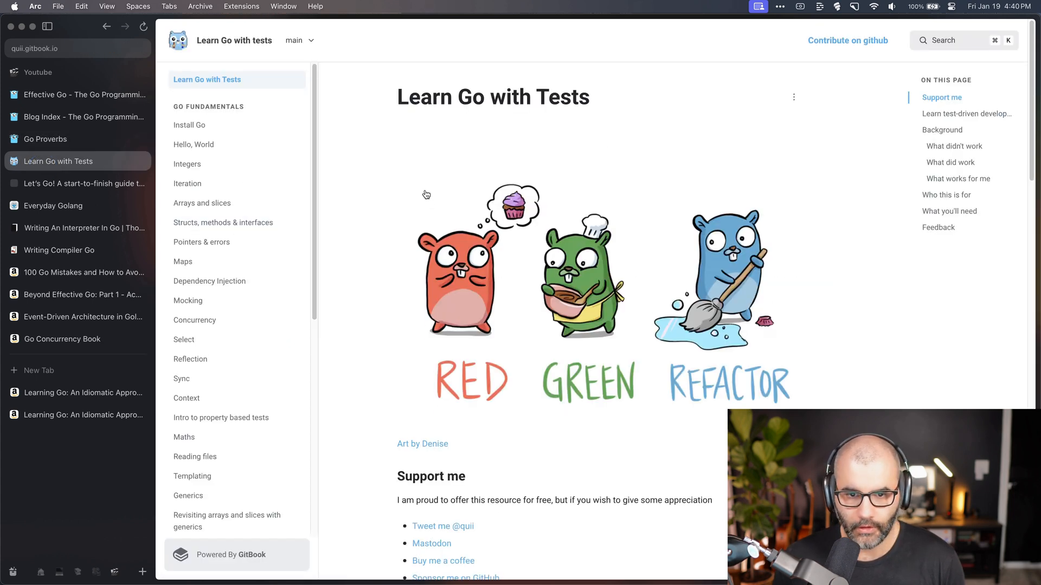
pyautogui.moveTo(555, 191)
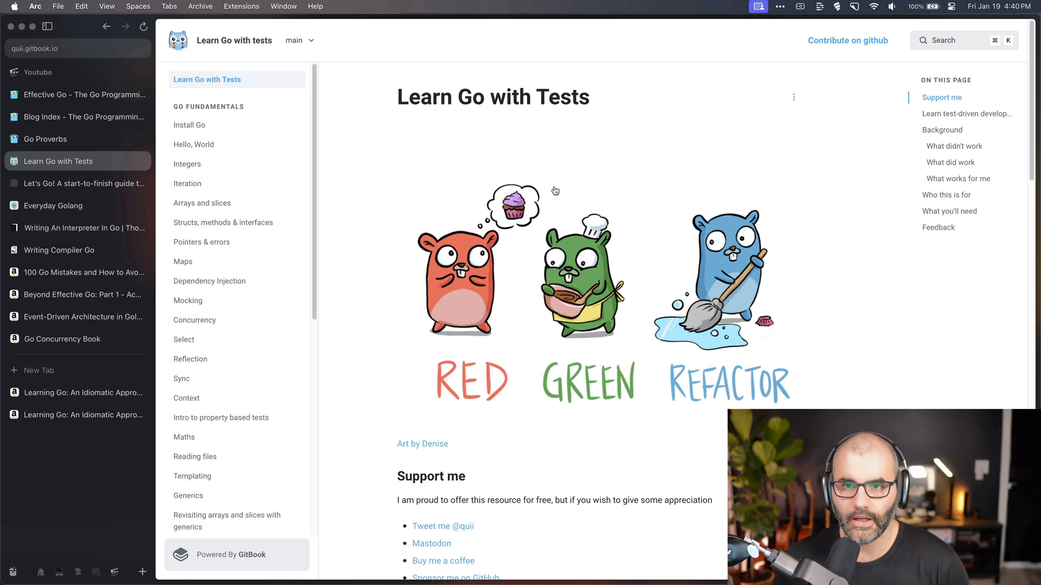
pyautogui.moveTo(489, 190)
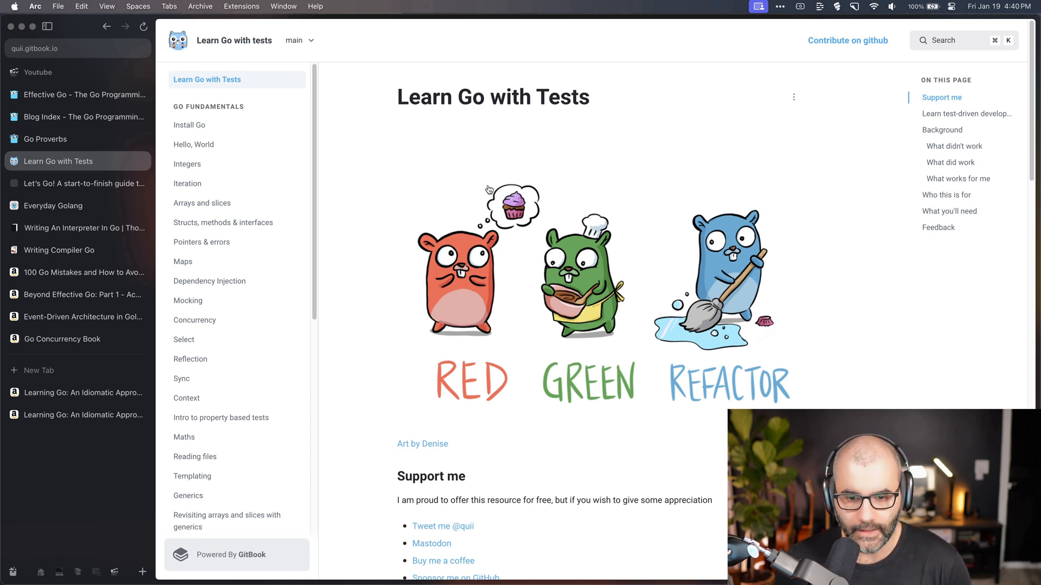
pyautogui.scroll(-3)
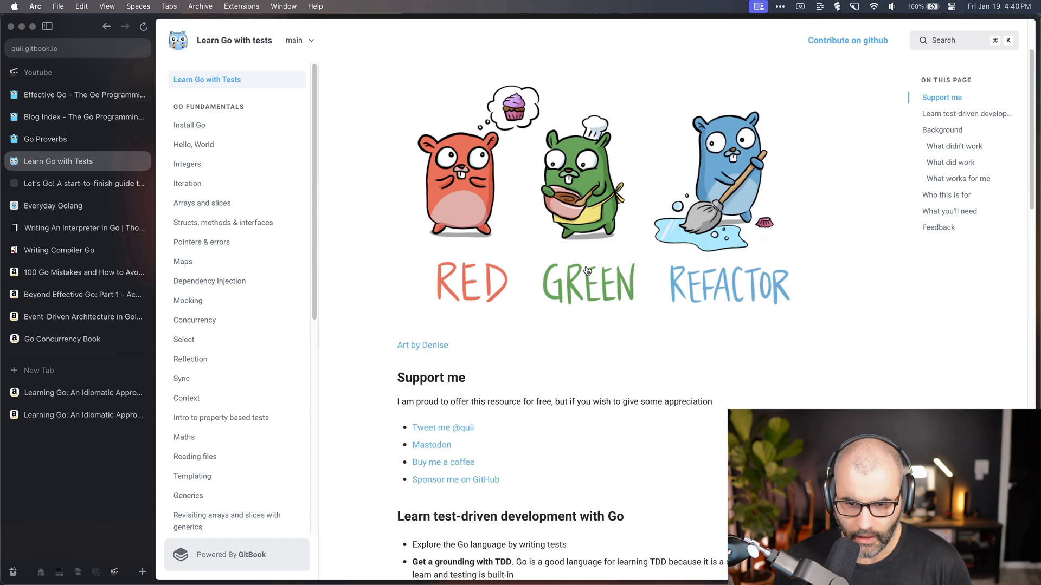
pyautogui.scroll(3)
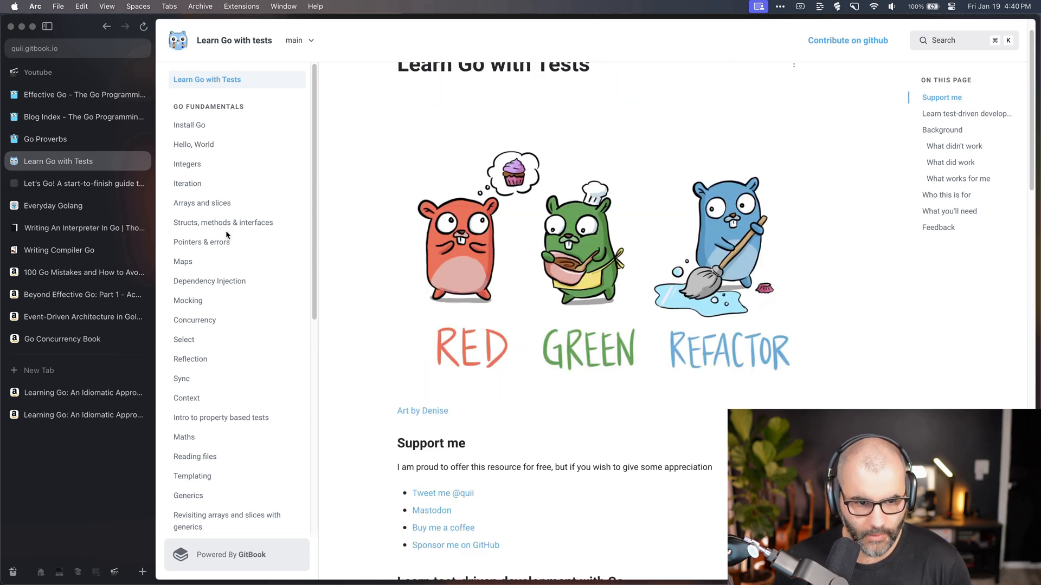
pyautogui.moveTo(241, 202)
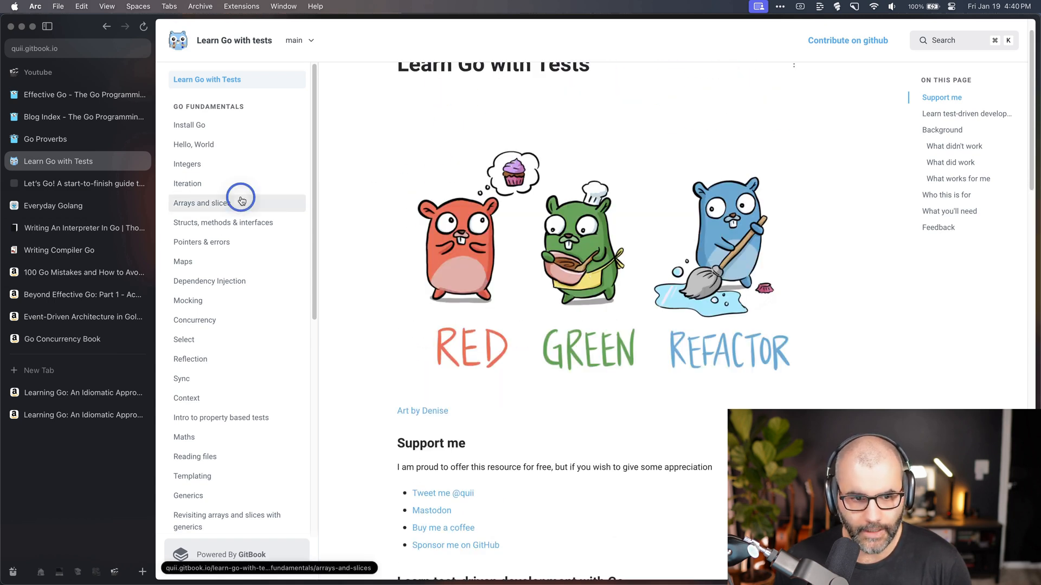
# Read the Arrays and slices chapter down to the slice test and its compile error
pyautogui.click(202, 203)
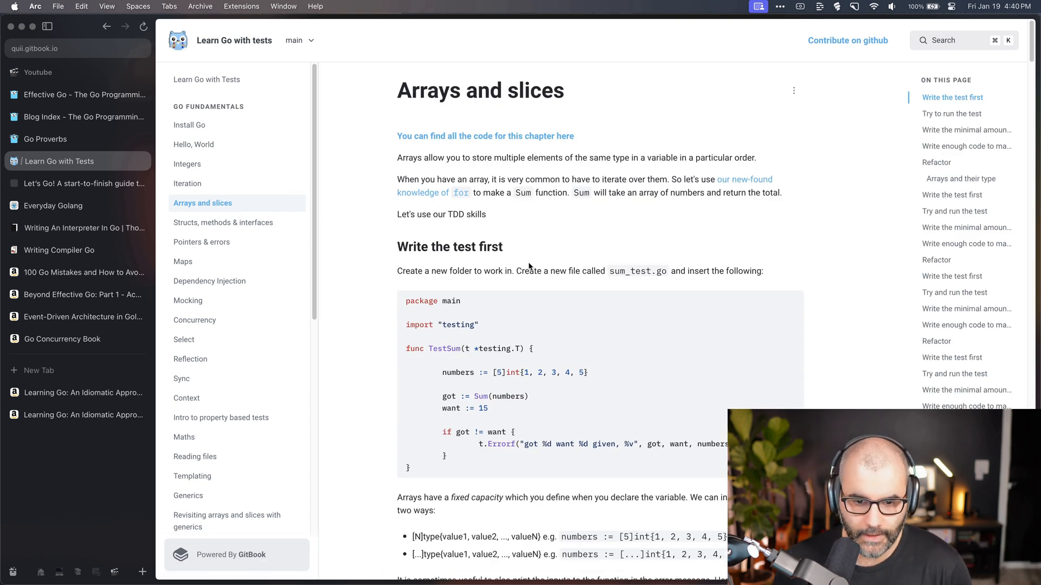
pyautogui.scroll(-3)
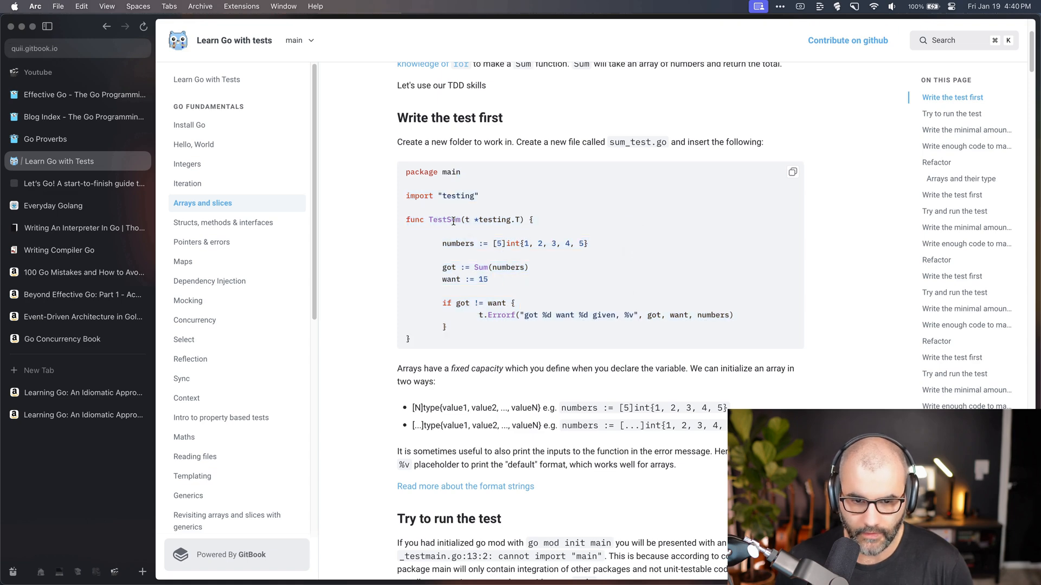
pyautogui.scroll(-3)
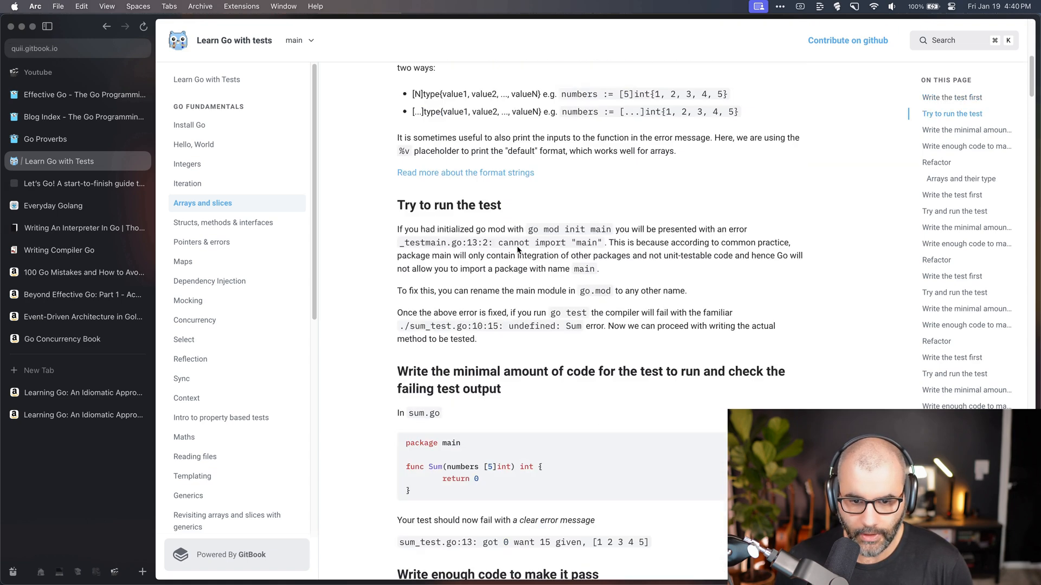
pyautogui.scroll(-3)
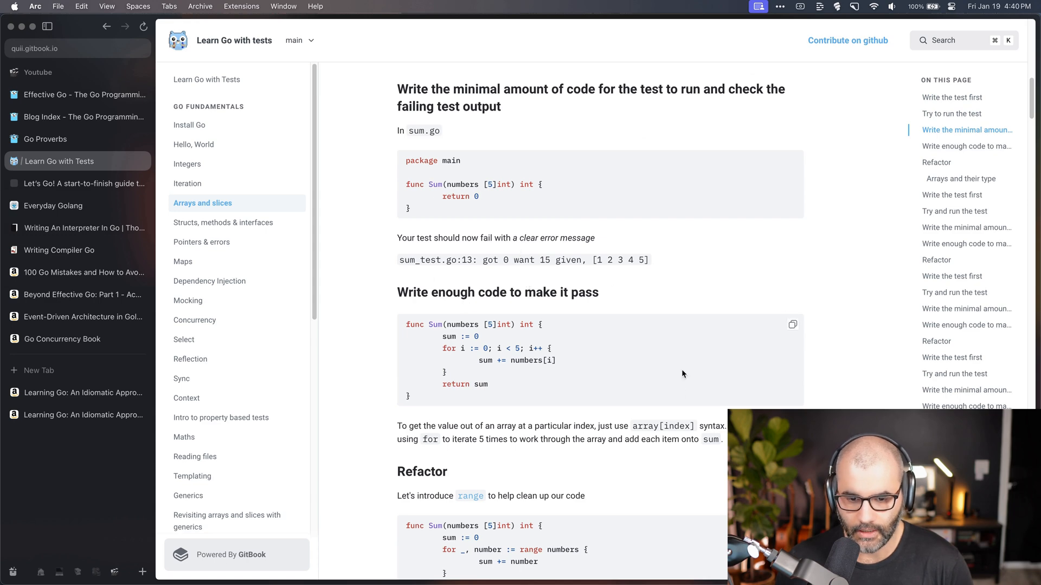
pyautogui.scroll(-3)
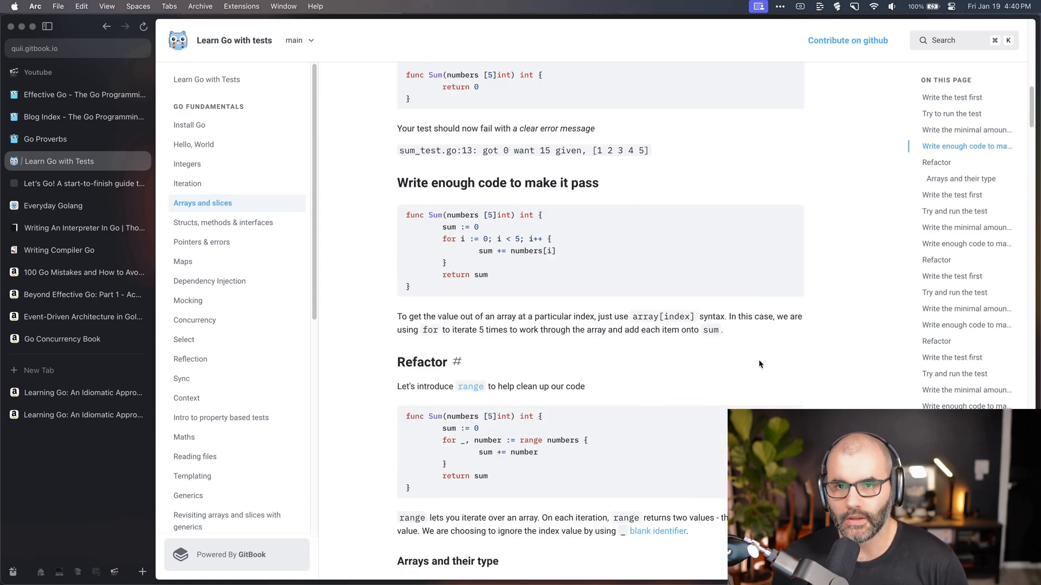
pyautogui.scroll(-3)
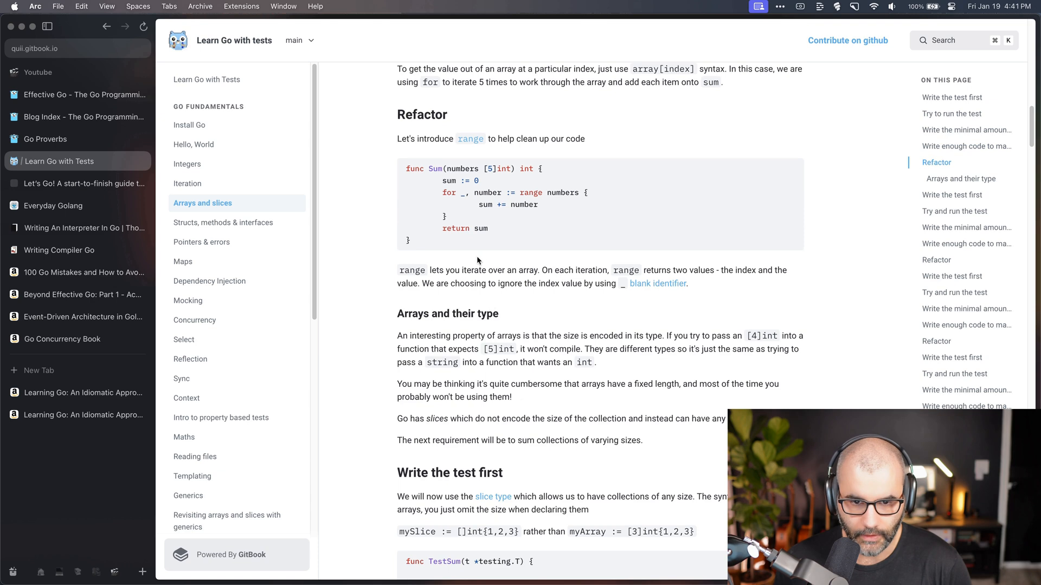
pyautogui.scroll(-3)
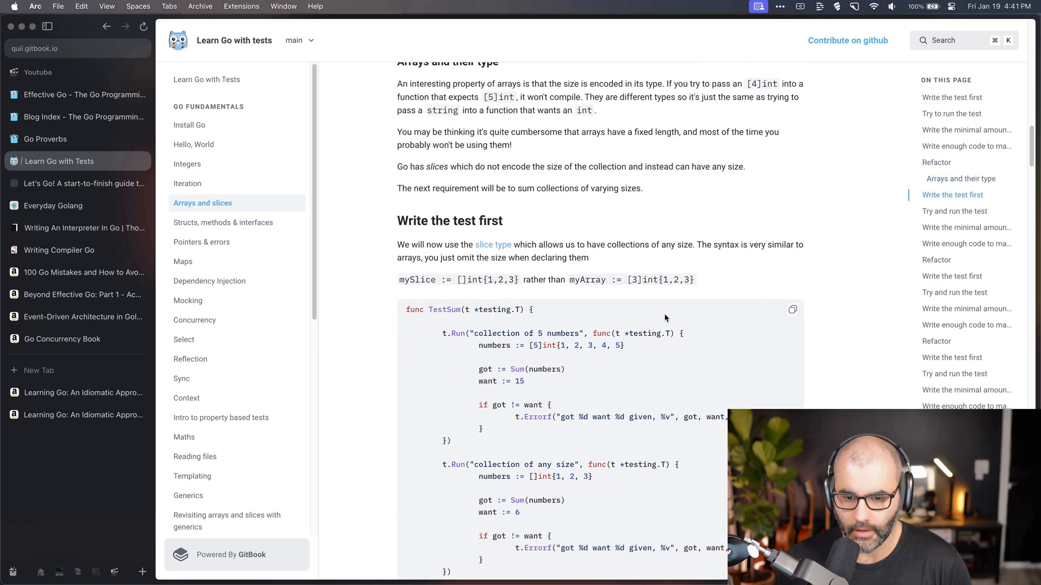
pyautogui.moveTo(490, 343)
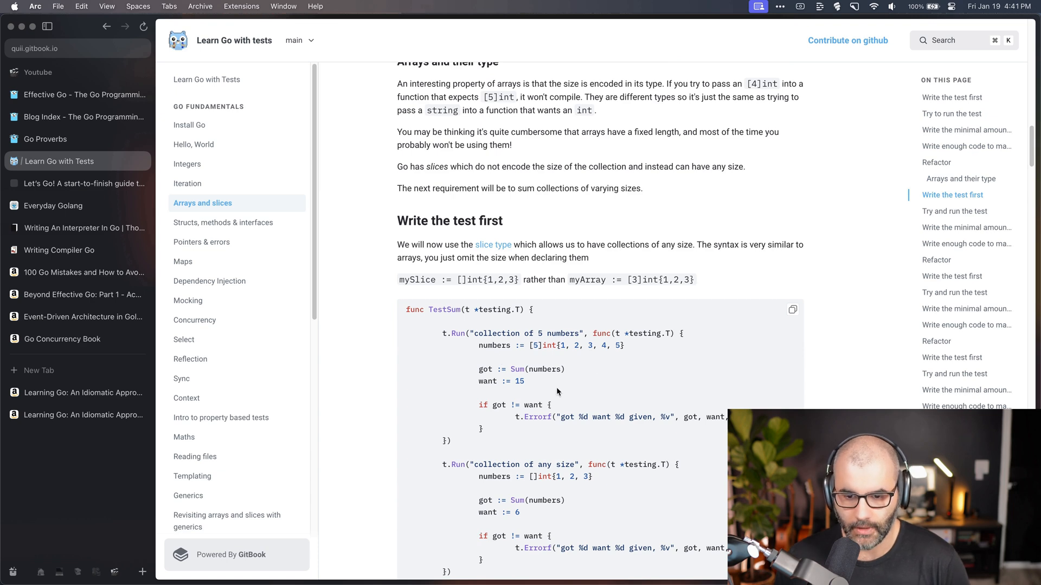
pyautogui.scroll(-3)
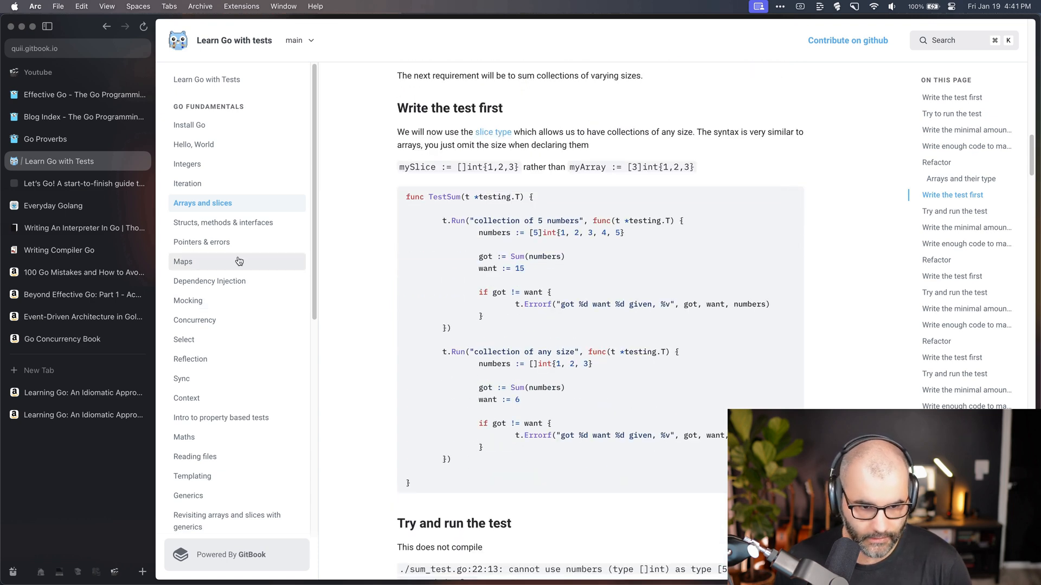
pyautogui.scroll(-3)
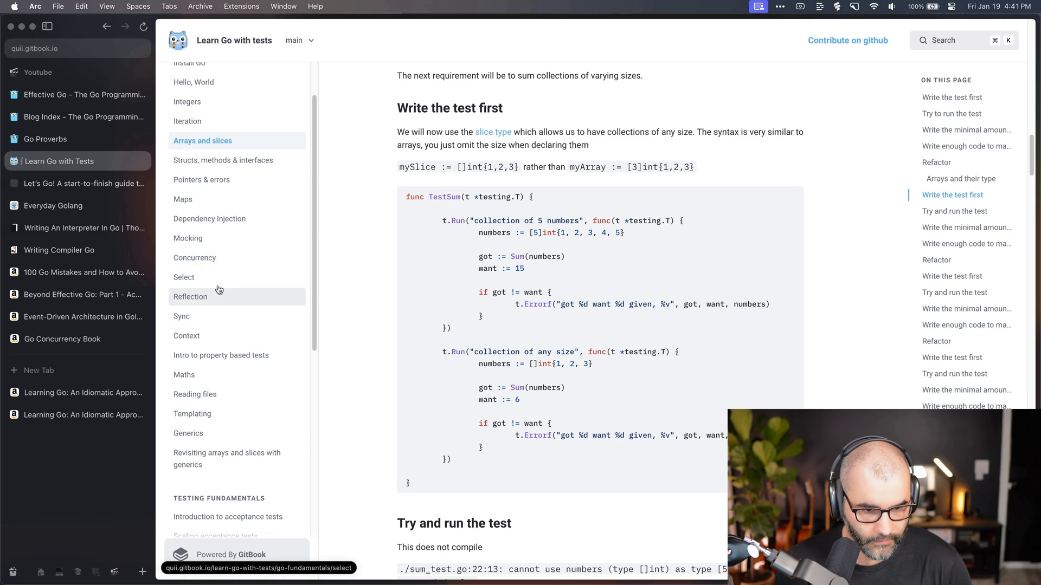
pyautogui.click(191, 296)
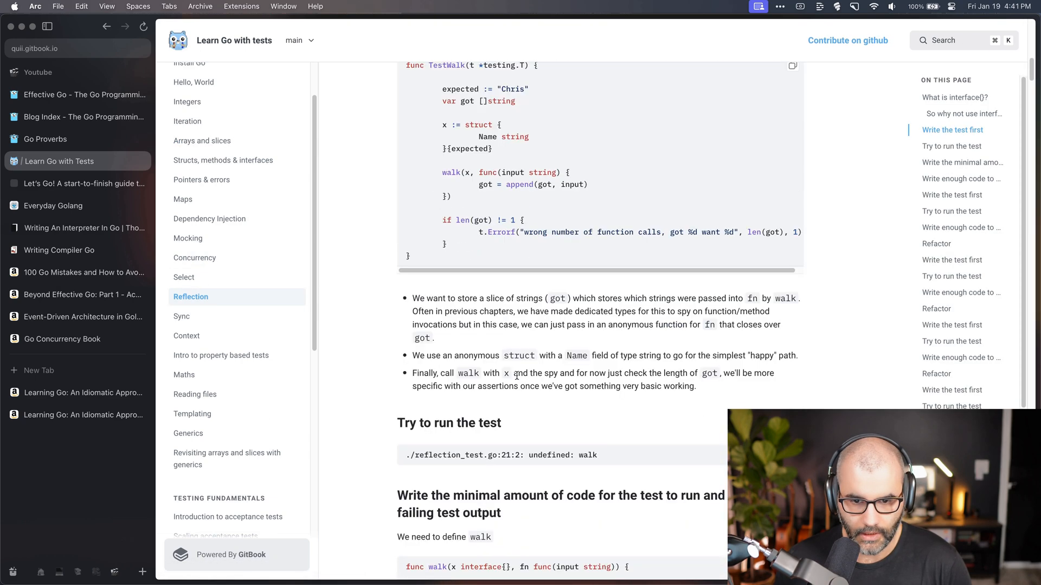
pyautogui.scroll(3)
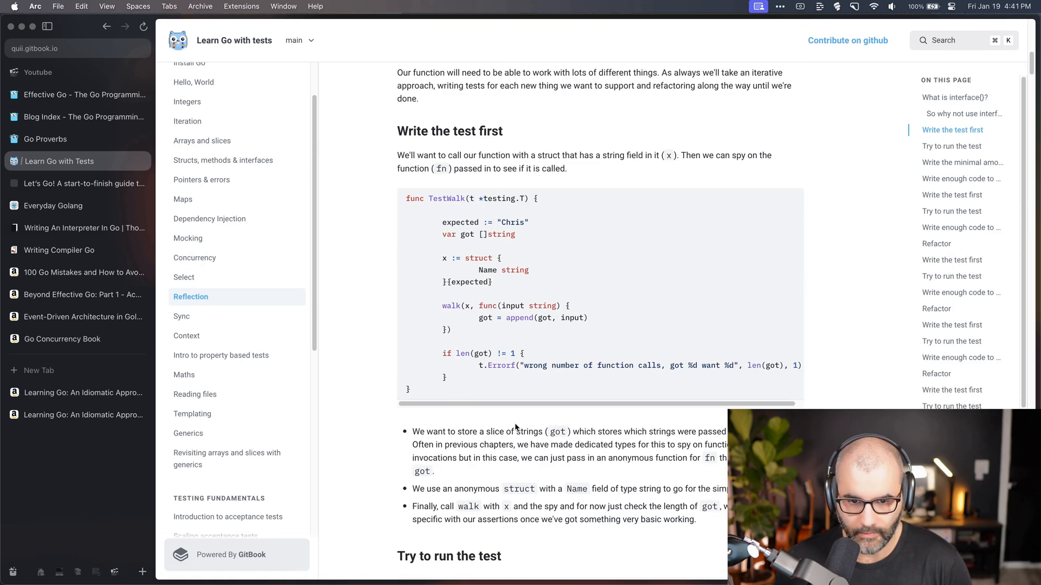
pyautogui.click(181, 316)
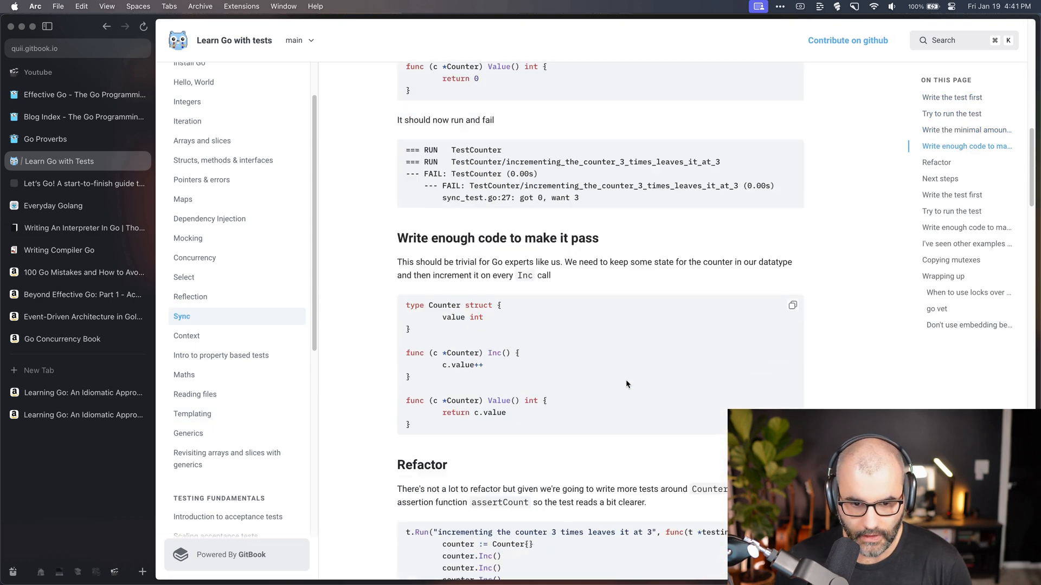
pyautogui.scroll(-3)
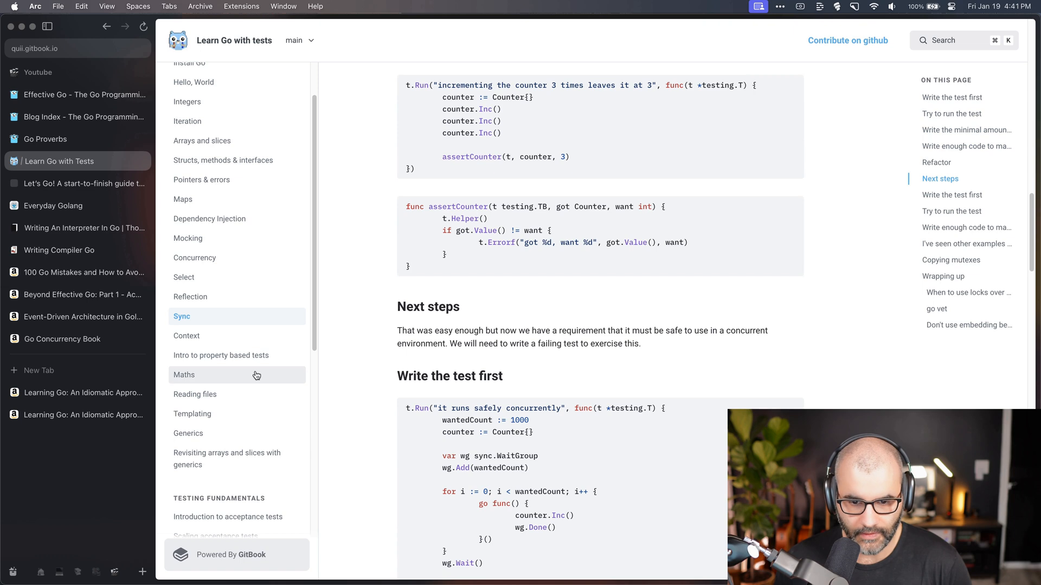
pyautogui.moveTo(257, 375)
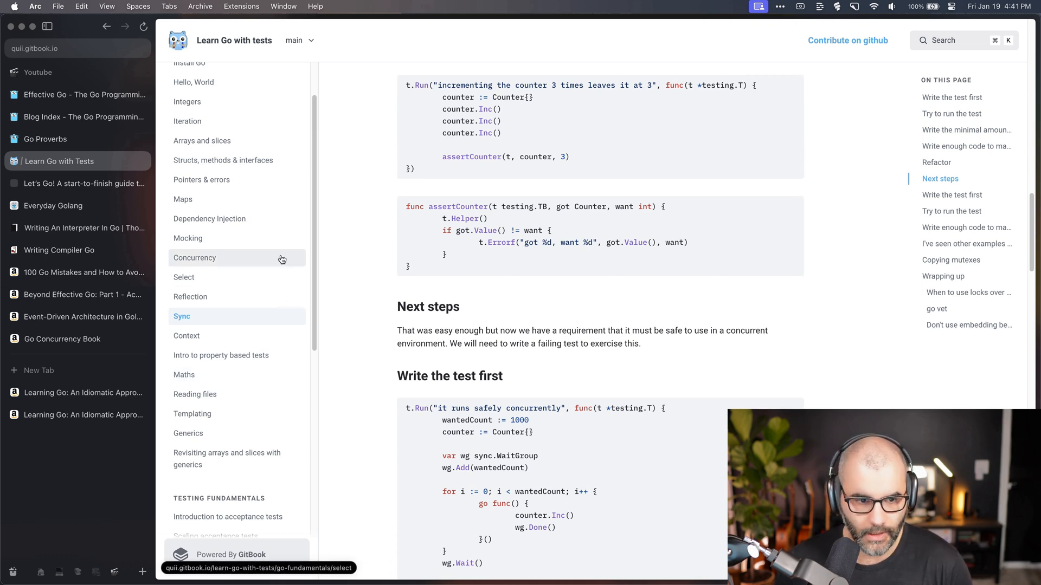
pyautogui.scroll(3)
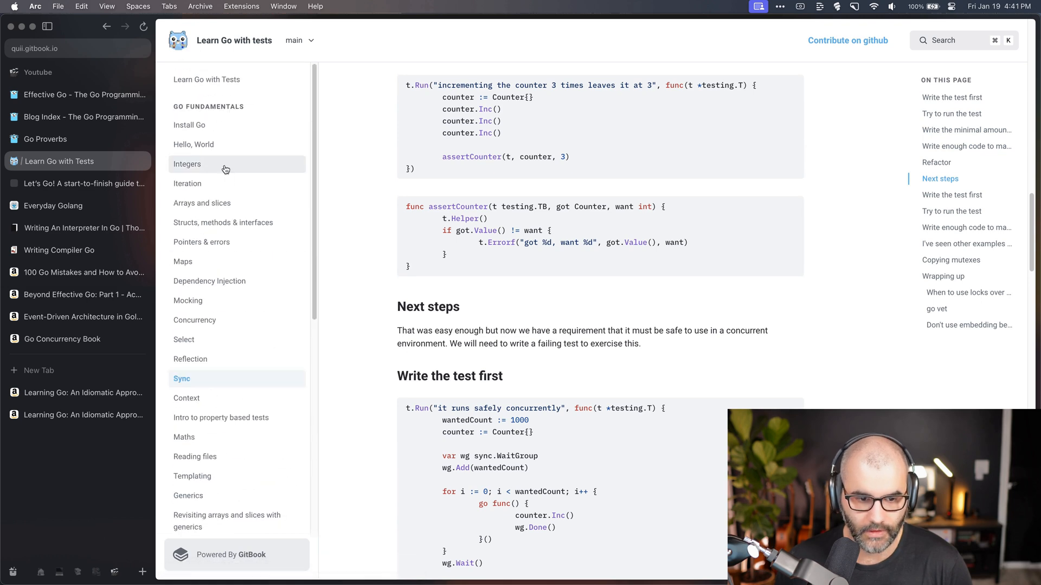
pyautogui.moveTo(417, 189)
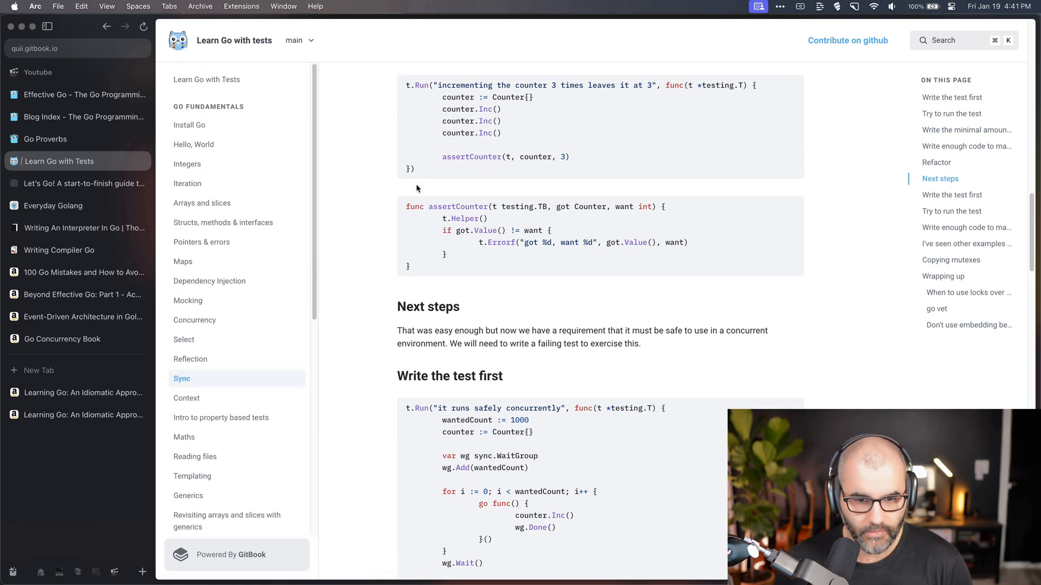
pyautogui.moveTo(362, 208)
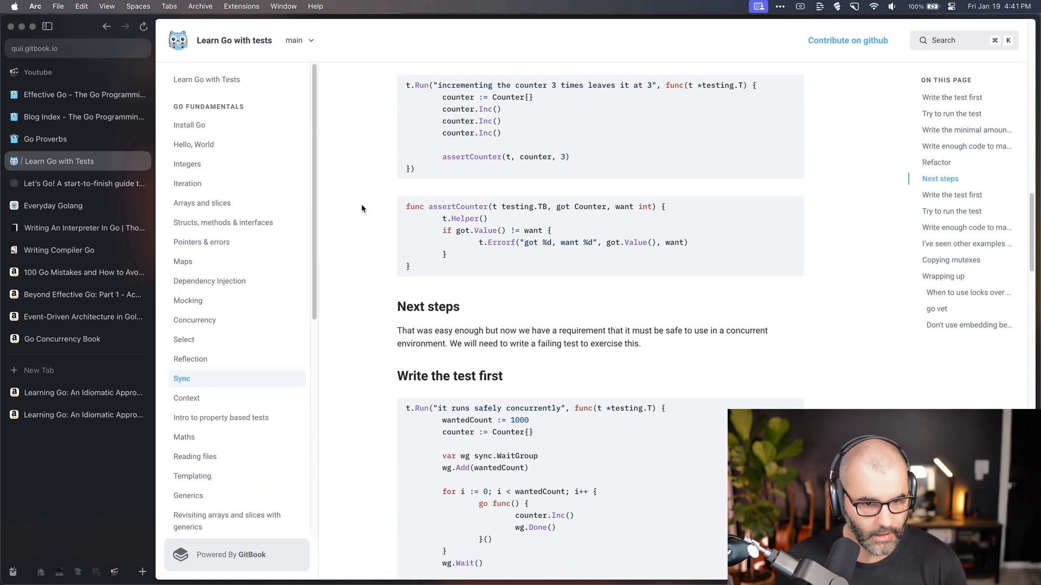
pyautogui.moveTo(57, 192)
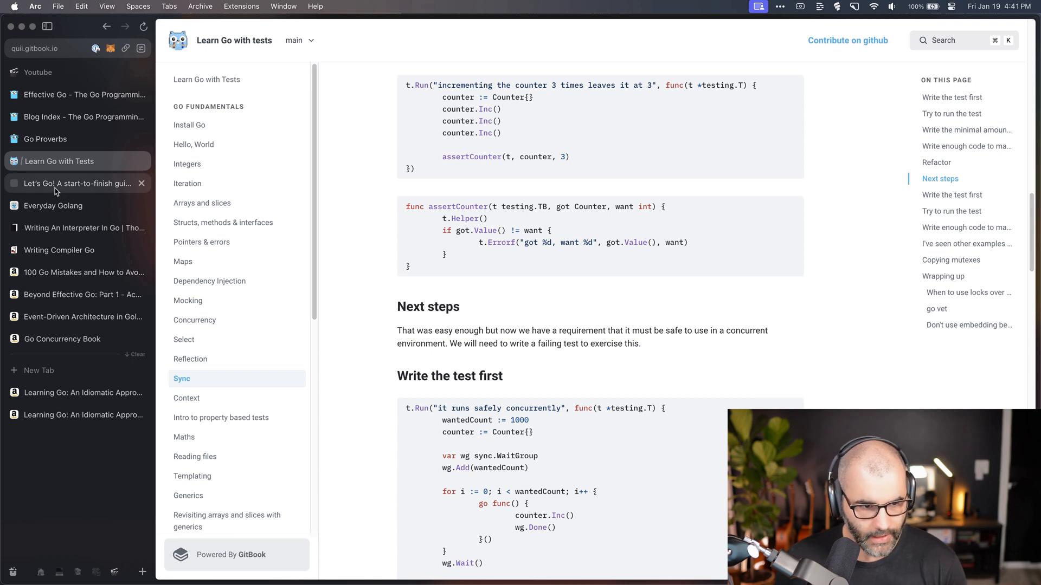
# Browse the Let's Go landing page and What You'll Learn list, then switch to Everyday Golang
pyautogui.click(77, 183)
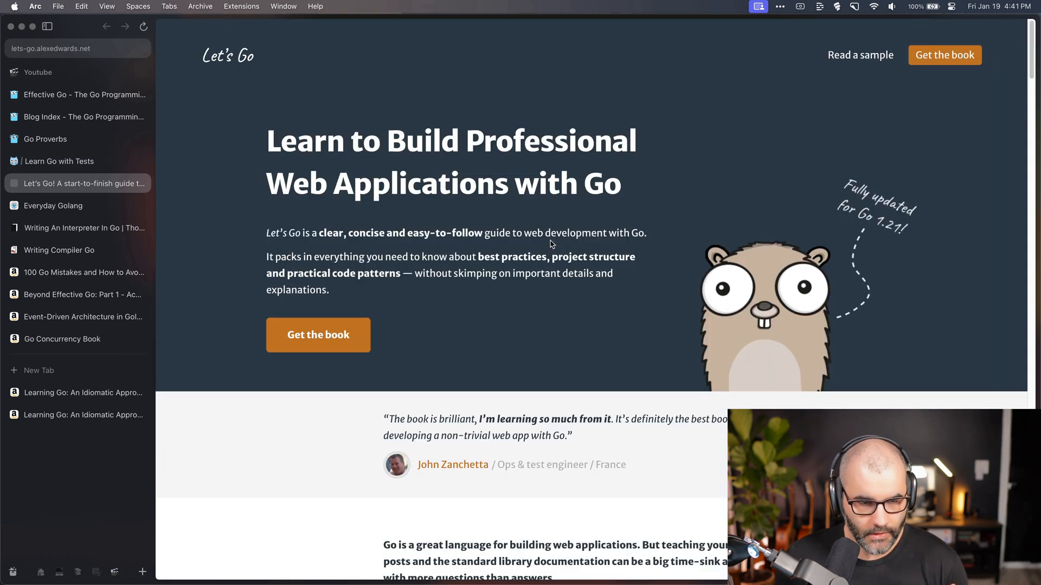
pyautogui.moveTo(615, 279)
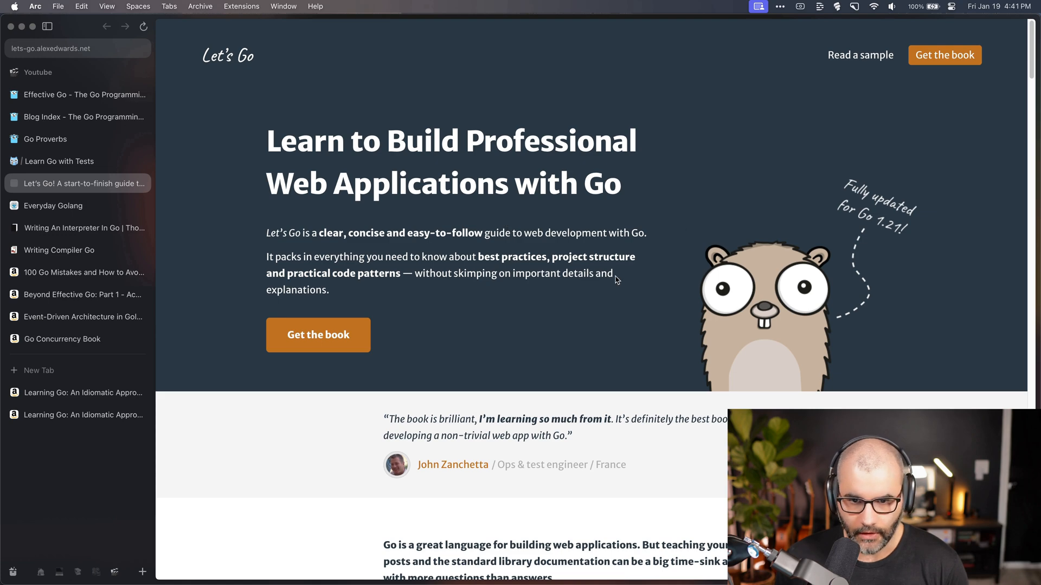
pyautogui.moveTo(593, 272)
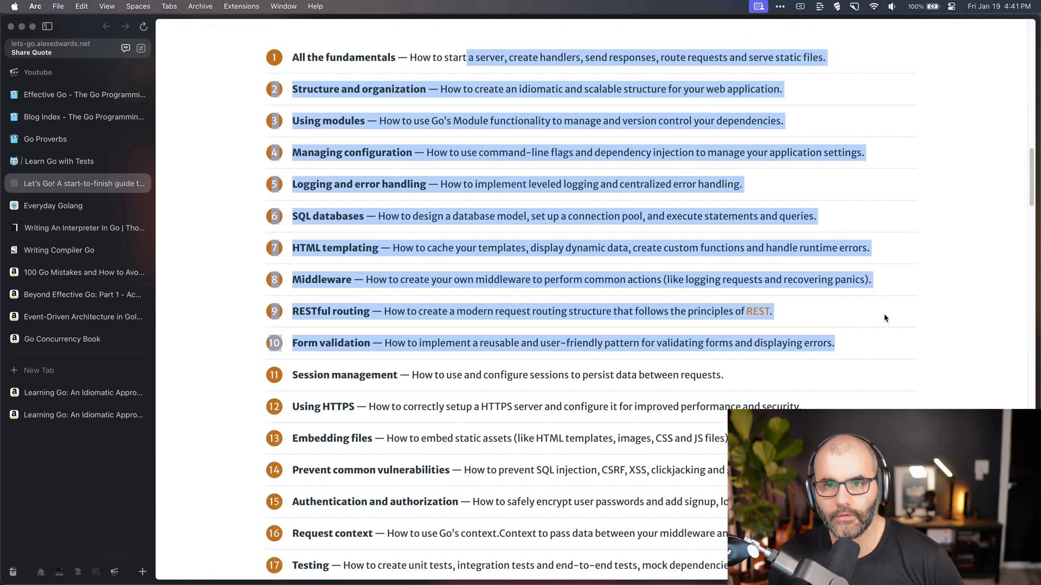
pyautogui.click(543, 279)
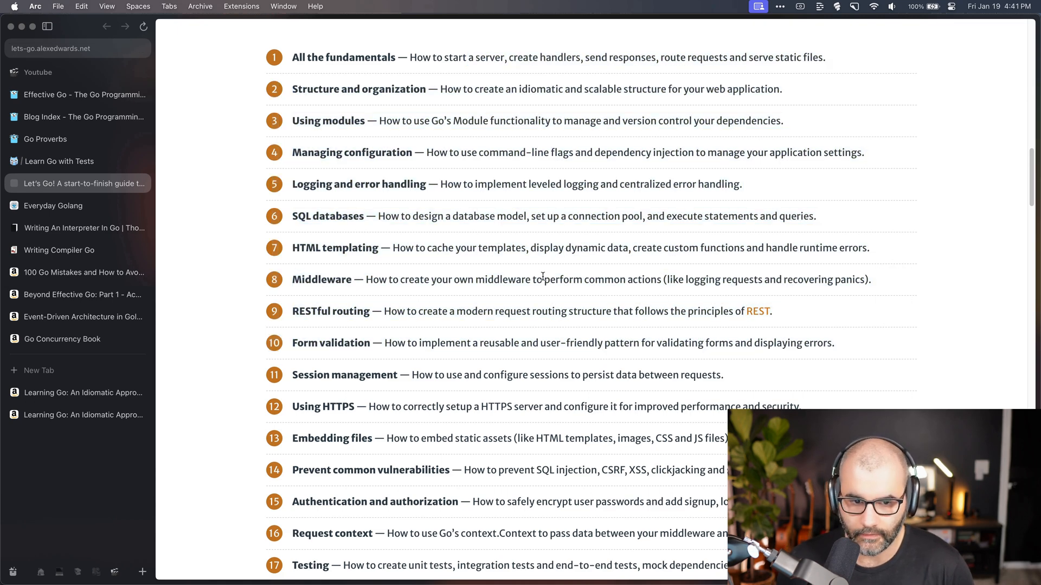
pyautogui.moveTo(529, 302)
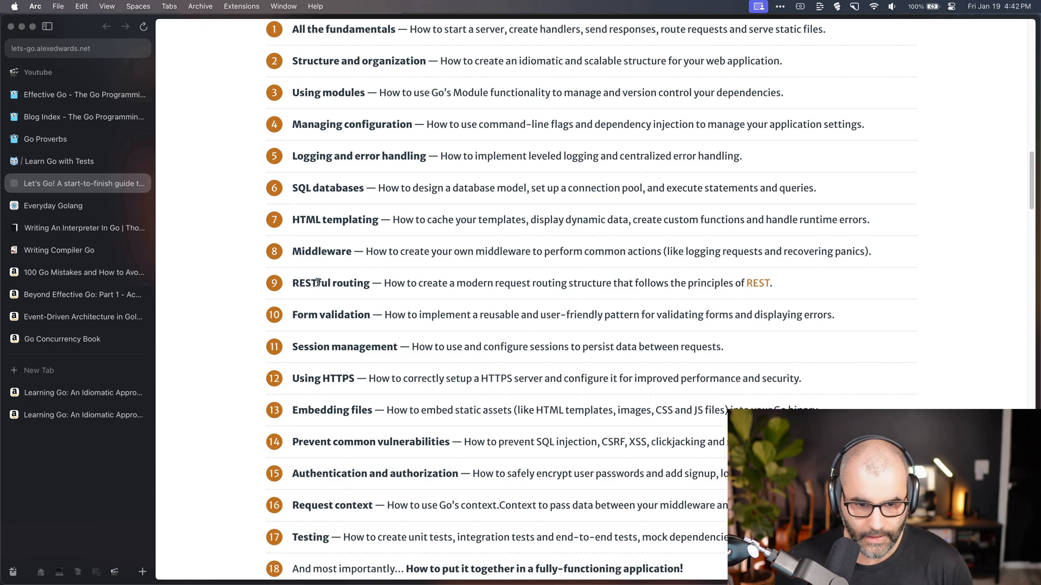
pyautogui.scroll(3)
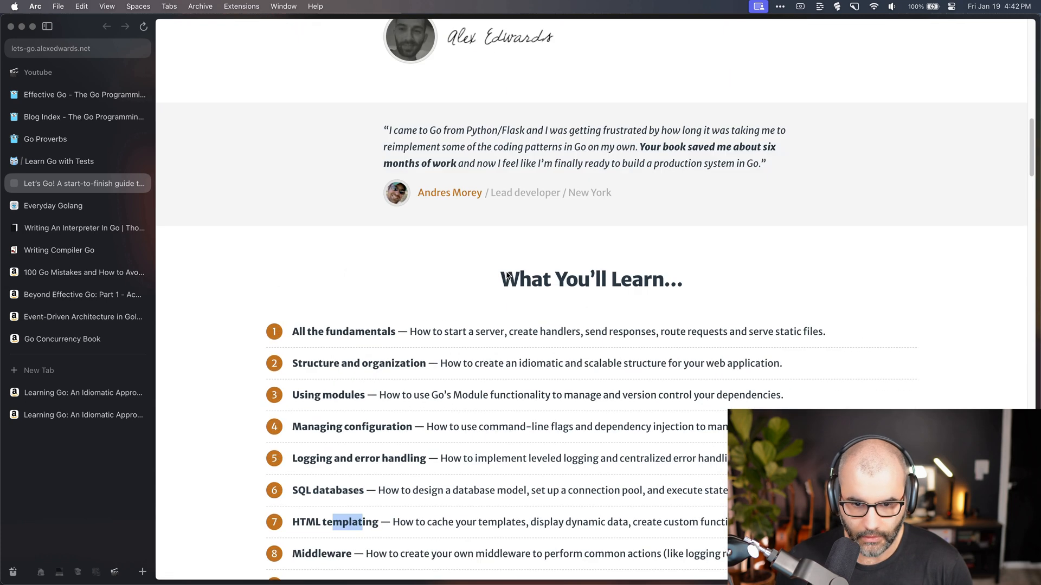
pyautogui.scroll(3)
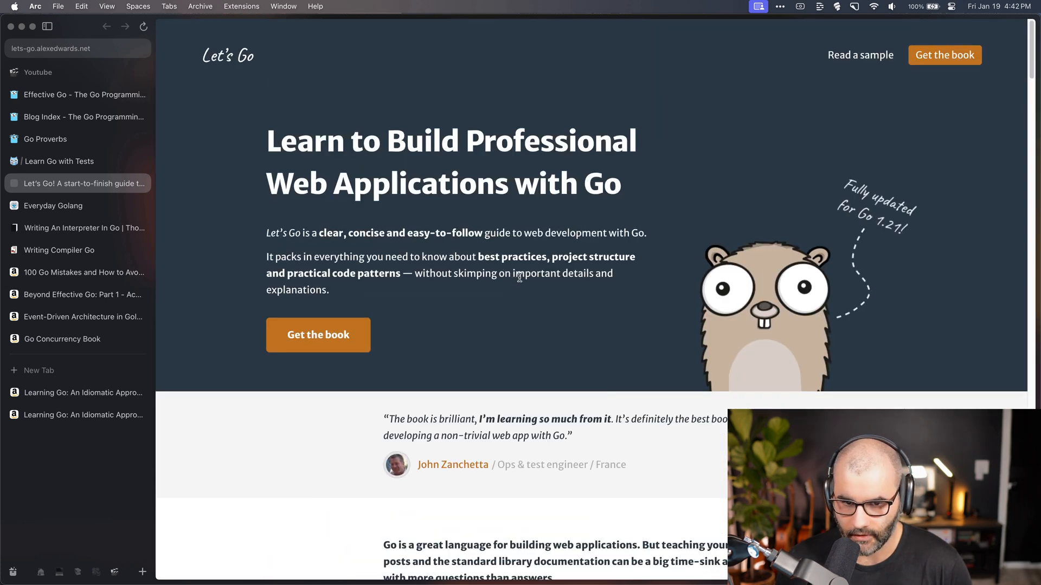
pyautogui.moveTo(536, 320)
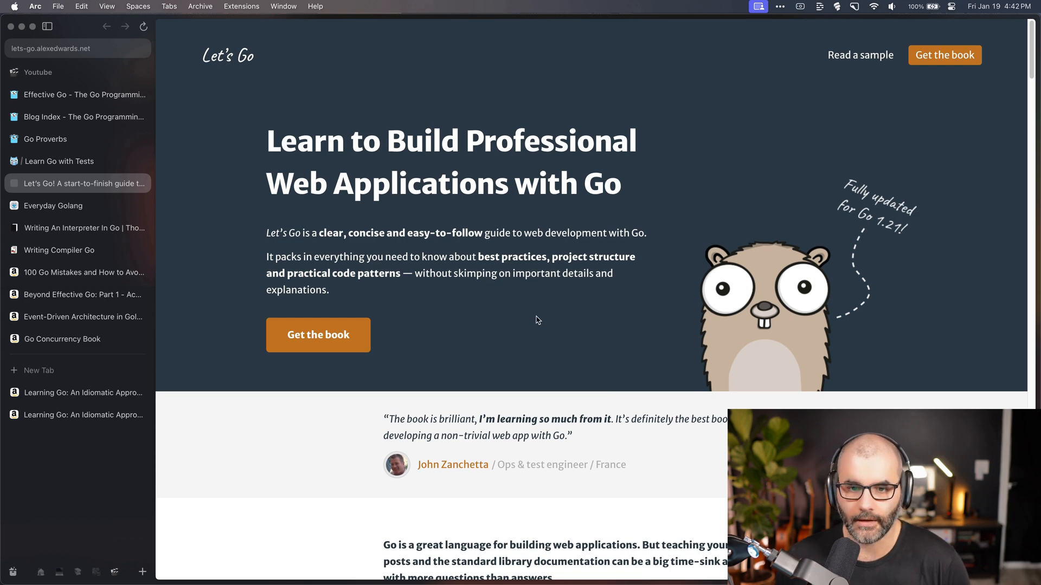
pyautogui.click(52, 205)
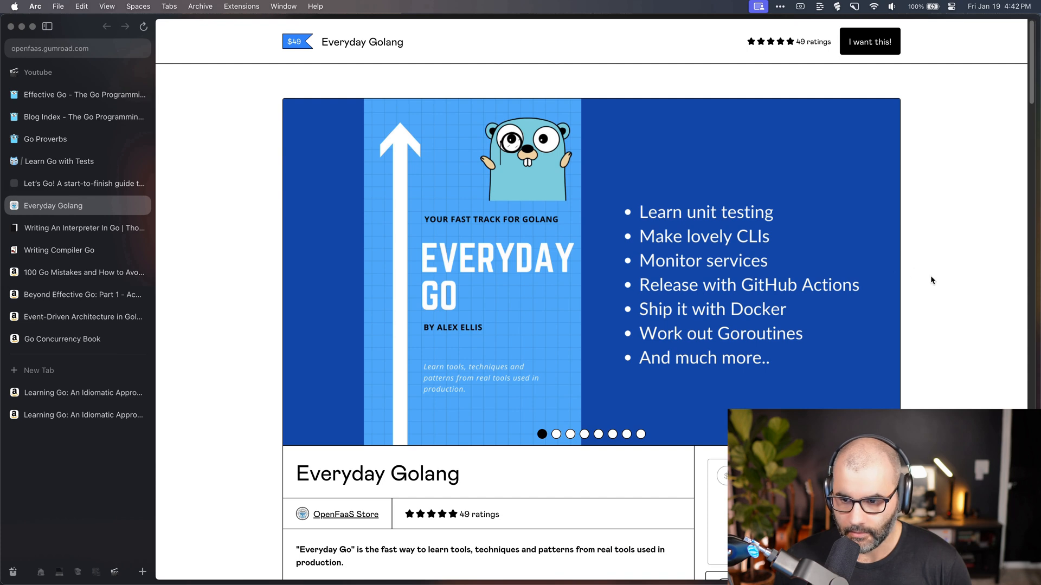
pyautogui.moveTo(940, 298)
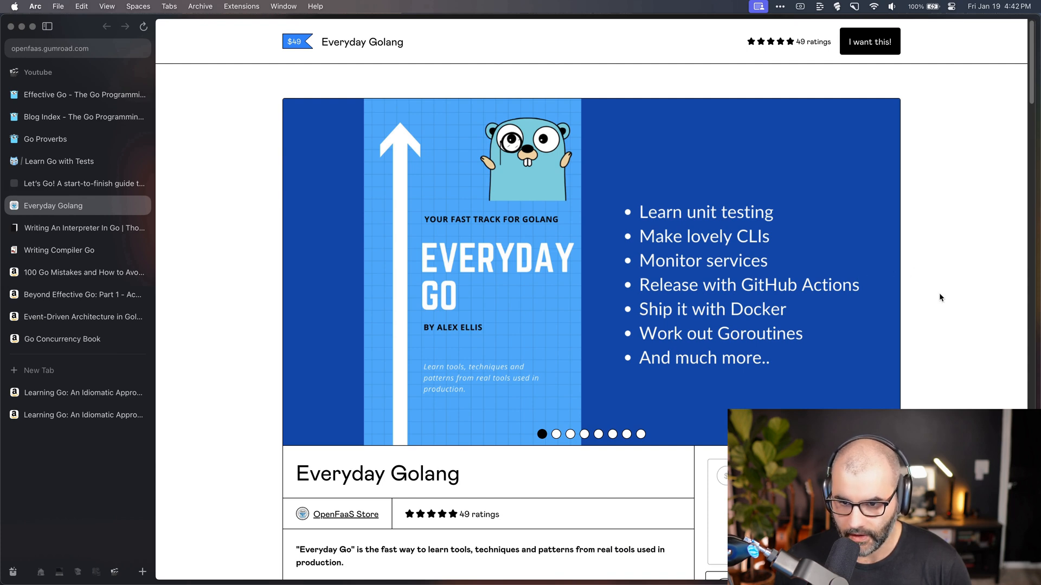
# View Everyday Golang's contents preview and edition pricing, then go to Writing An Interpreter In Go
pyautogui.click(556, 434)
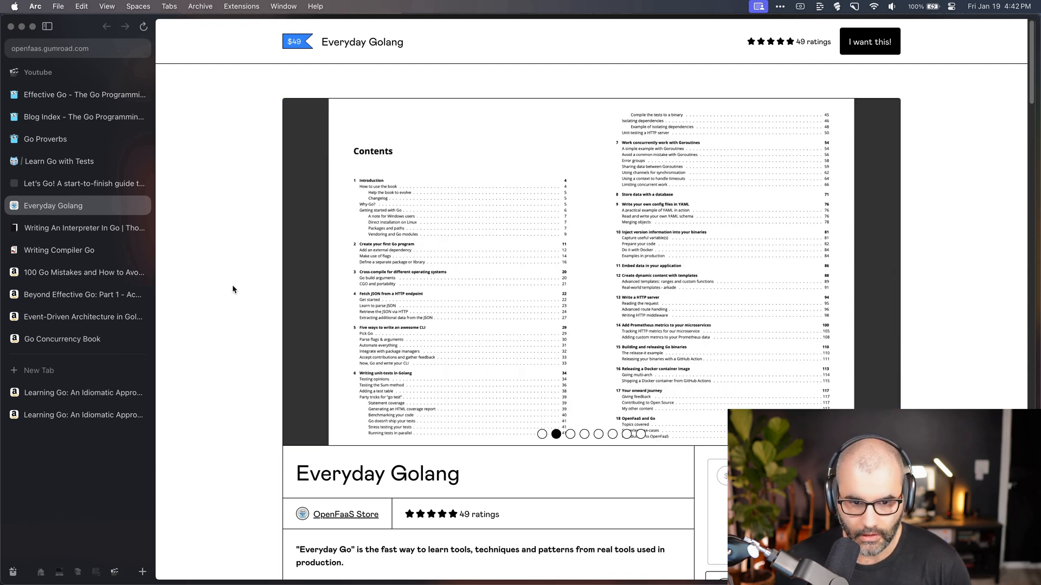
pyautogui.moveTo(855, 403)
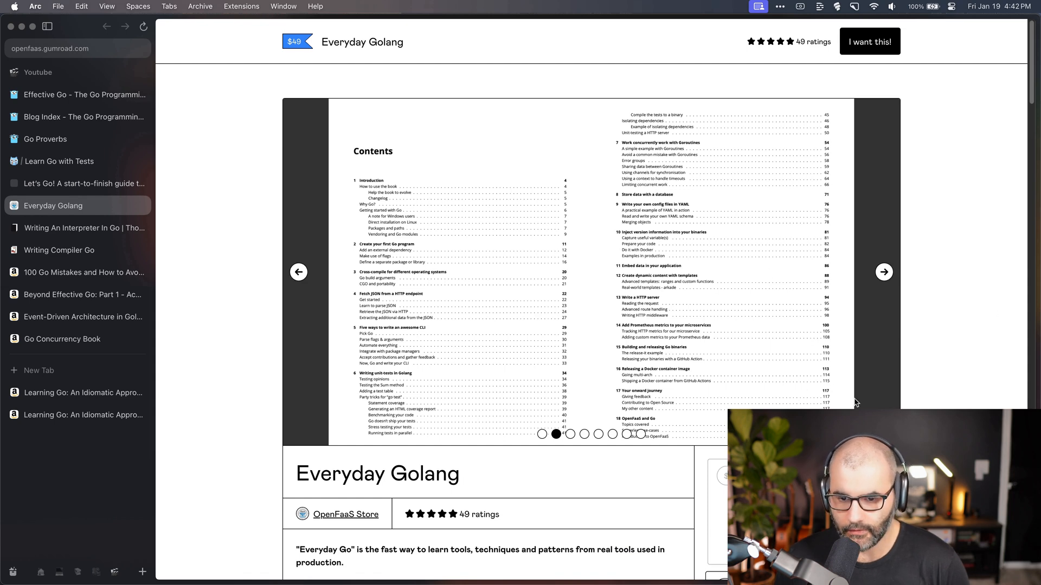
pyautogui.moveTo(874, 397)
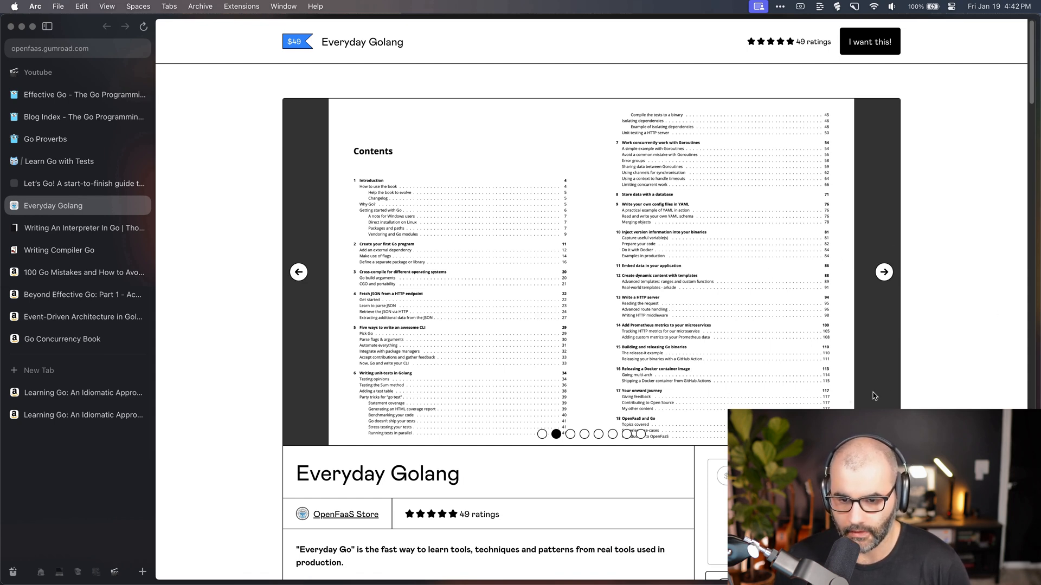
pyautogui.moveTo(709, 331)
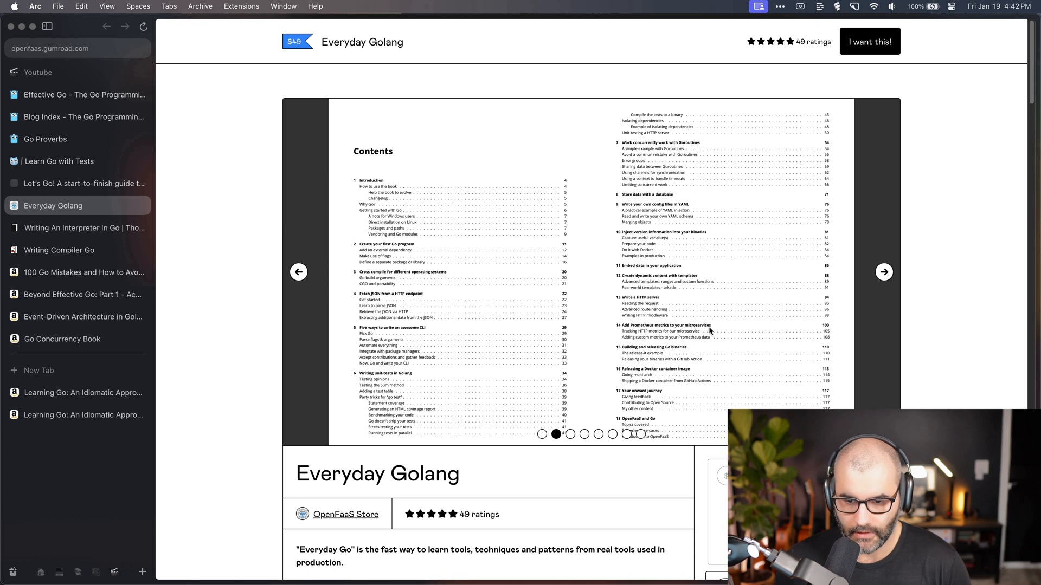
pyautogui.moveTo(863, 385)
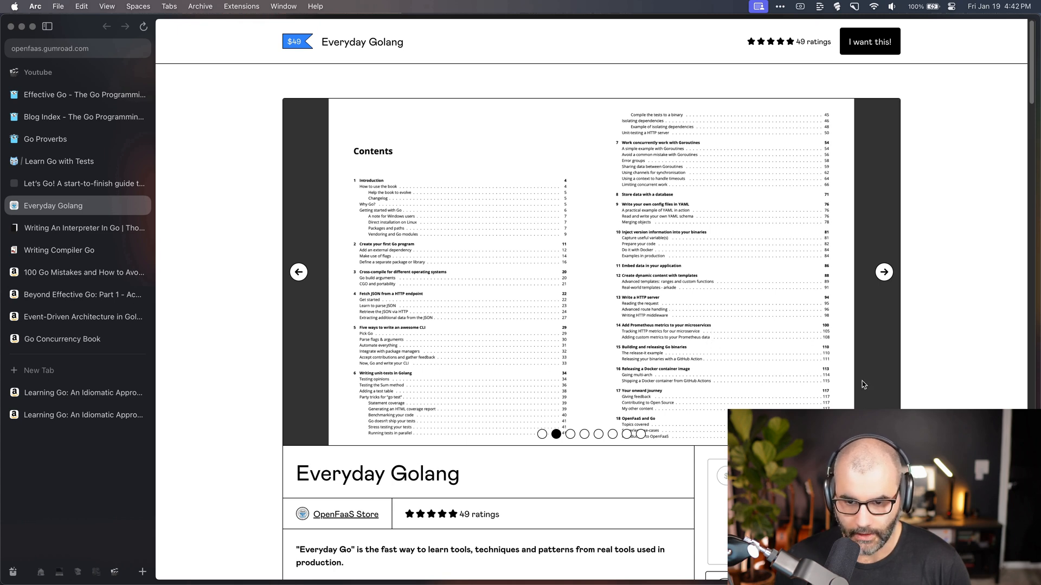
pyautogui.moveTo(925, 354)
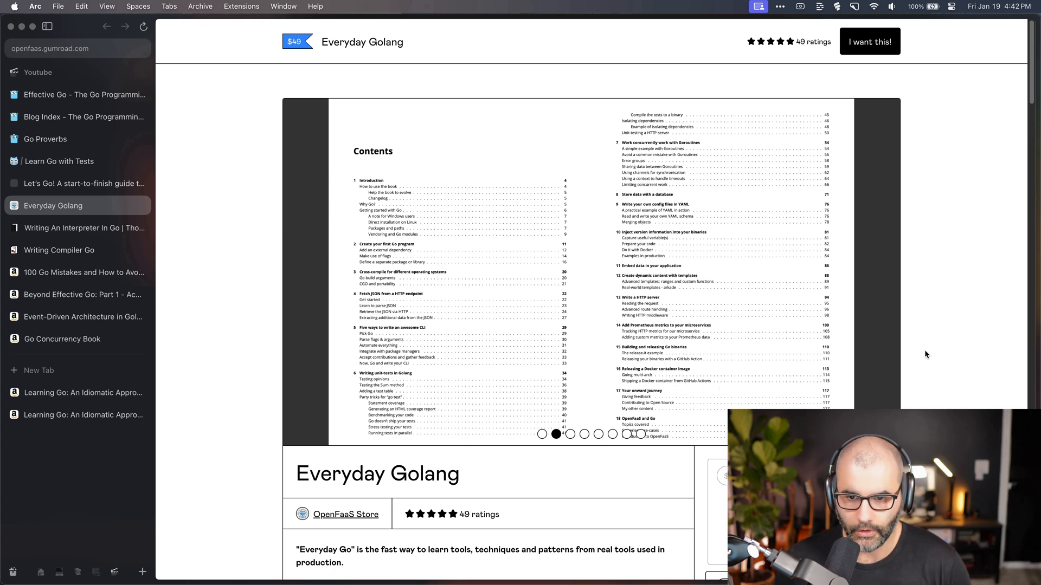
pyautogui.scroll(-3)
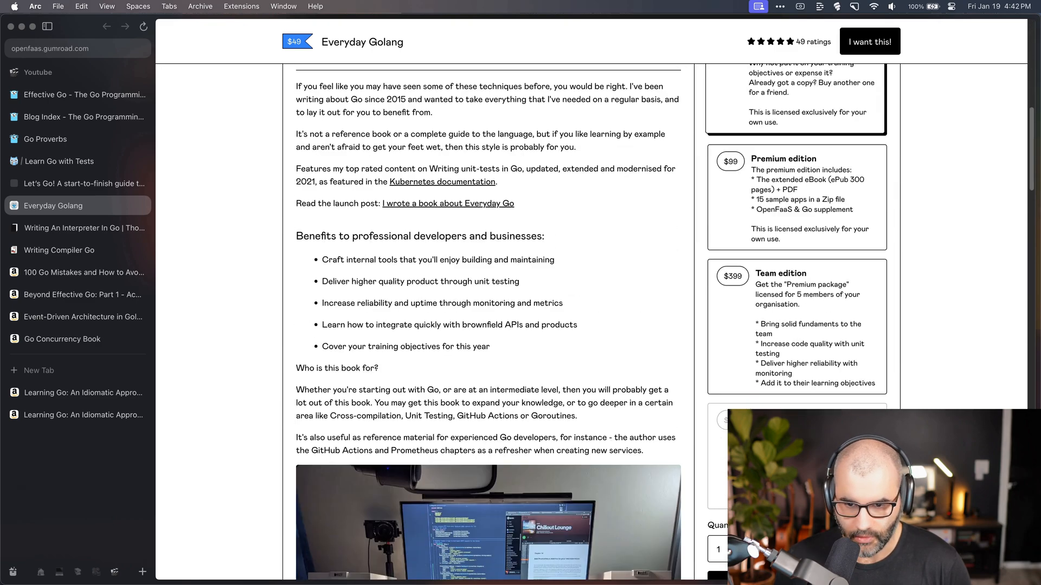
pyautogui.scroll(-3)
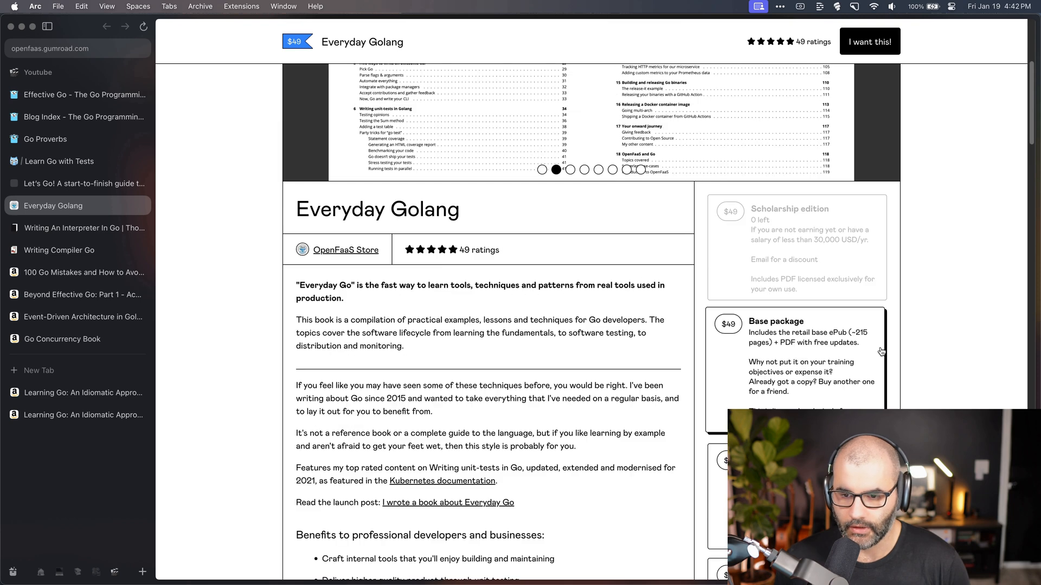
pyautogui.scroll(3)
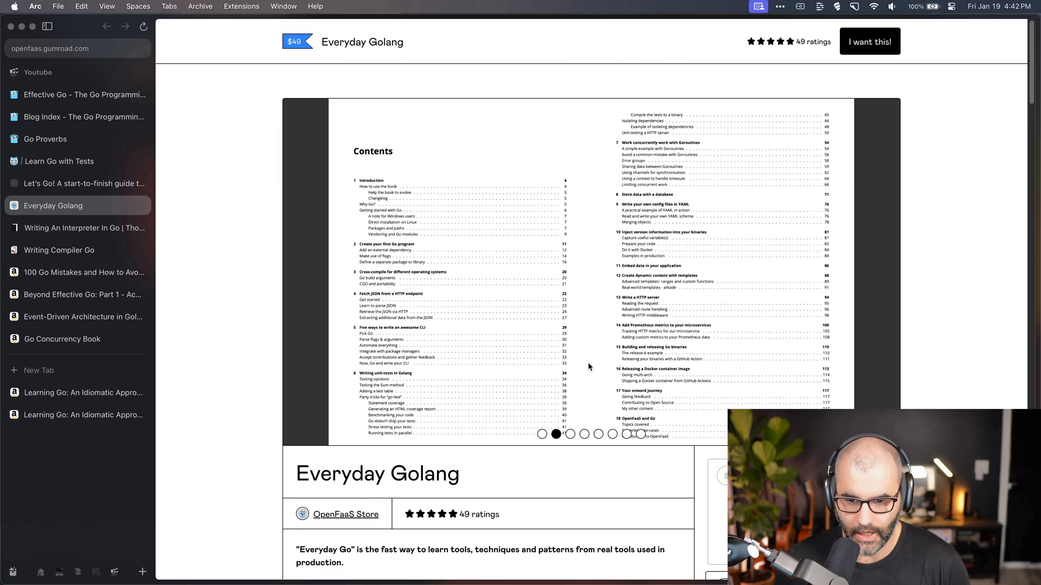
pyautogui.click(77, 228)
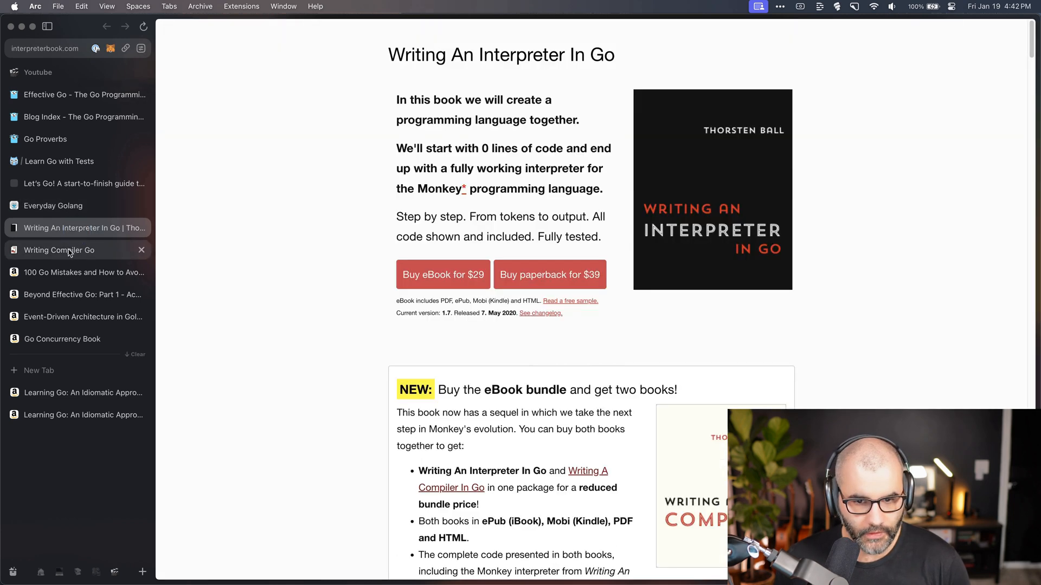
pyautogui.moveTo(256, 283)
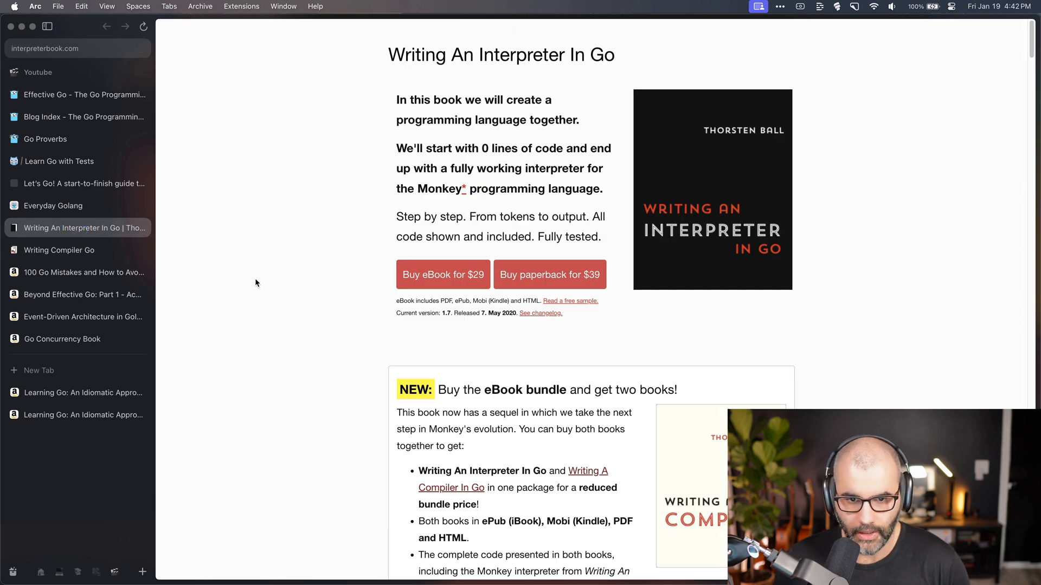
# Review Writing A Compiler In Go's eBook, bundle and paperback options, then open 100 Go Mistakes
pyautogui.click(59, 250)
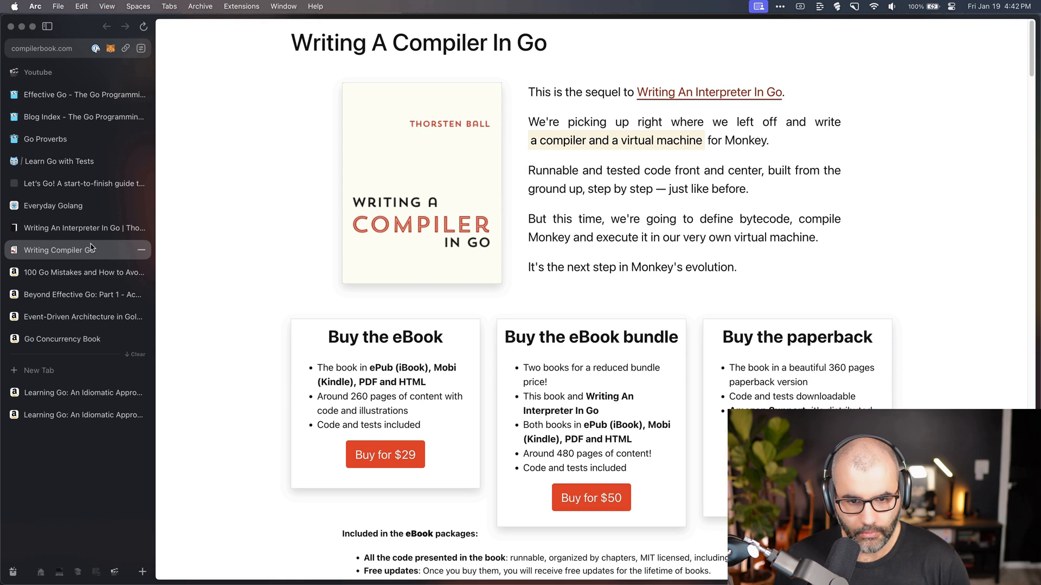
pyautogui.moveTo(731, 248)
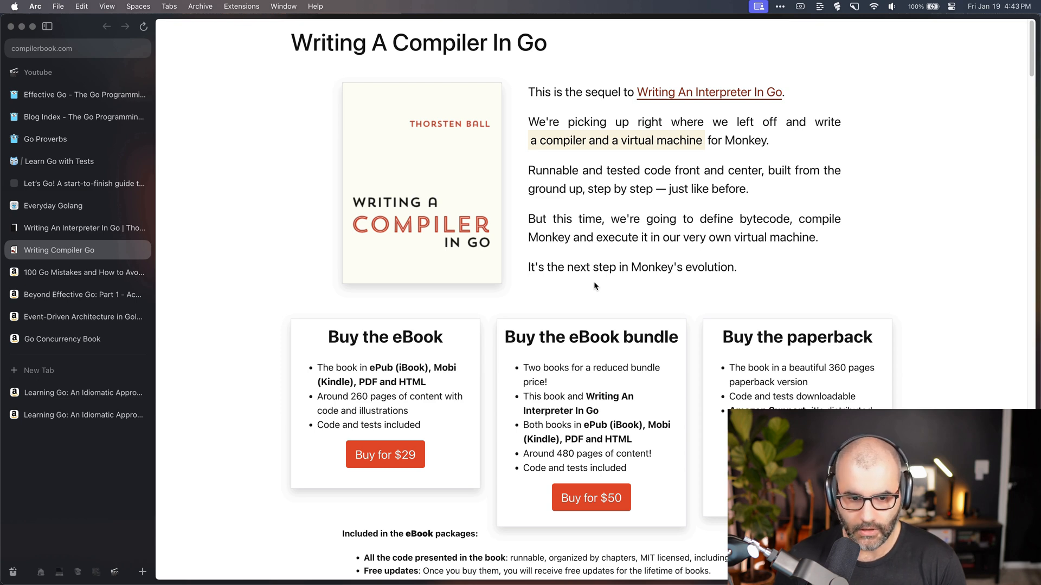
pyautogui.moveTo(602, 239)
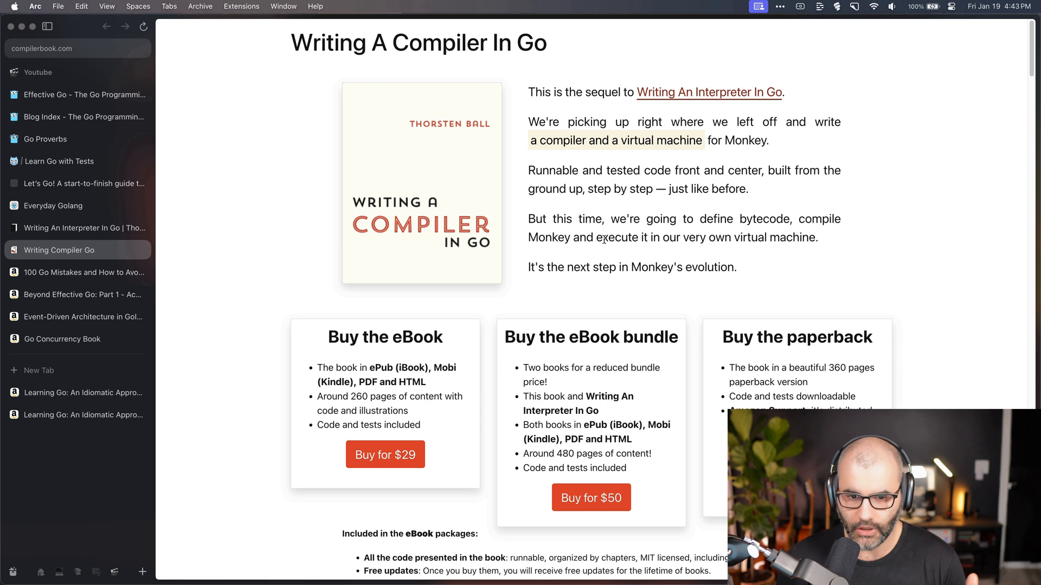
pyautogui.moveTo(586, 297)
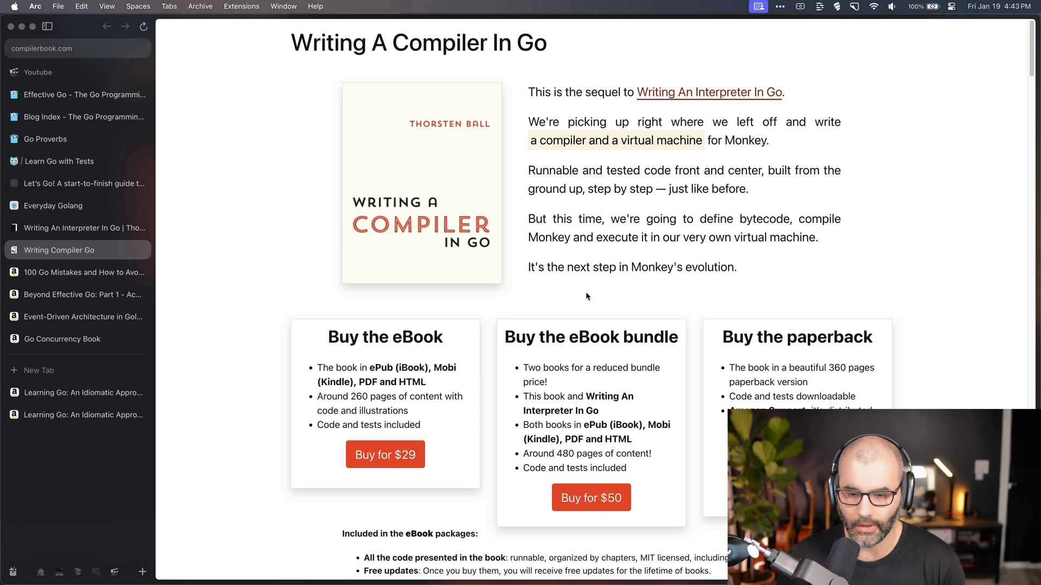
pyautogui.click(83, 272)
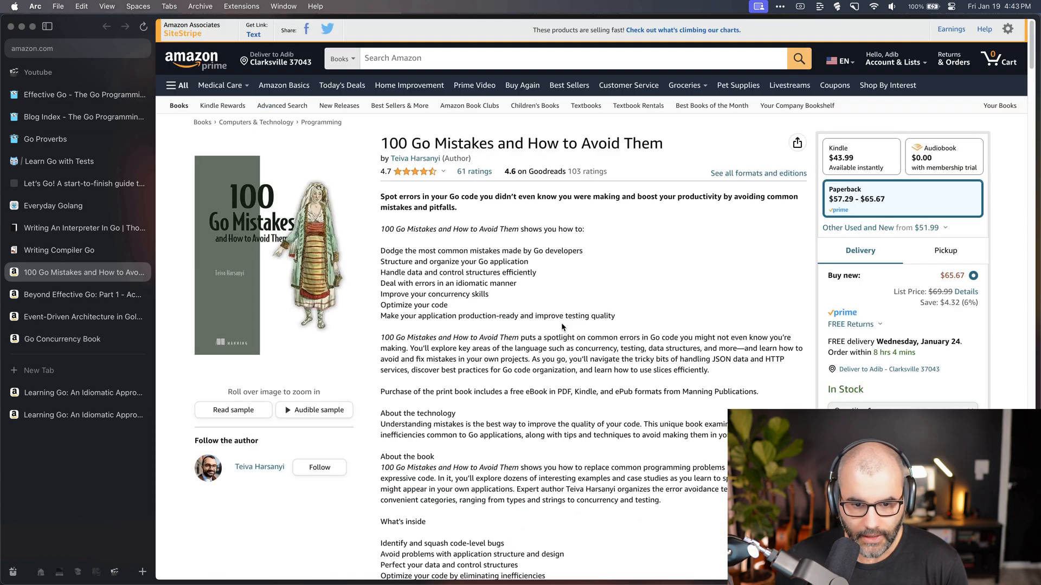
pyautogui.moveTo(657, 260)
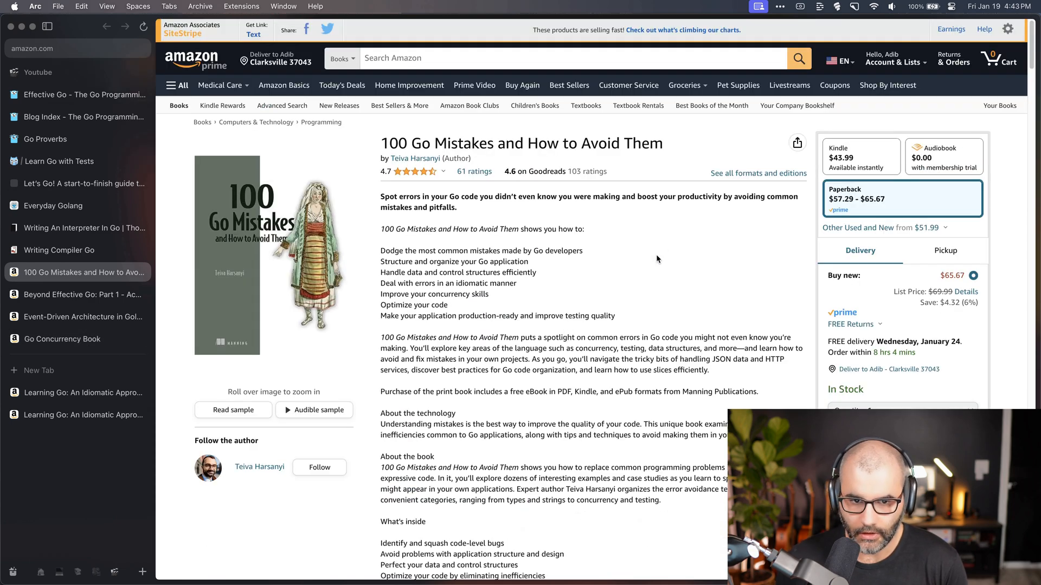
pyautogui.moveTo(717, 138)
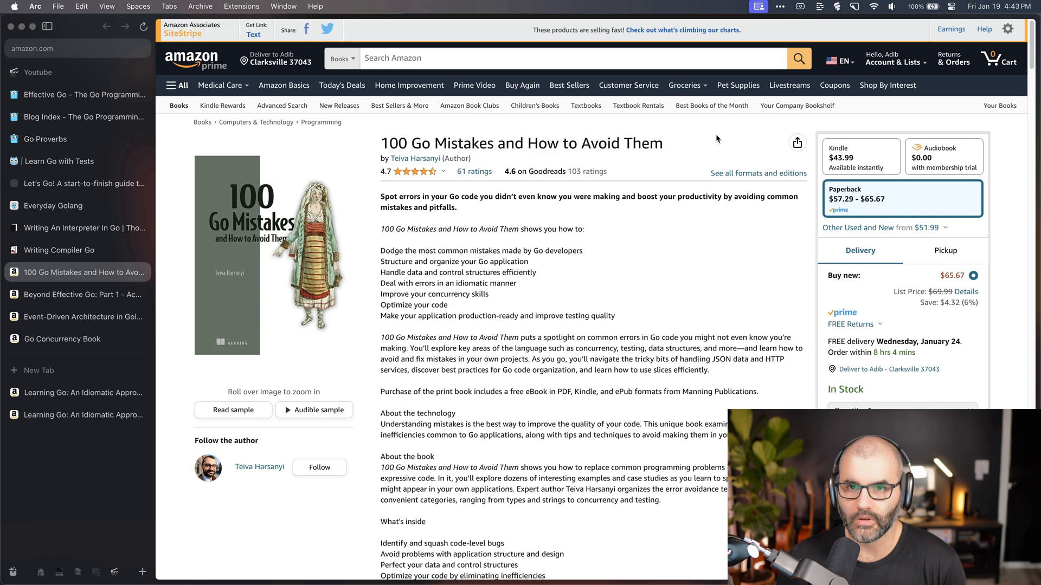
pyautogui.moveTo(533, 313)
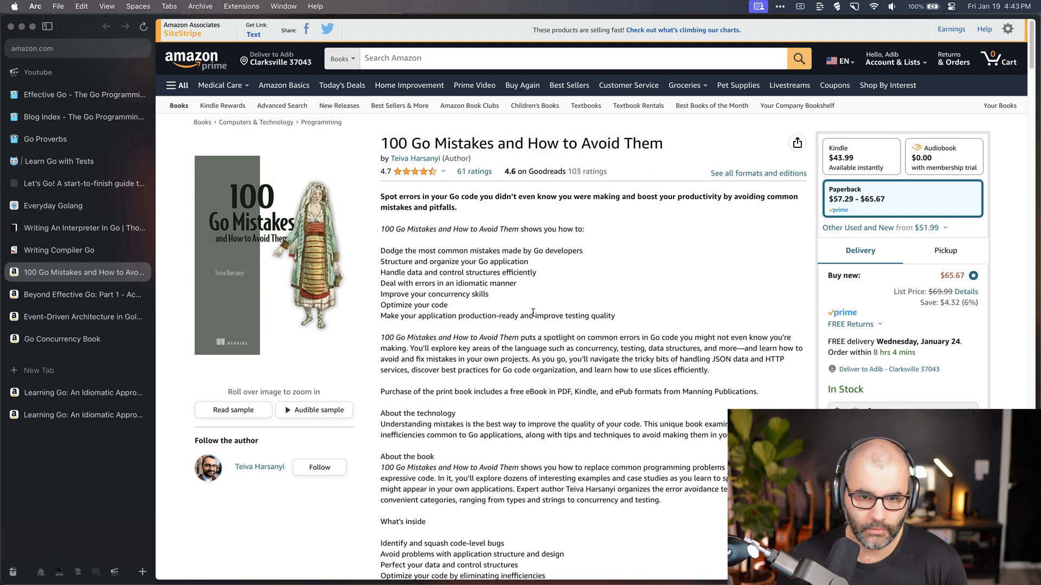
pyautogui.scroll(-3)
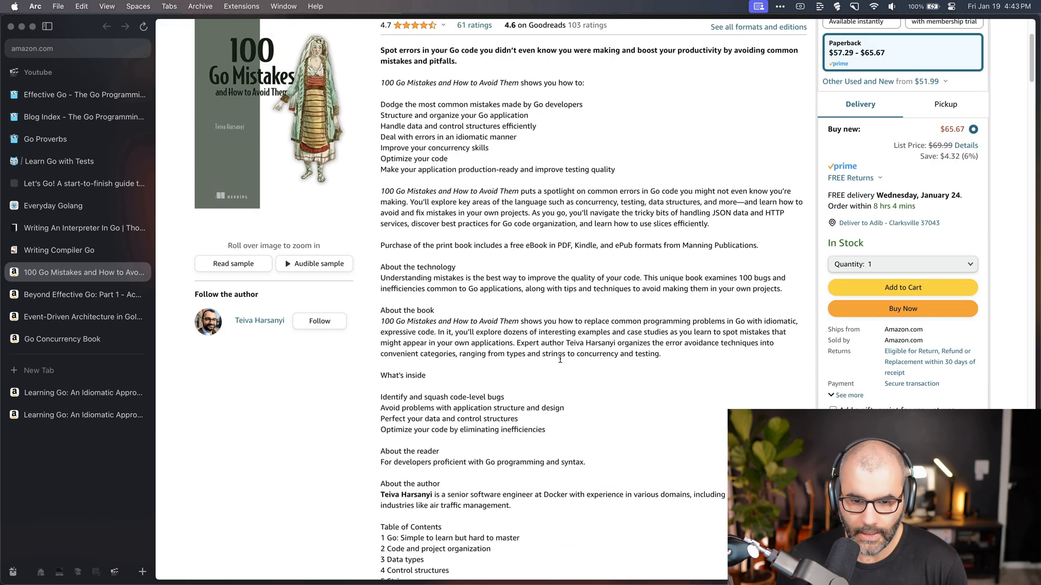
pyautogui.scroll(-3)
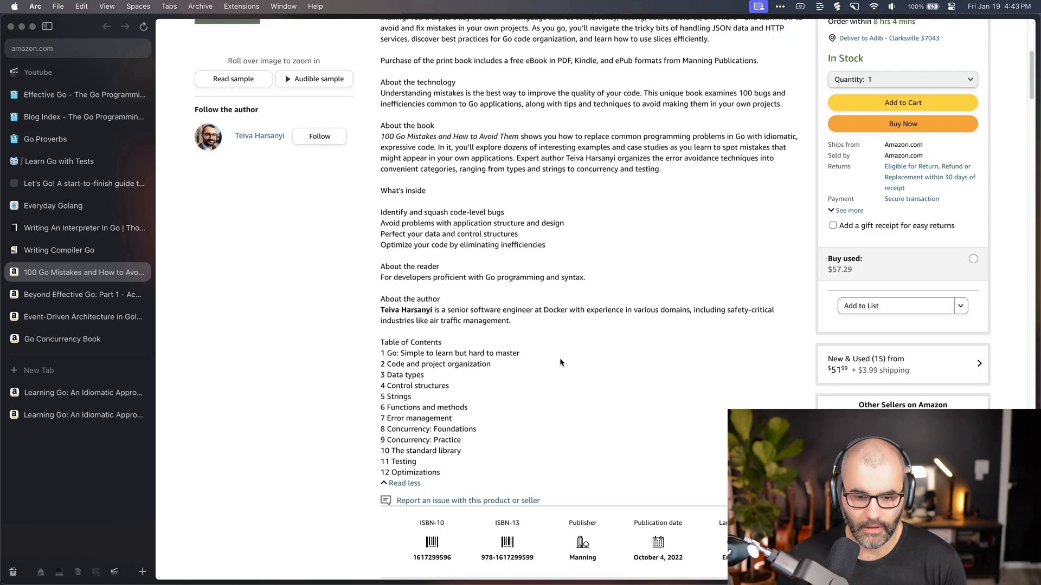
pyautogui.scroll(-3)
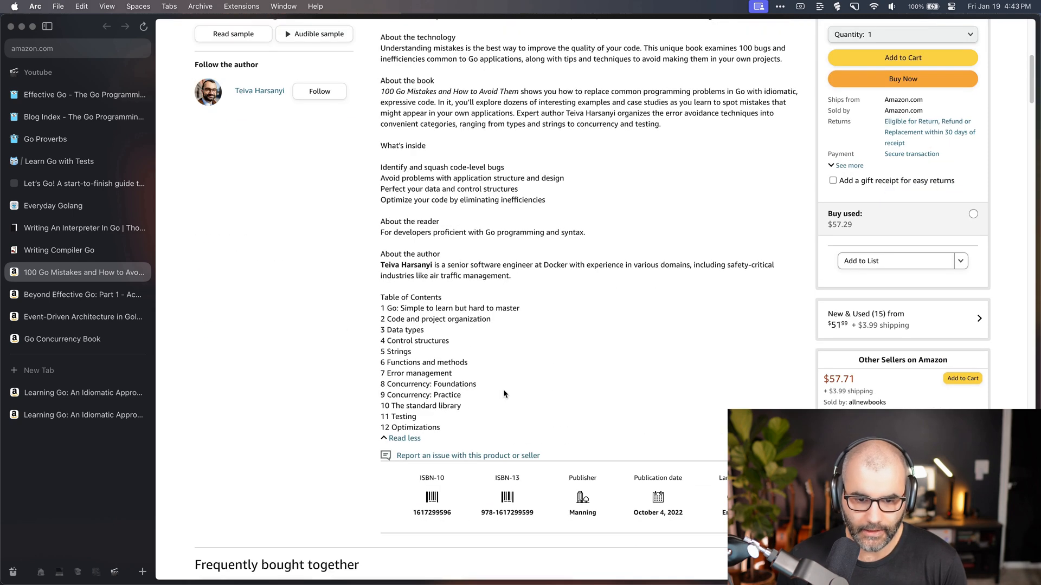
pyautogui.moveTo(583, 390)
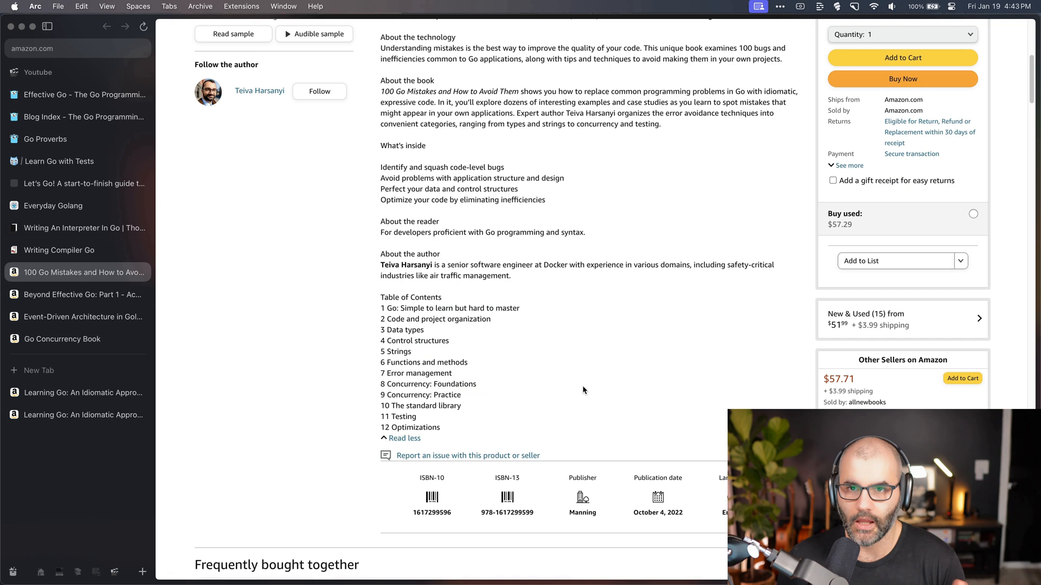
pyautogui.moveTo(593, 400)
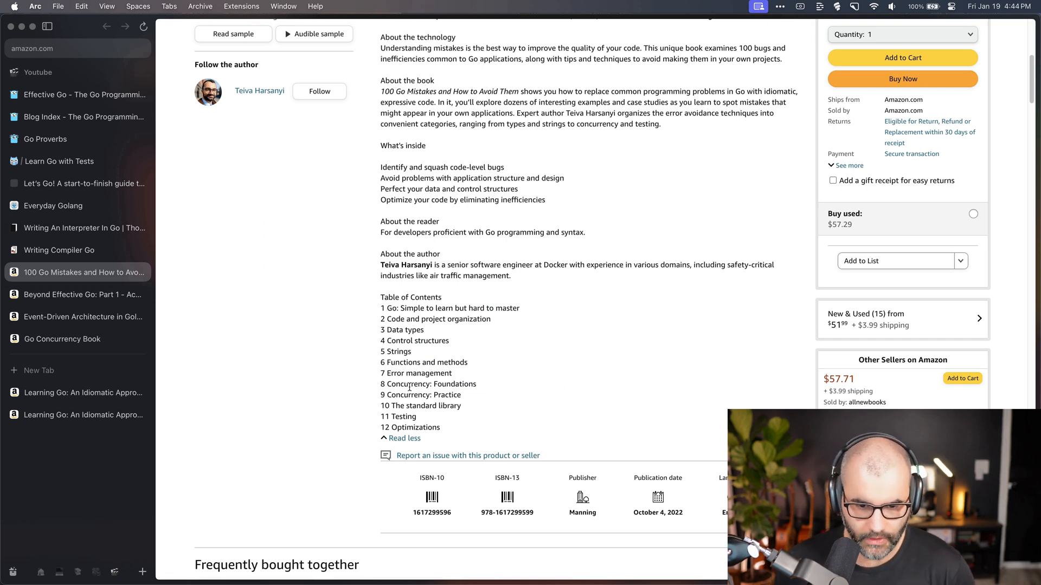
pyautogui.moveTo(638, 367)
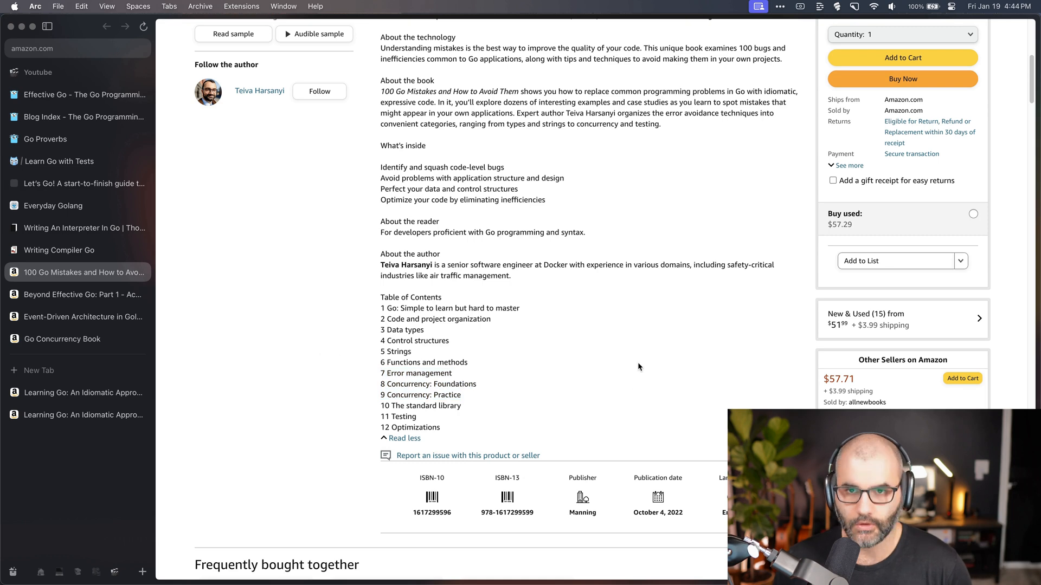
pyautogui.moveTo(582, 324)
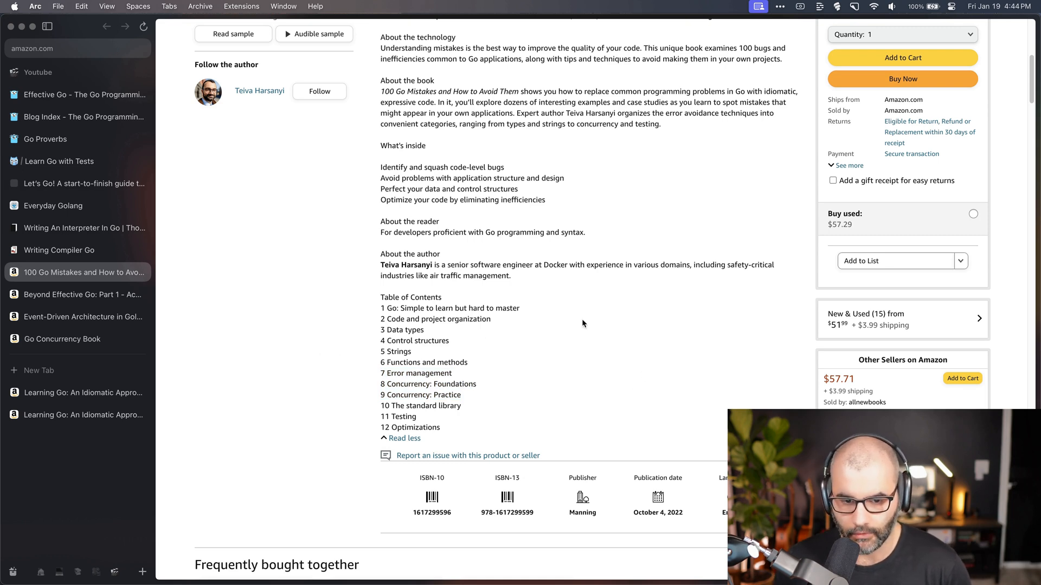
pyautogui.scroll(3)
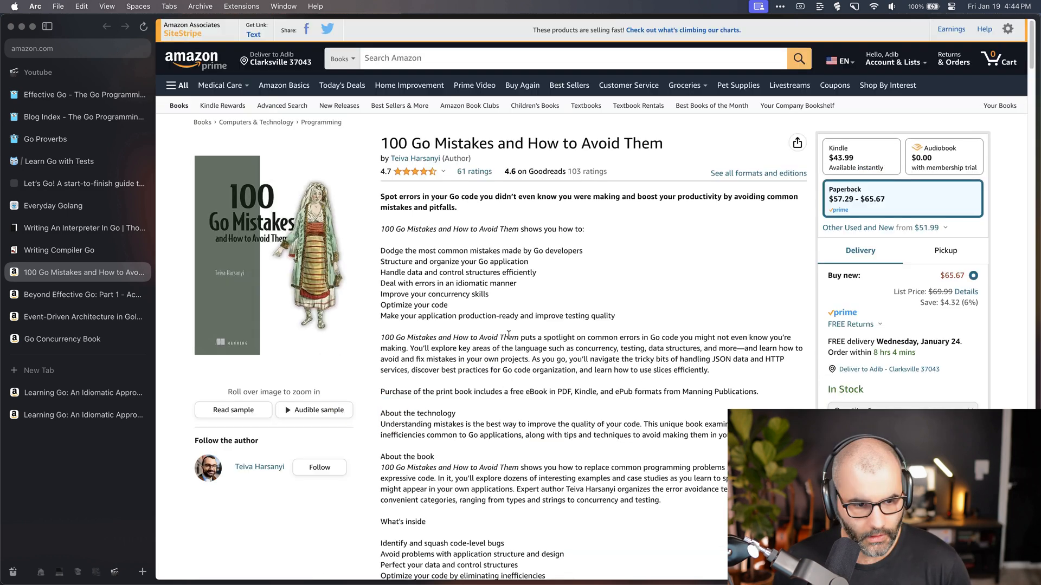
# Switch to Beyond Effective Go: Part 1 on Amazon and read its 'After reading, you will' list
pyautogui.click(83, 294)
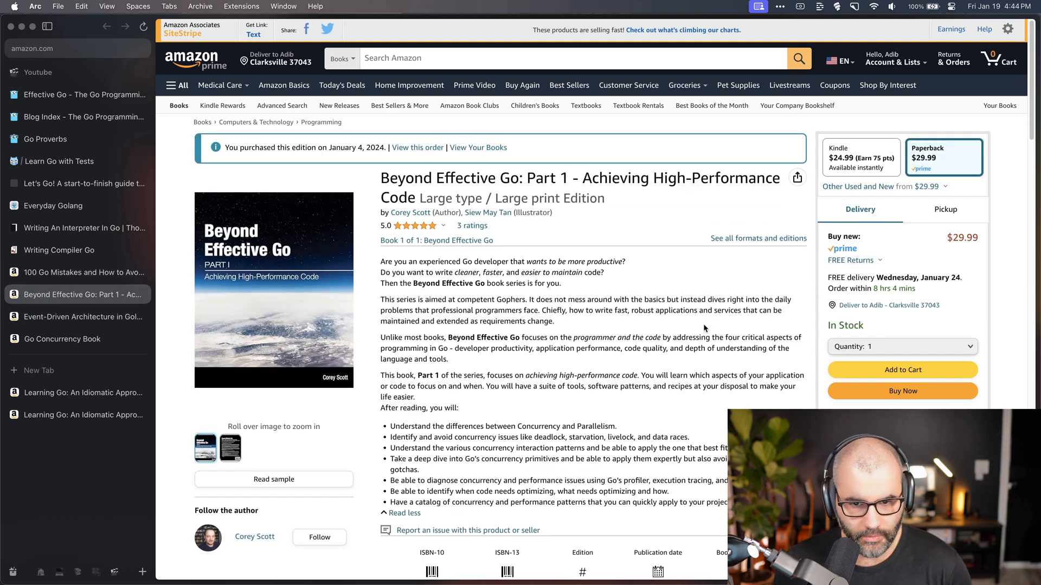
pyautogui.moveTo(704, 329)
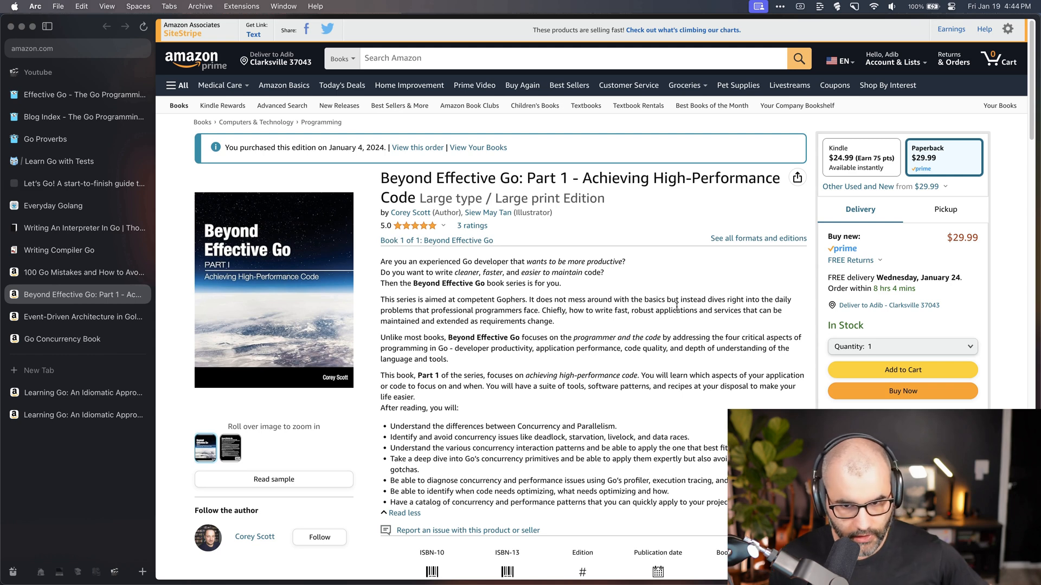
pyautogui.scroll(-3)
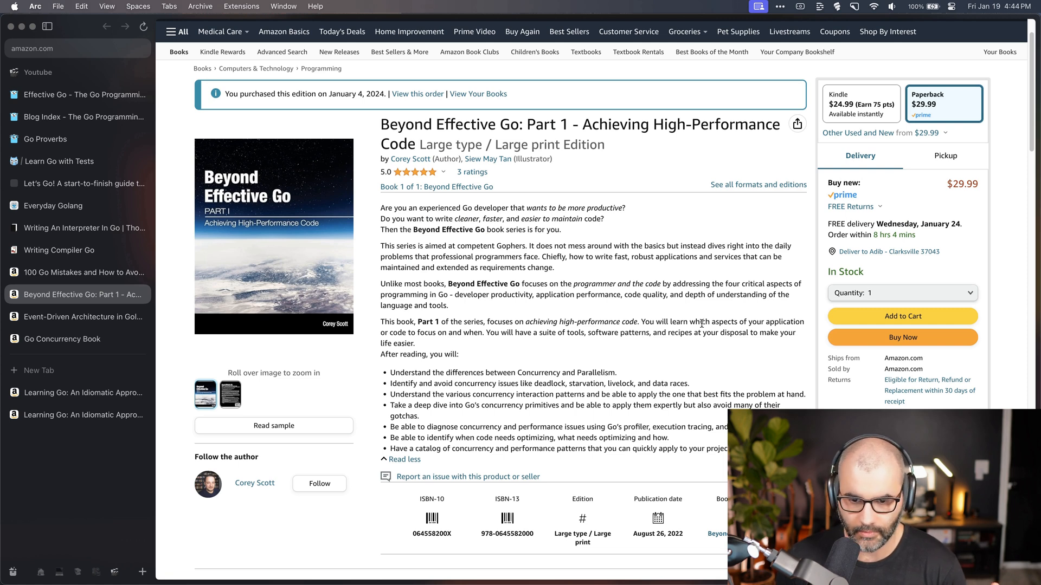
pyautogui.scroll(-3)
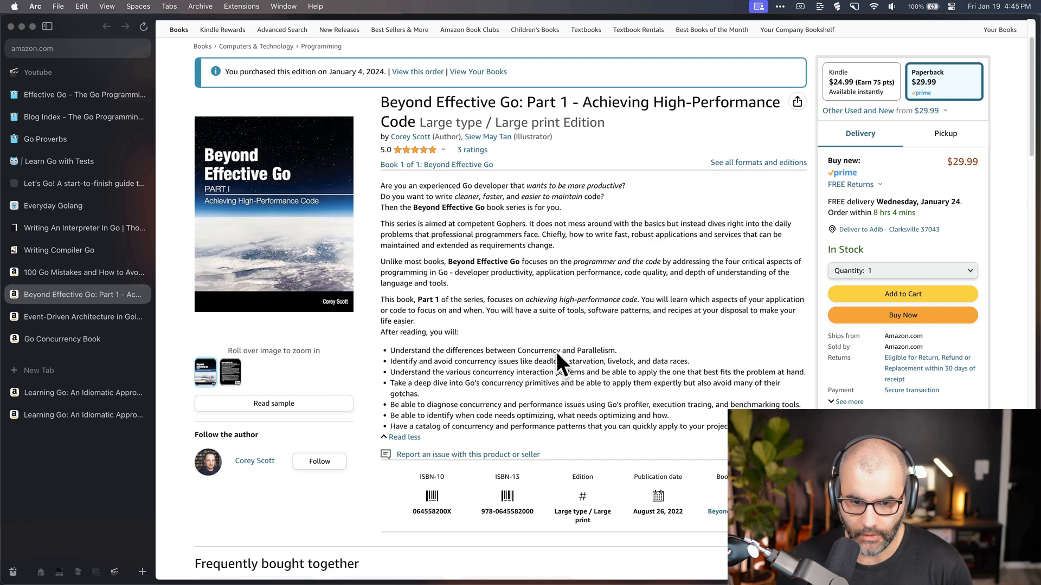
pyautogui.moveTo(605, 358)
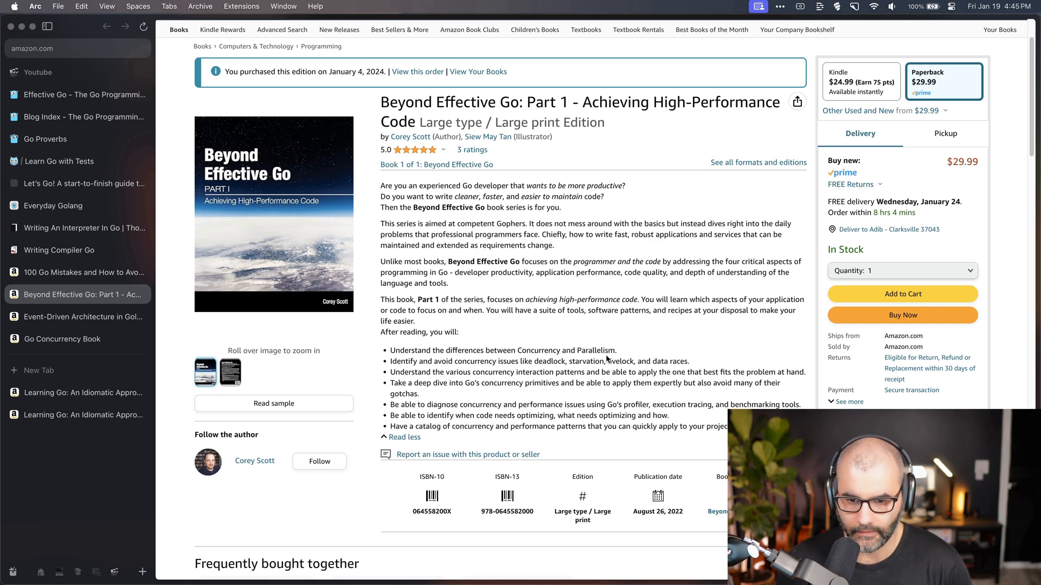
pyautogui.moveTo(540, 363)
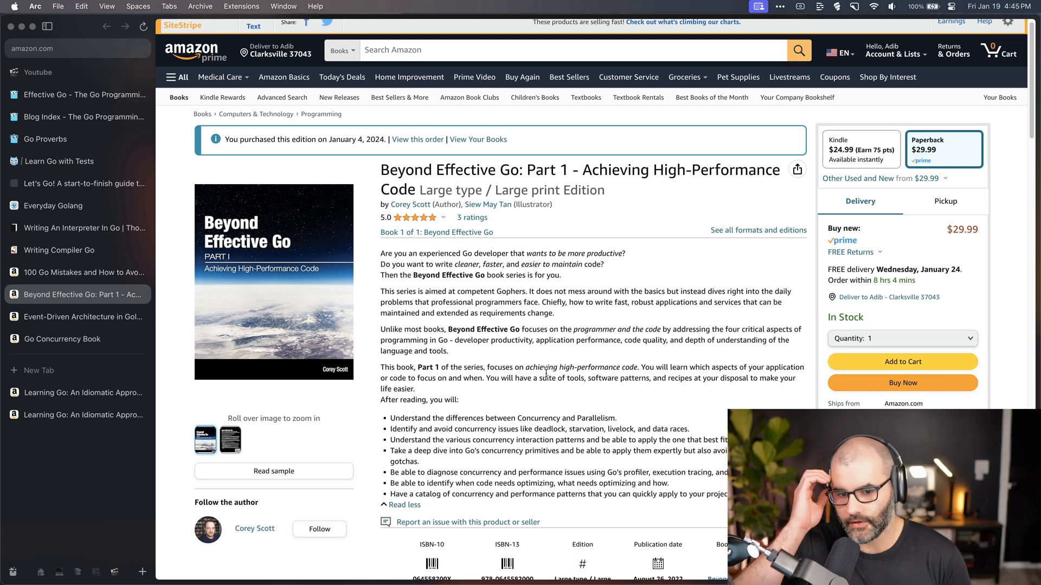
pyautogui.moveTo(611, 186)
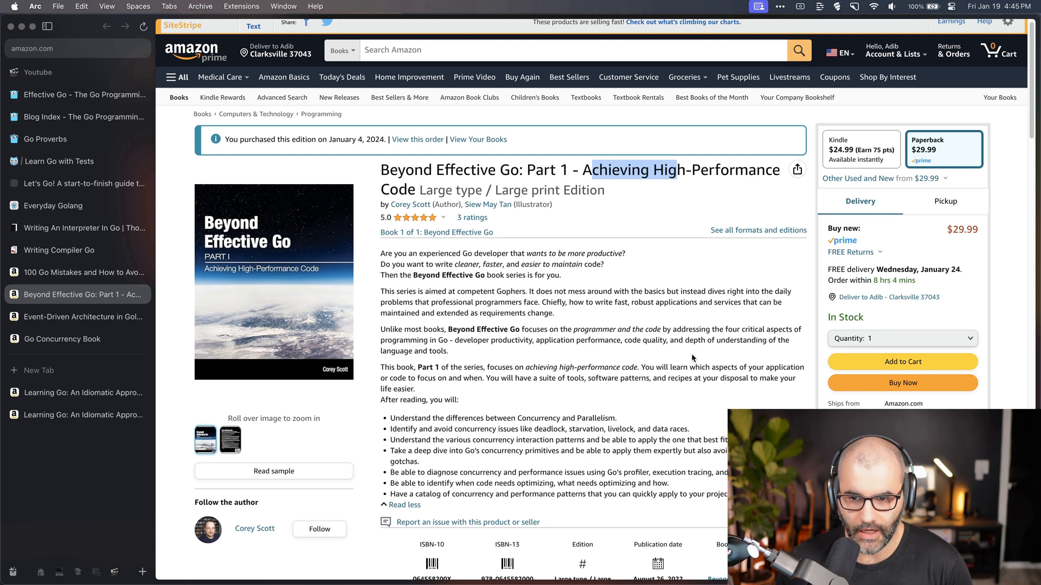
pyautogui.moveTo(613, 318)
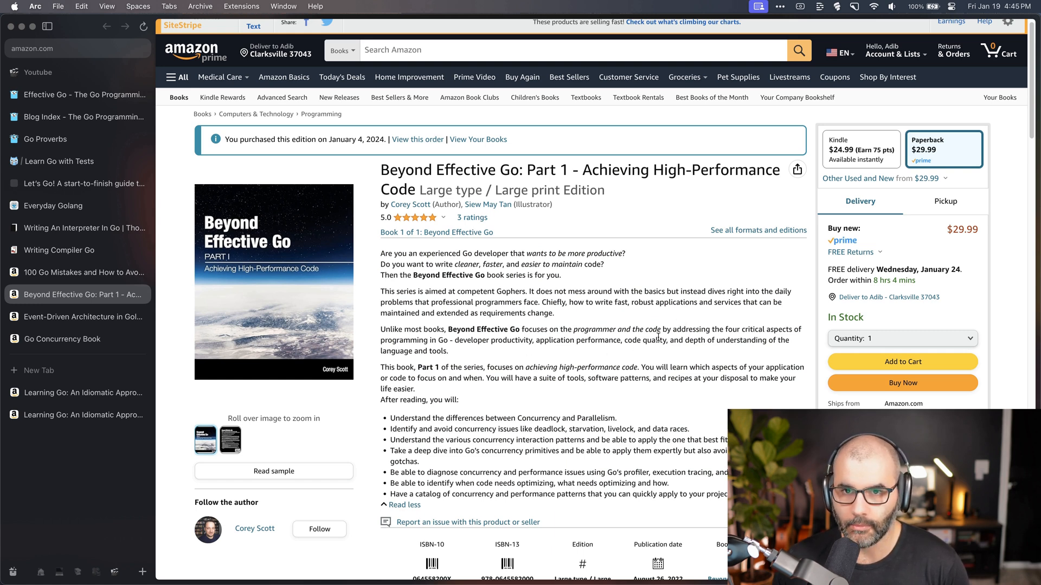
pyautogui.moveTo(651, 350)
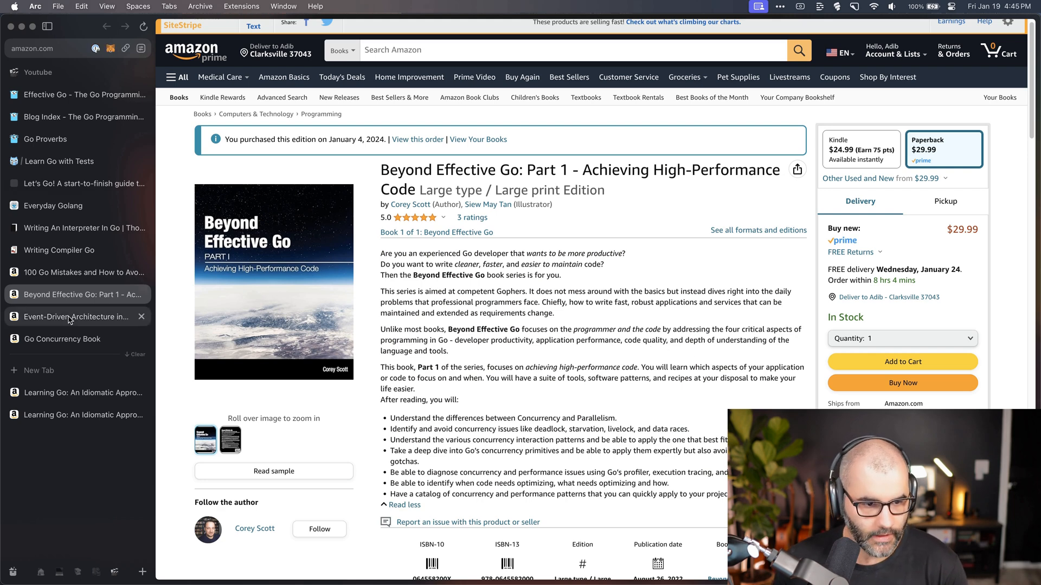
# Read Event-Driven Architecture in Golang's description and twelve-chapter contents, then return to the top
pyautogui.click(73, 317)
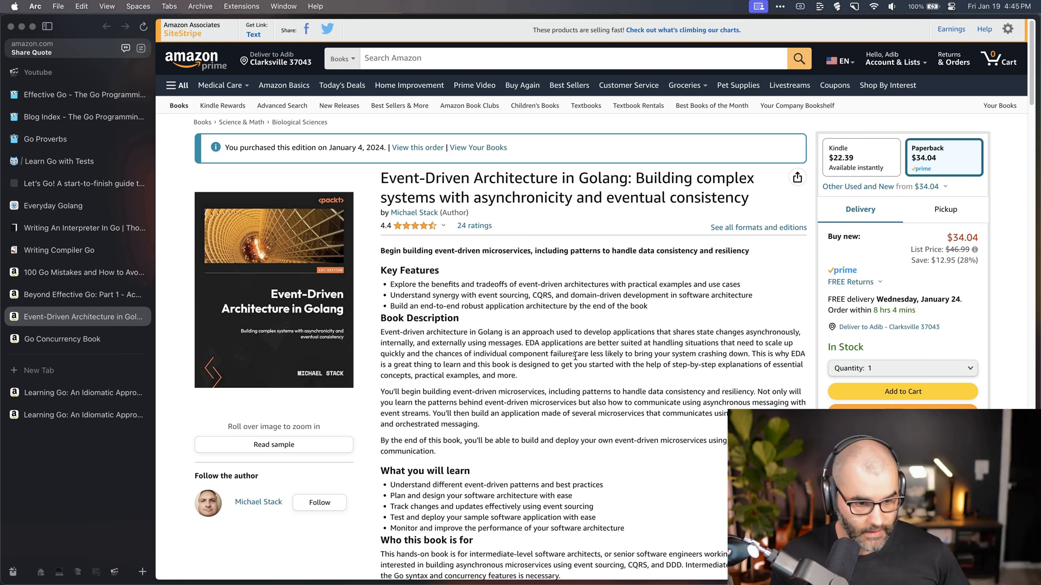
pyautogui.moveTo(583, 320)
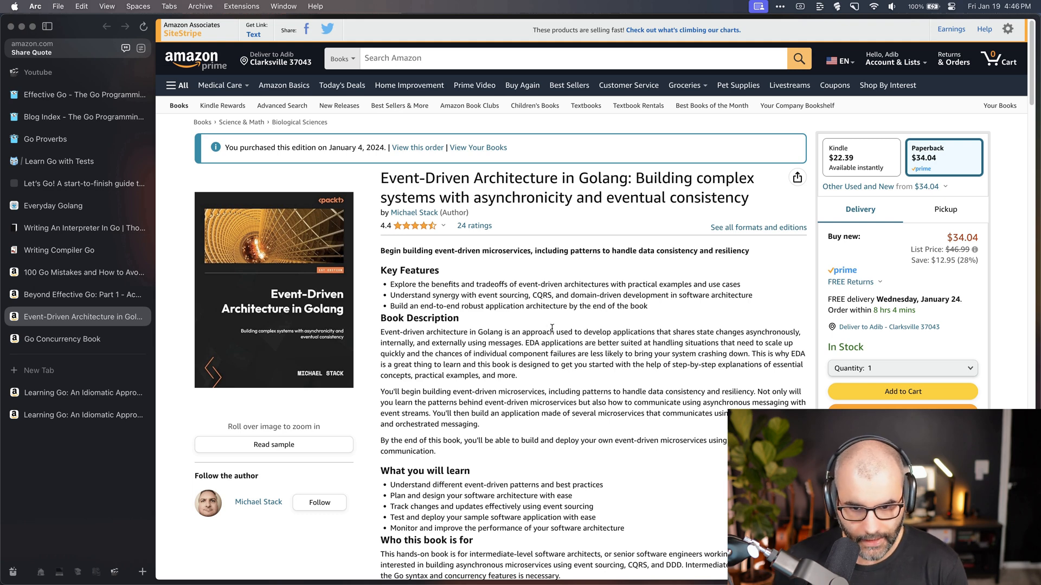
pyautogui.moveTo(570, 375)
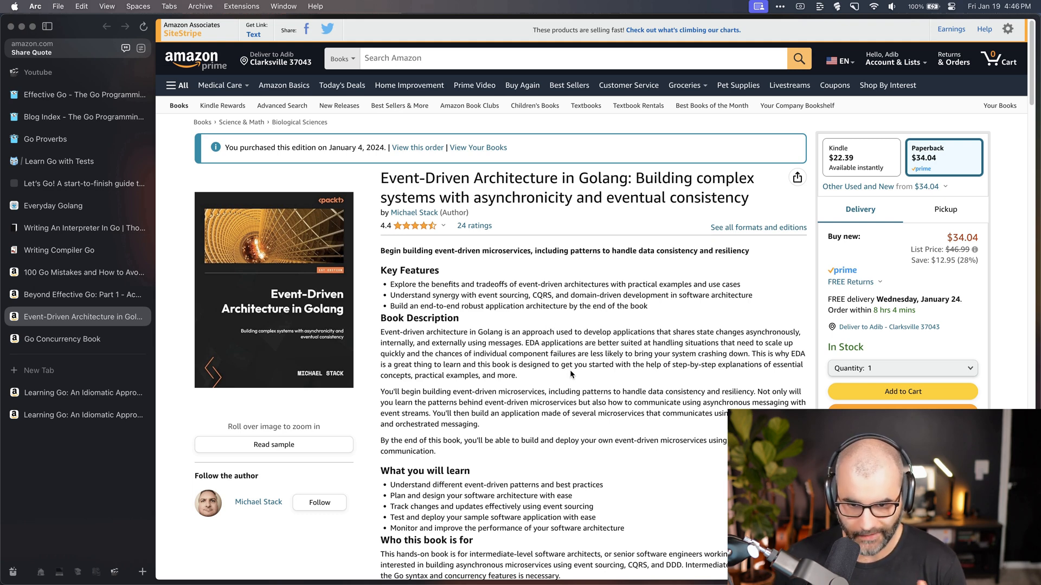
pyautogui.scroll(-3)
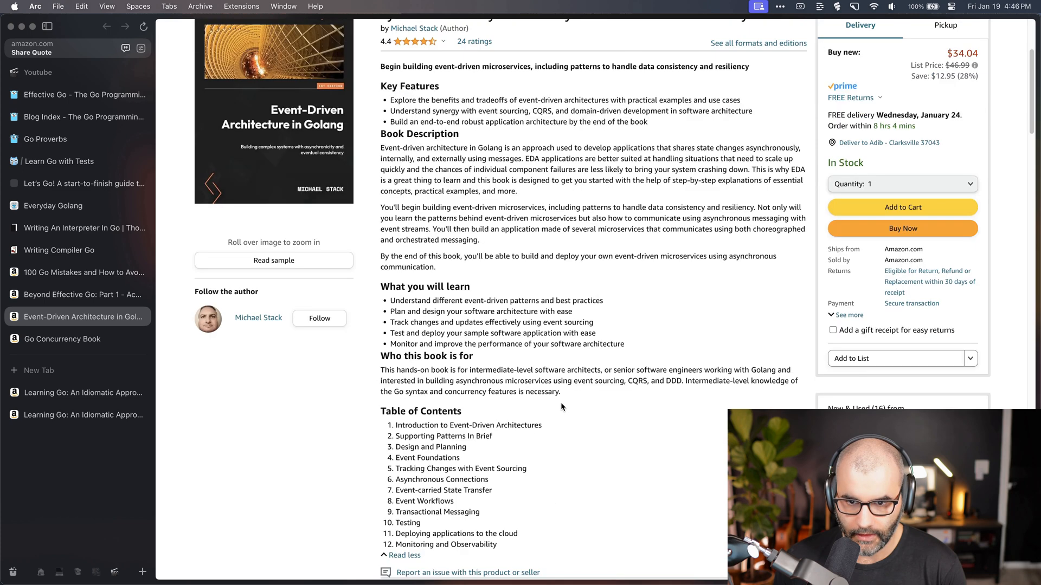
pyautogui.scroll(-3)
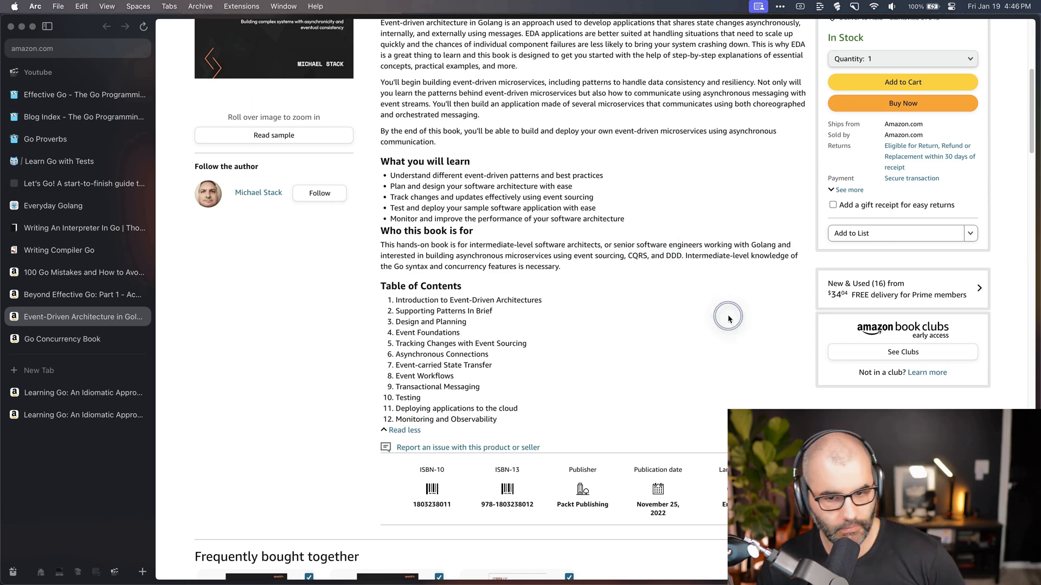
pyautogui.moveTo(706, 342)
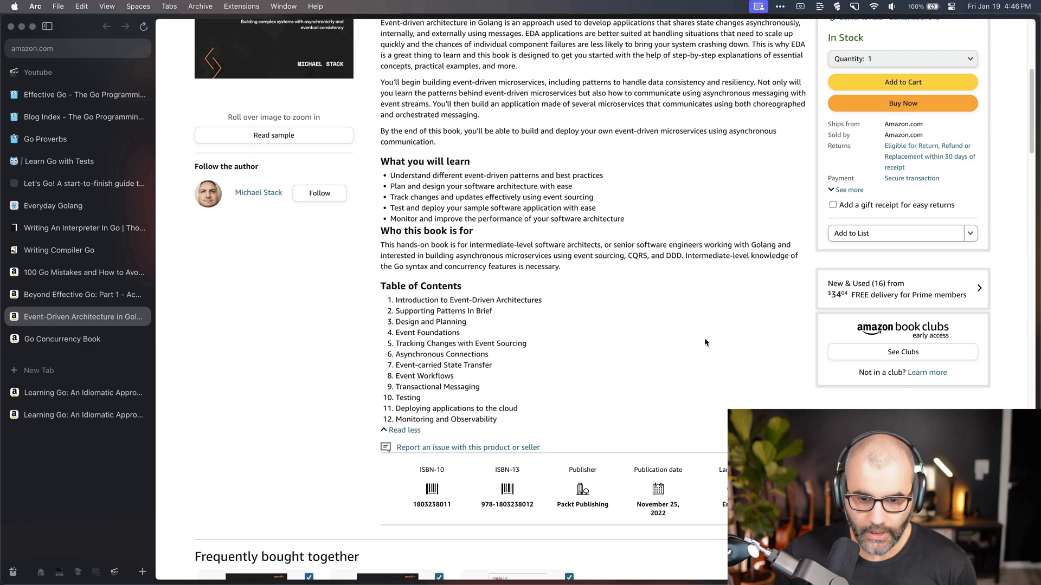
pyautogui.scroll(3)
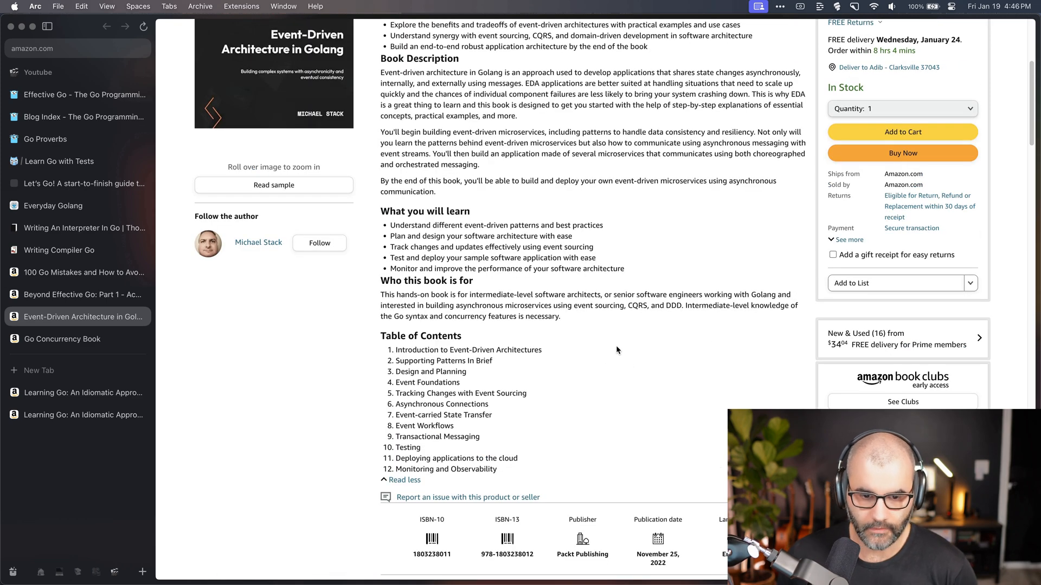
pyautogui.scroll(3)
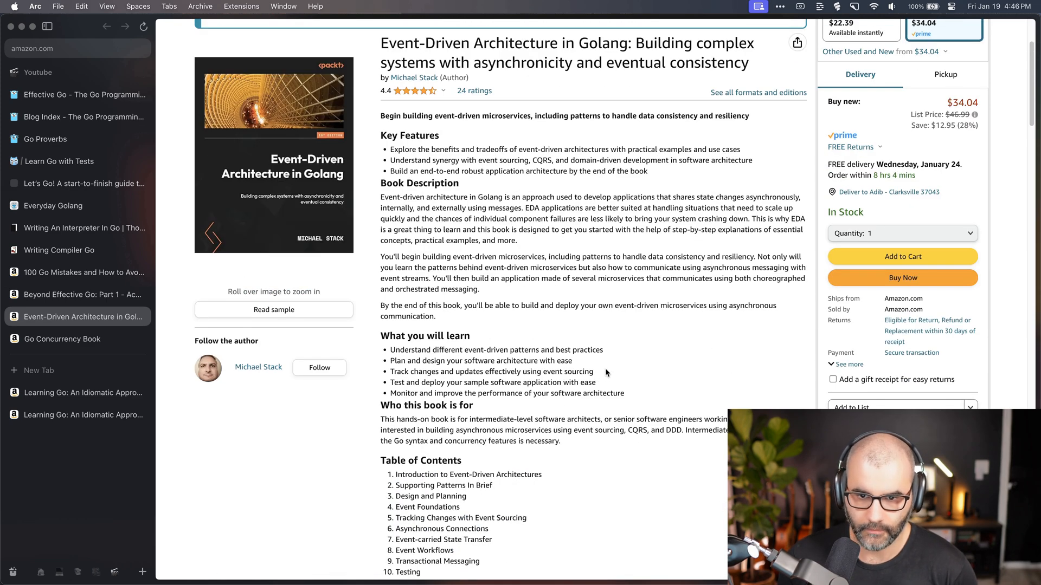
pyautogui.moveTo(521, 193)
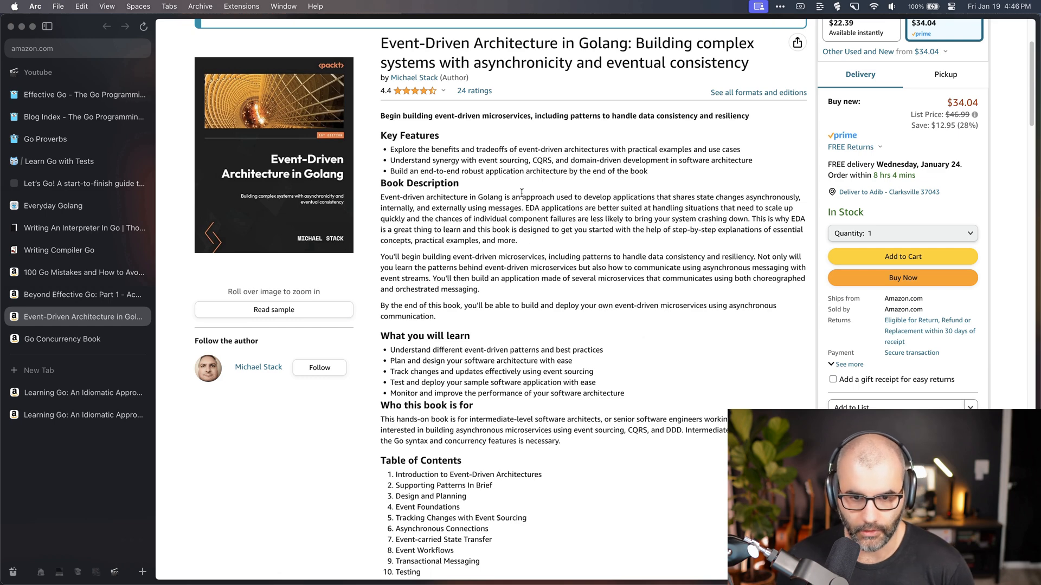
pyautogui.scroll(3)
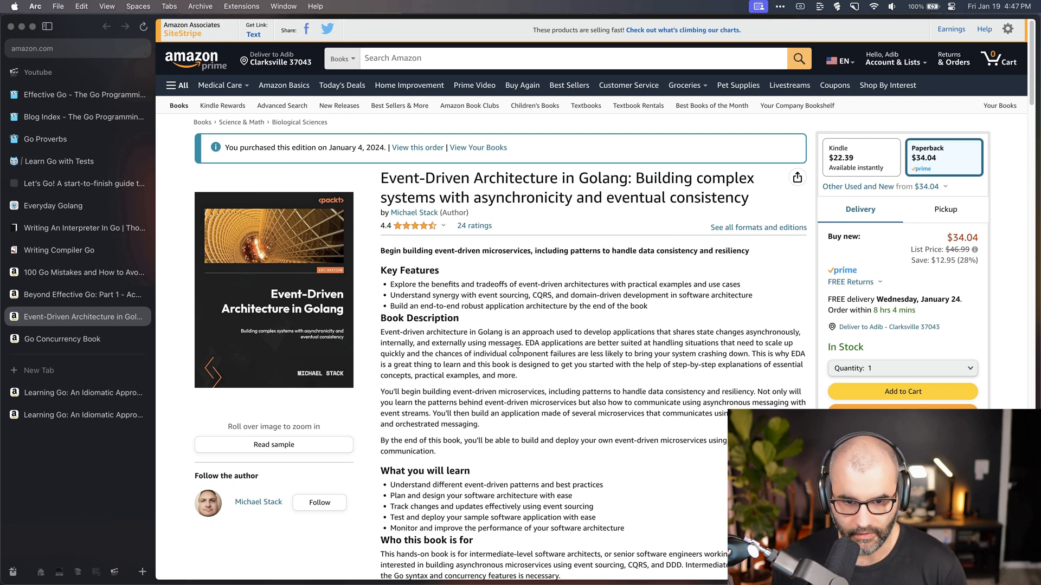
pyautogui.moveTo(542, 362)
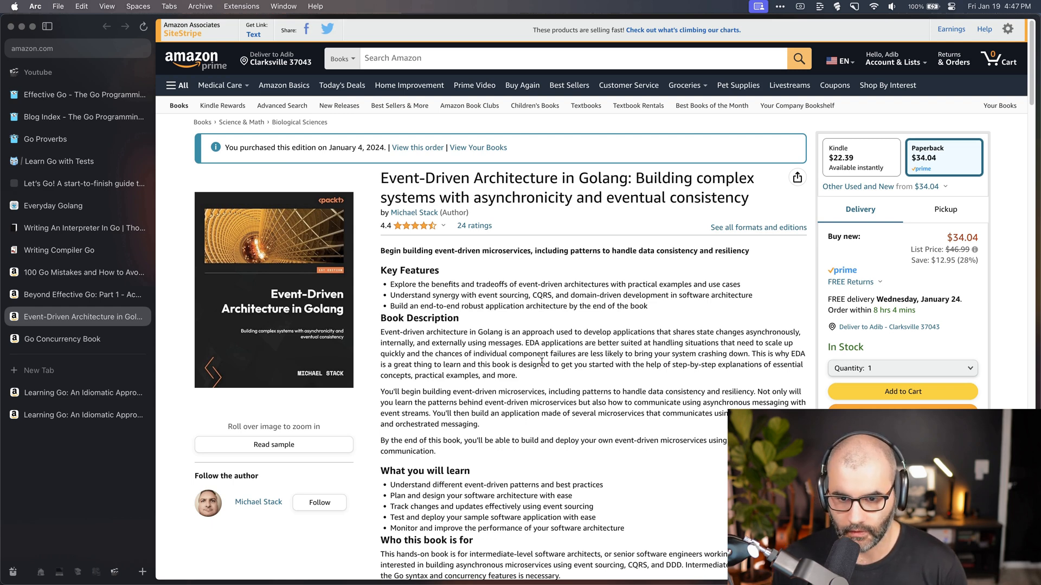
# Read the Amazon listing for Concurrency in Go by Katherine Cox-Buday
pyautogui.click(63, 338)
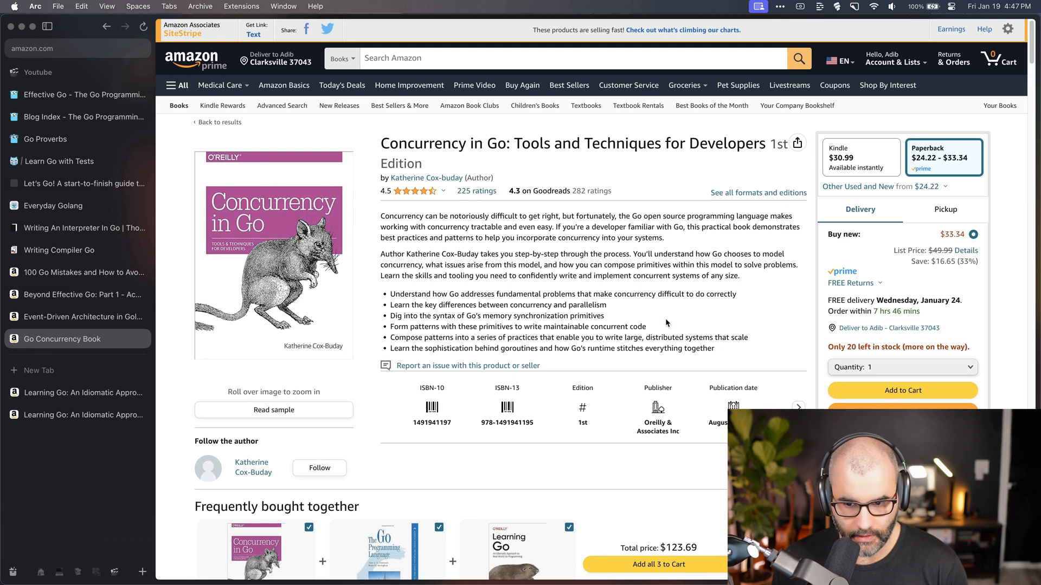
pyautogui.moveTo(614, 292)
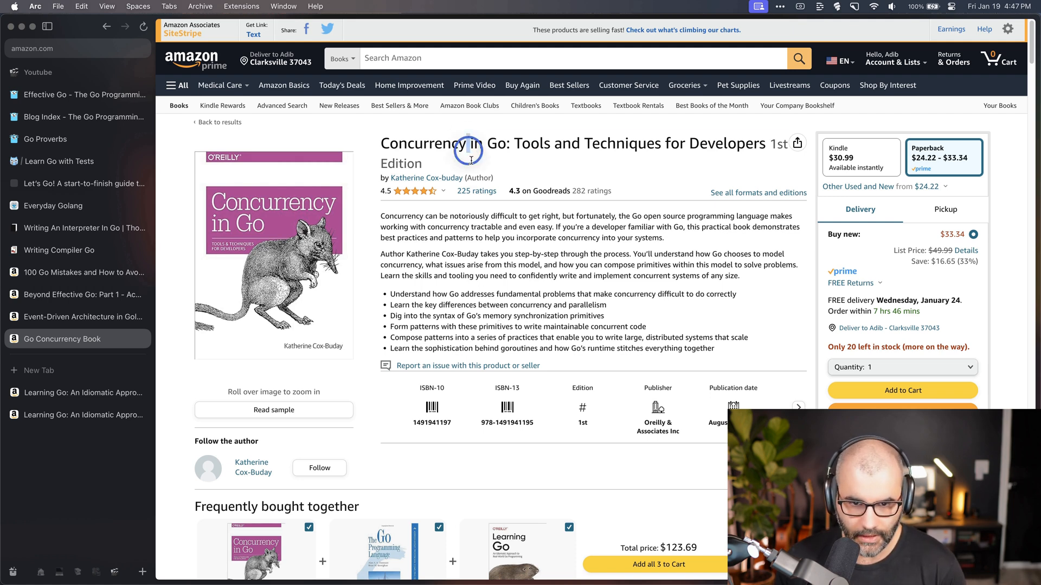
pyautogui.scroll(-3)
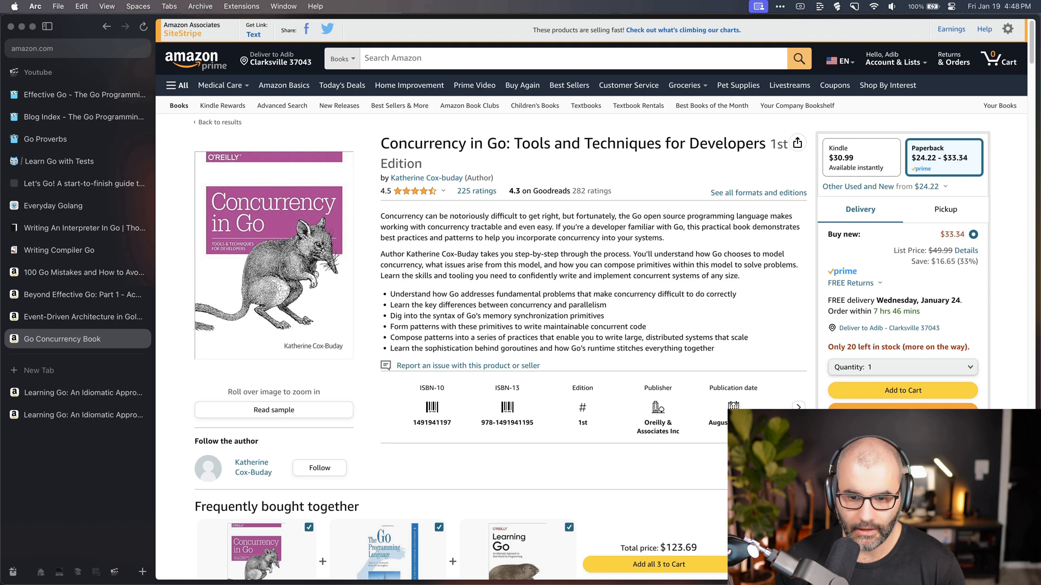
pyautogui.moveTo(543, 399)
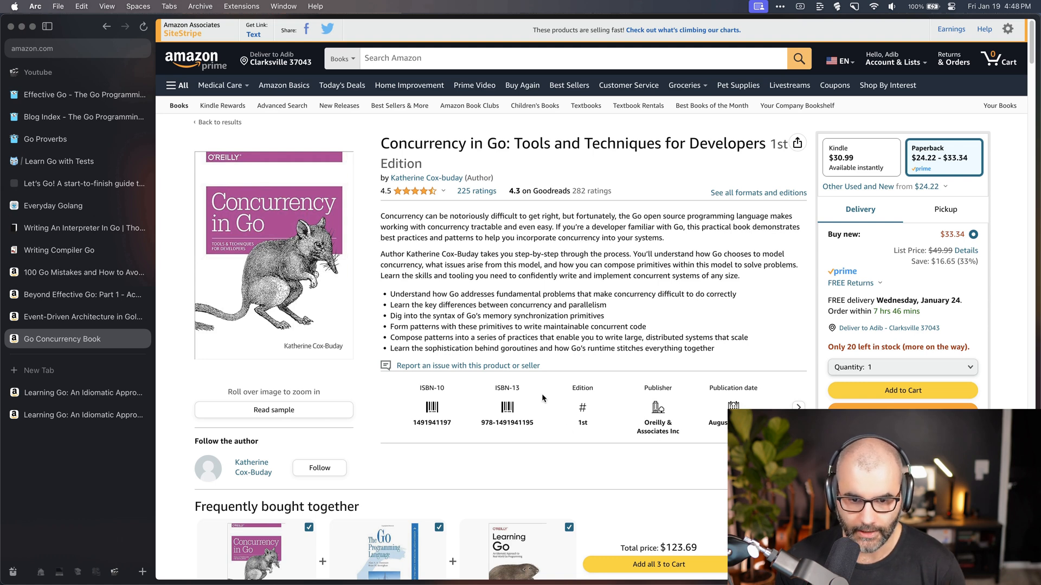
pyautogui.moveTo(671, 313)
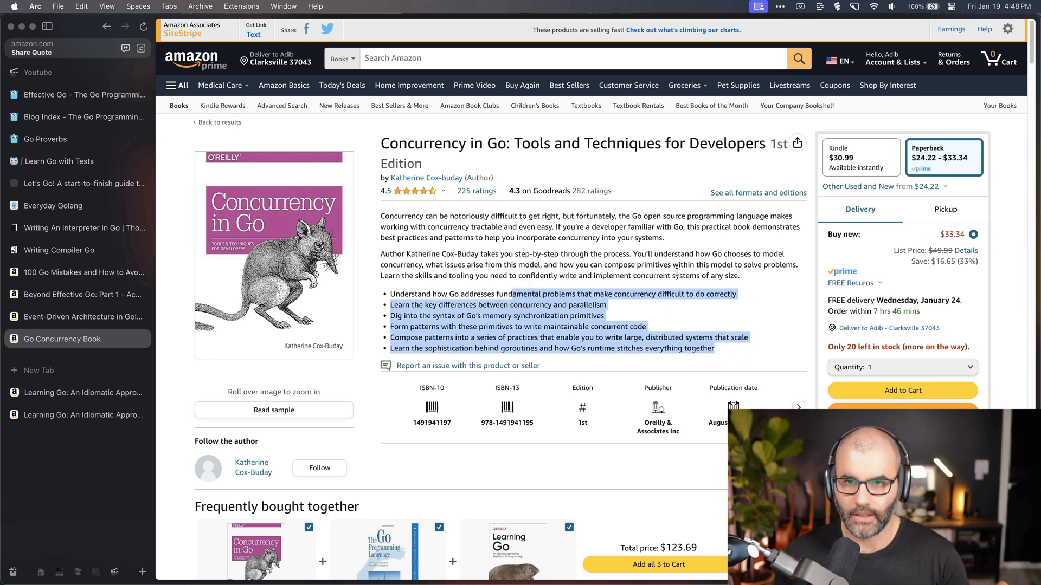
# View Learning Go's 1st Edition listing, then Jon Bodner's 2nd Edition pre-order page
pyautogui.click(73, 393)
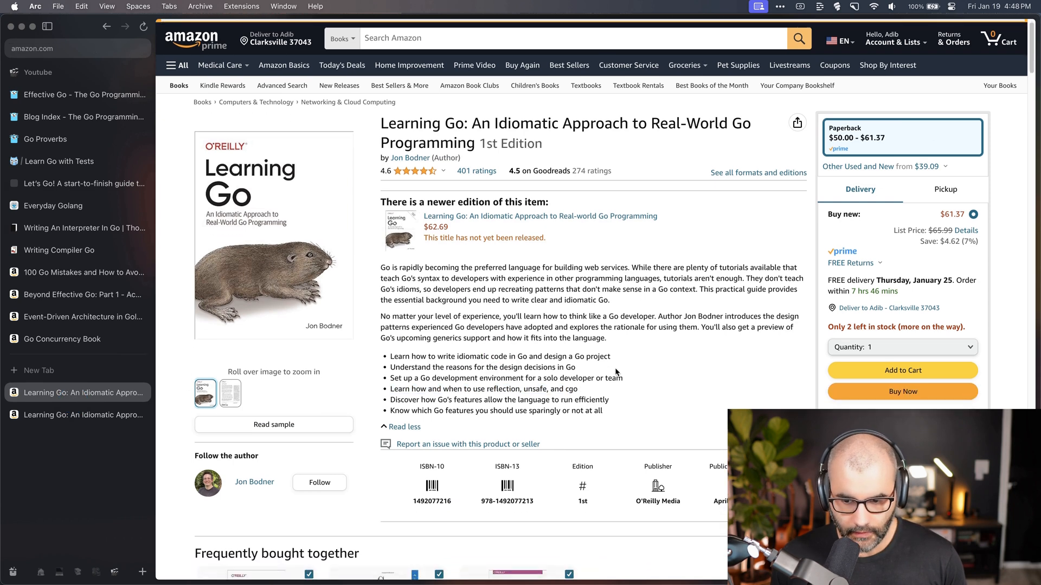
pyautogui.moveTo(517, 364)
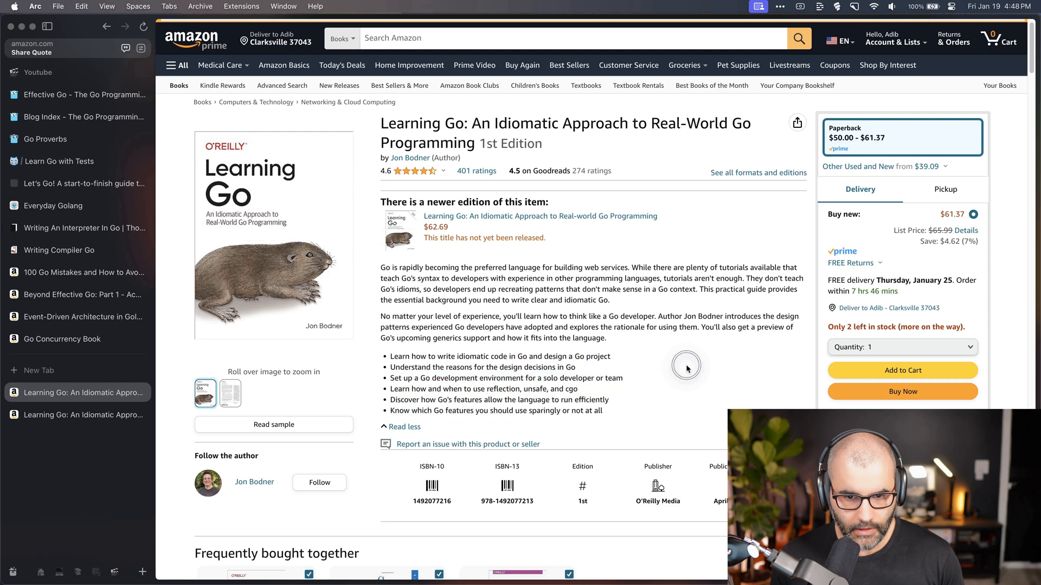
pyautogui.click(540, 216)
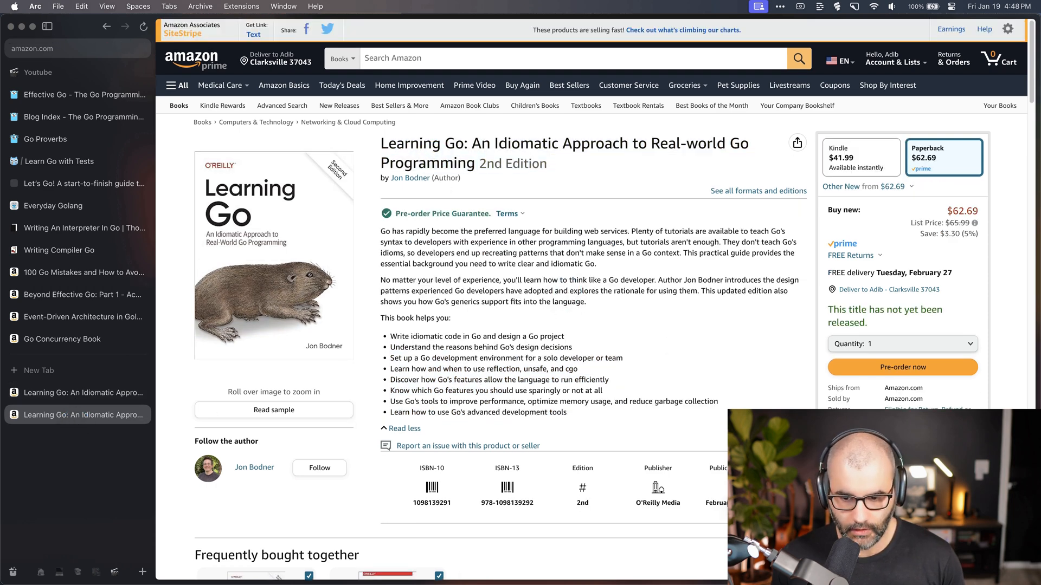
pyautogui.scroll(-3)
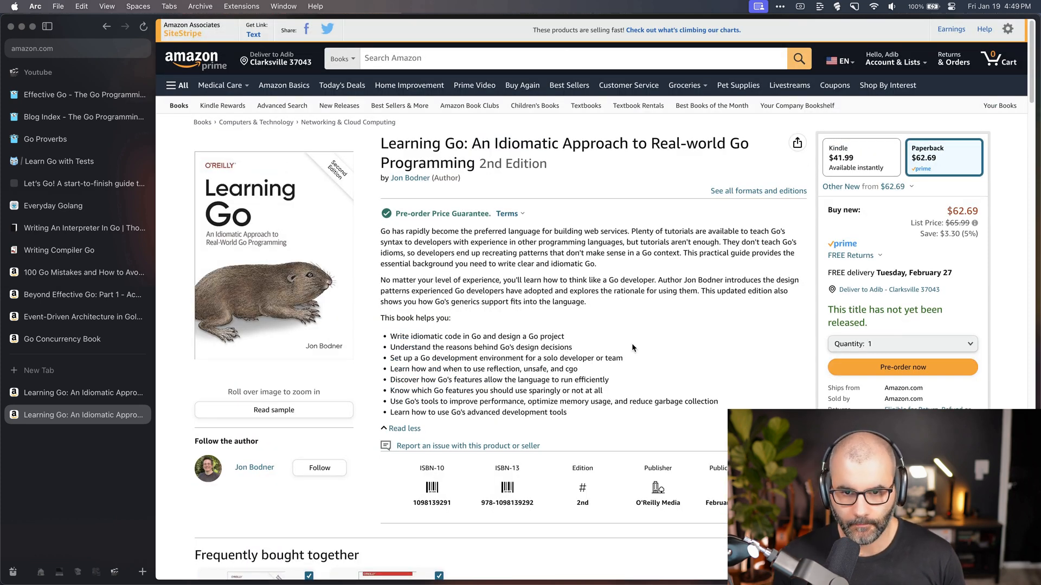
# Read the golang/tools gopls README through supported versions and editors, highlighting 'gopls'
pyautogui.click(83, 393)
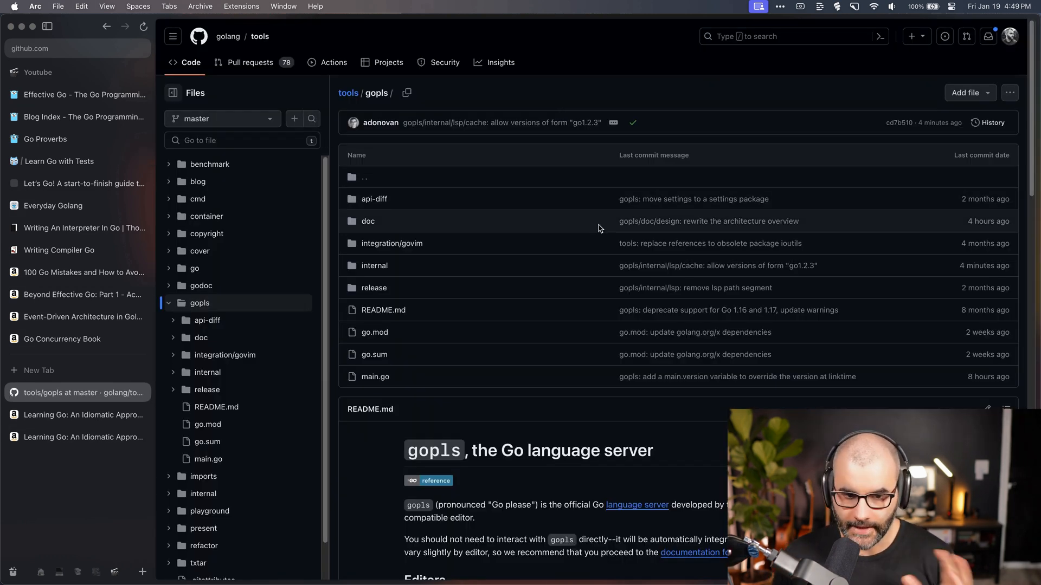
pyautogui.moveTo(542, 458)
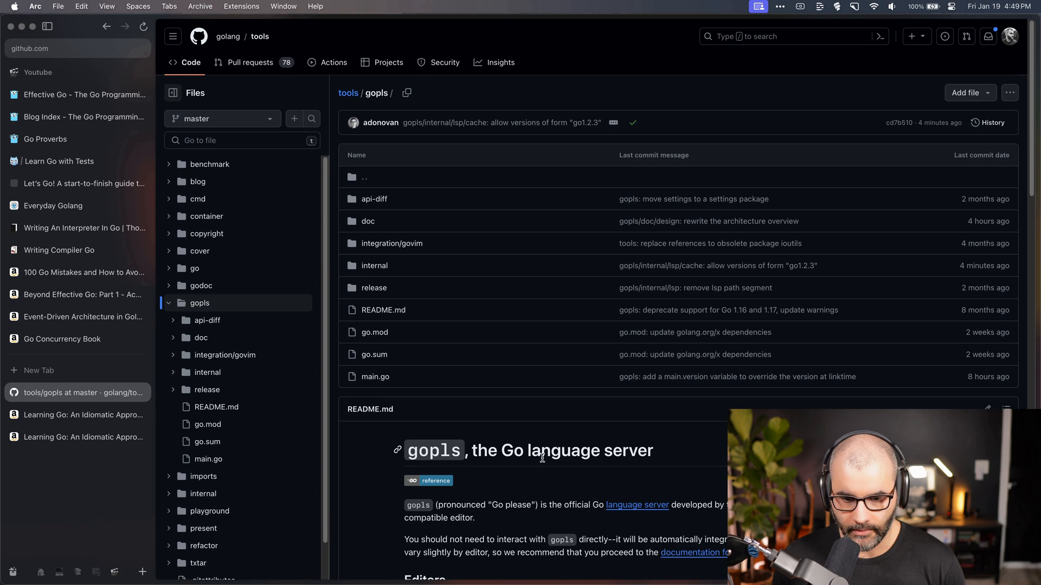
pyautogui.moveTo(545, 468)
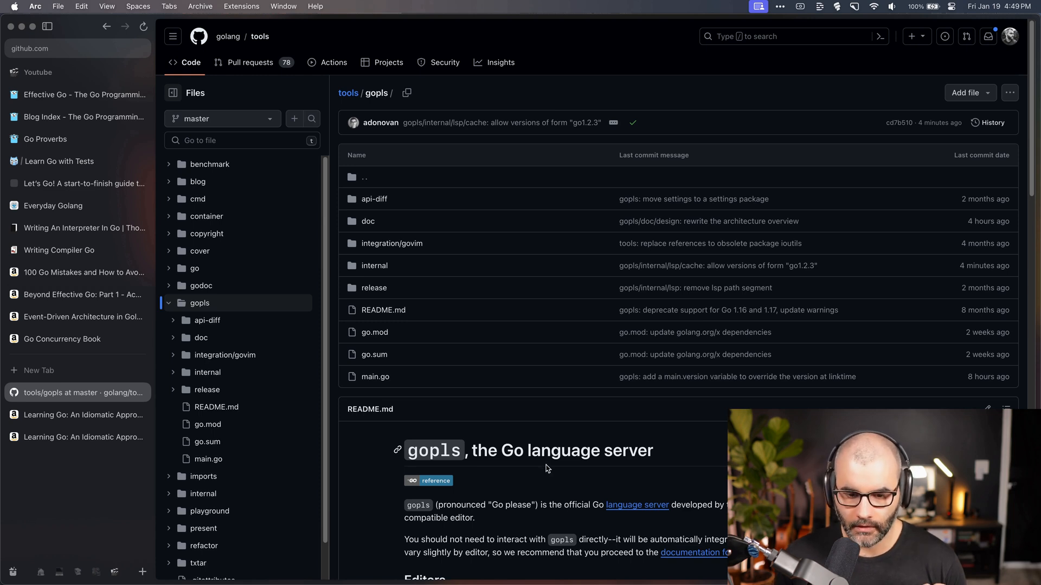
pyautogui.scroll(-3)
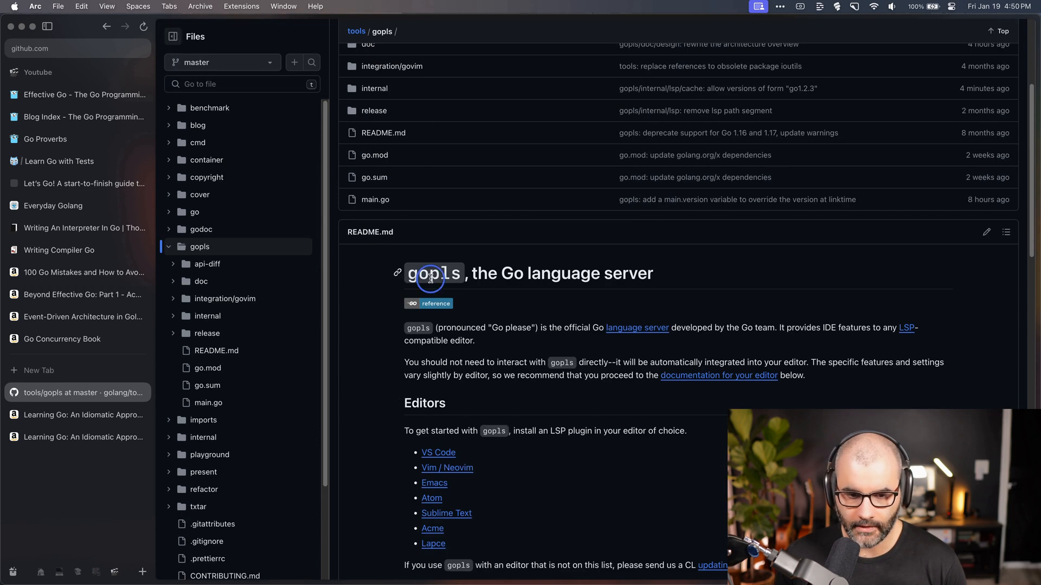
pyautogui.doubleClick(434, 273)
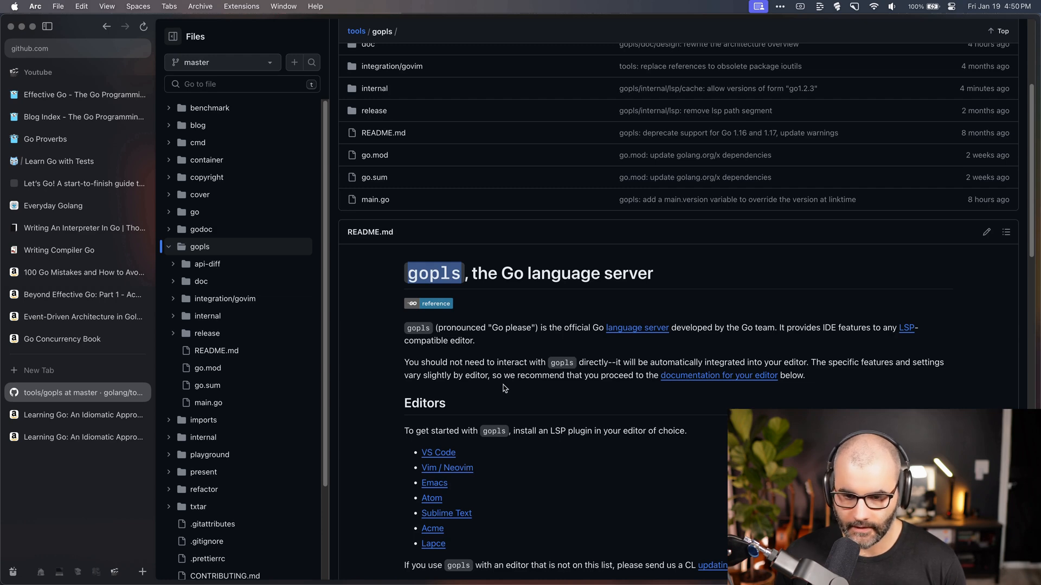
pyautogui.scroll(-3)
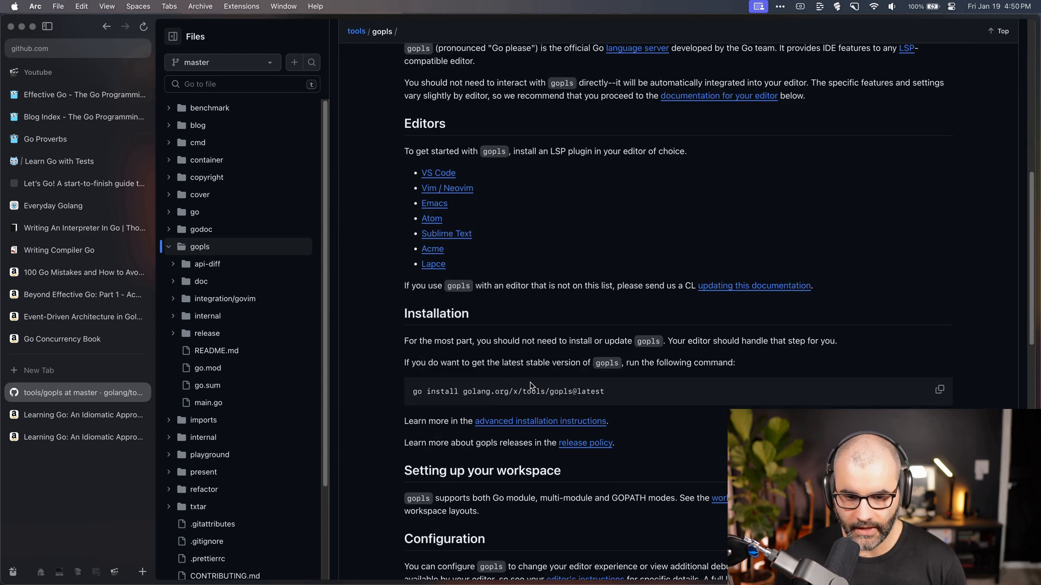
pyautogui.scroll(-3)
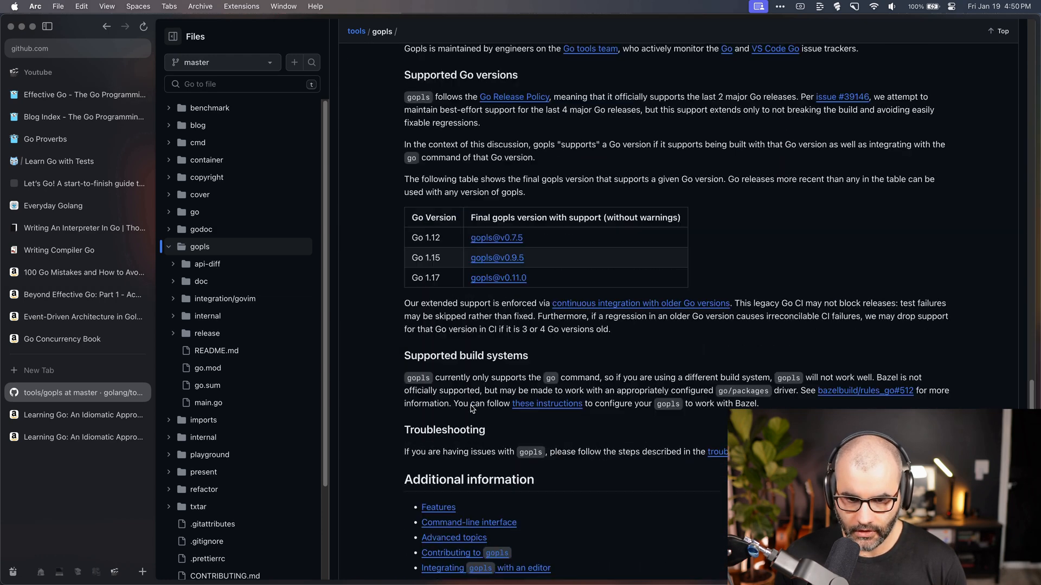
pyautogui.scroll(3)
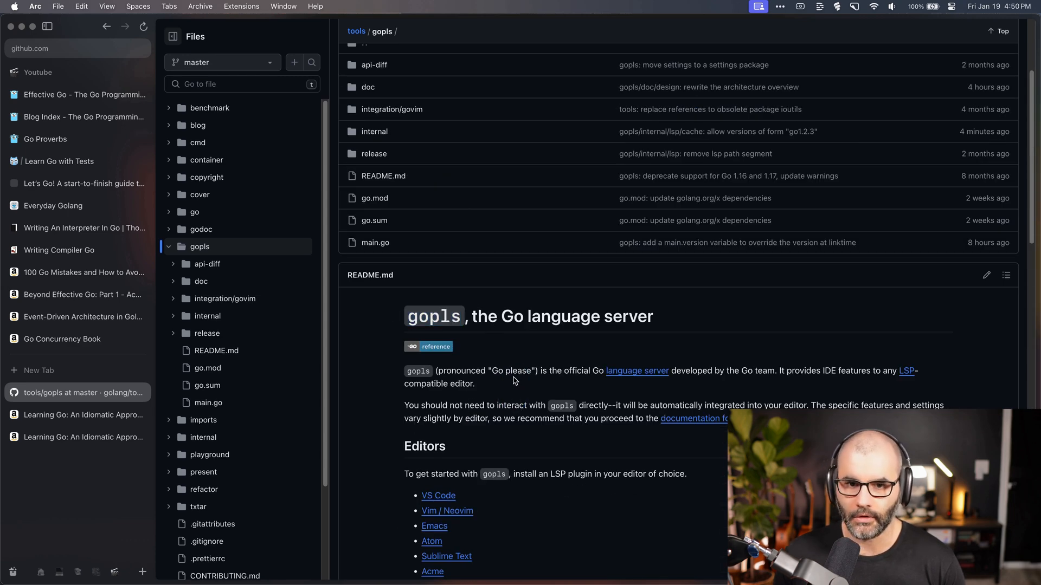
pyautogui.scroll(-3)
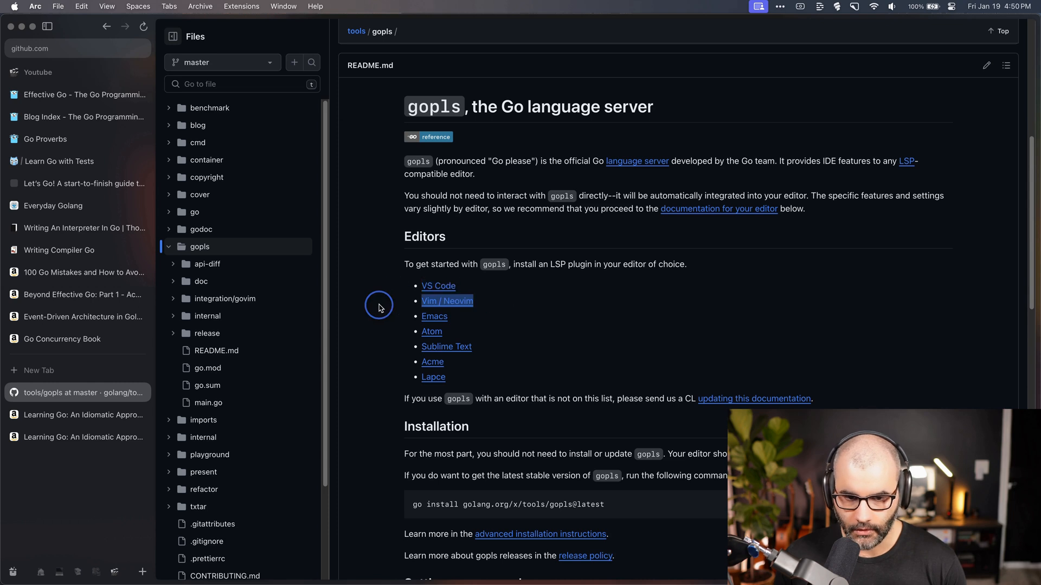
pyautogui.moveTo(438, 286)
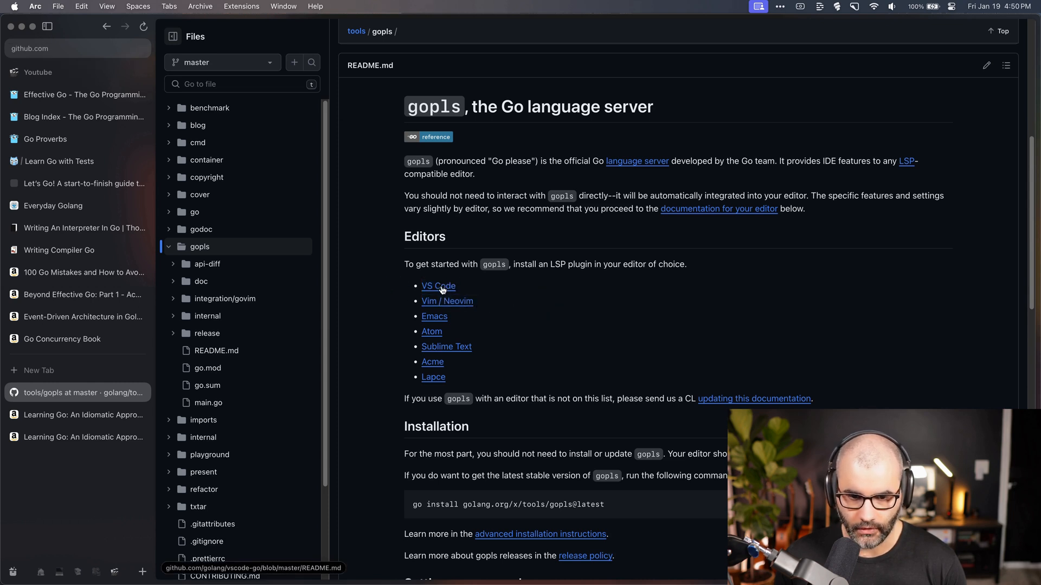
pyautogui.moveTo(574, 305)
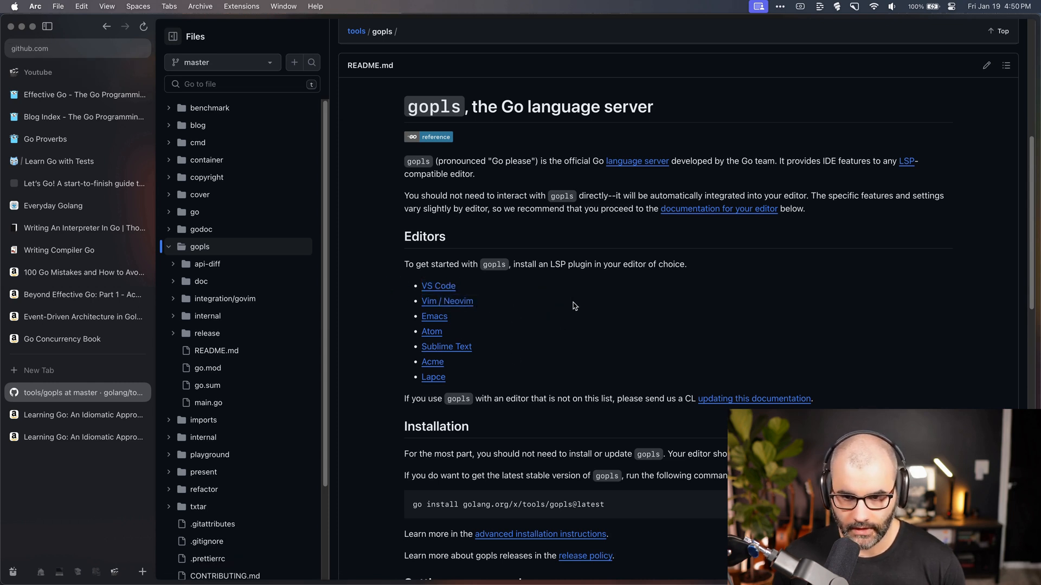
pyautogui.scroll(3)
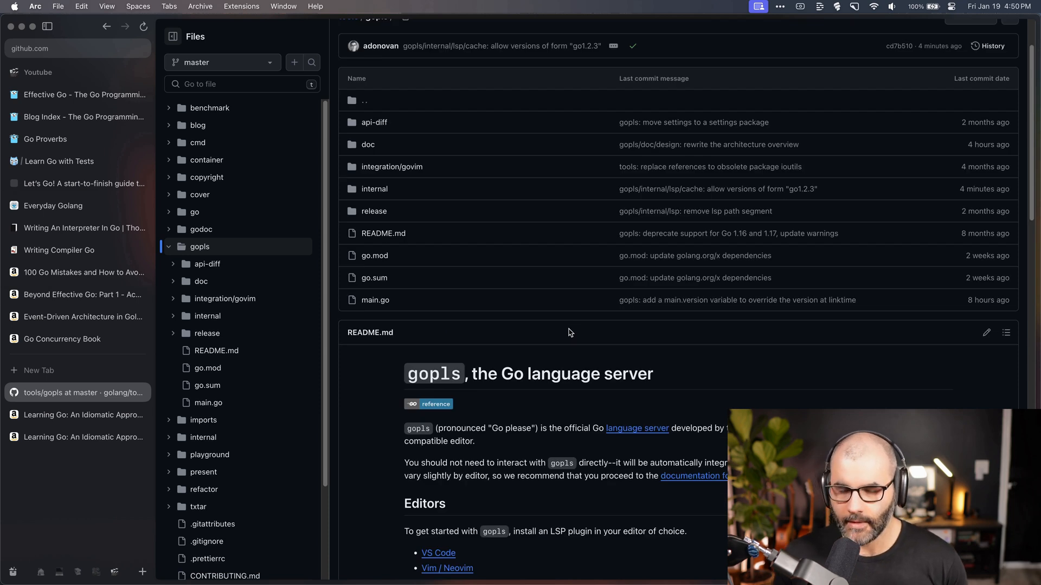
pyautogui.moveTo(517, 485)
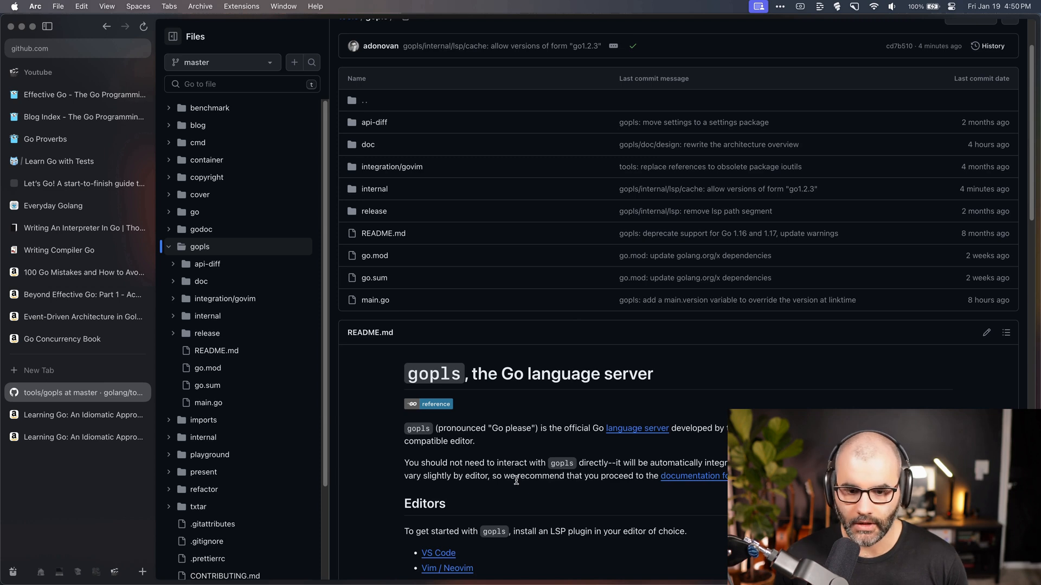
pyautogui.scroll(-3)
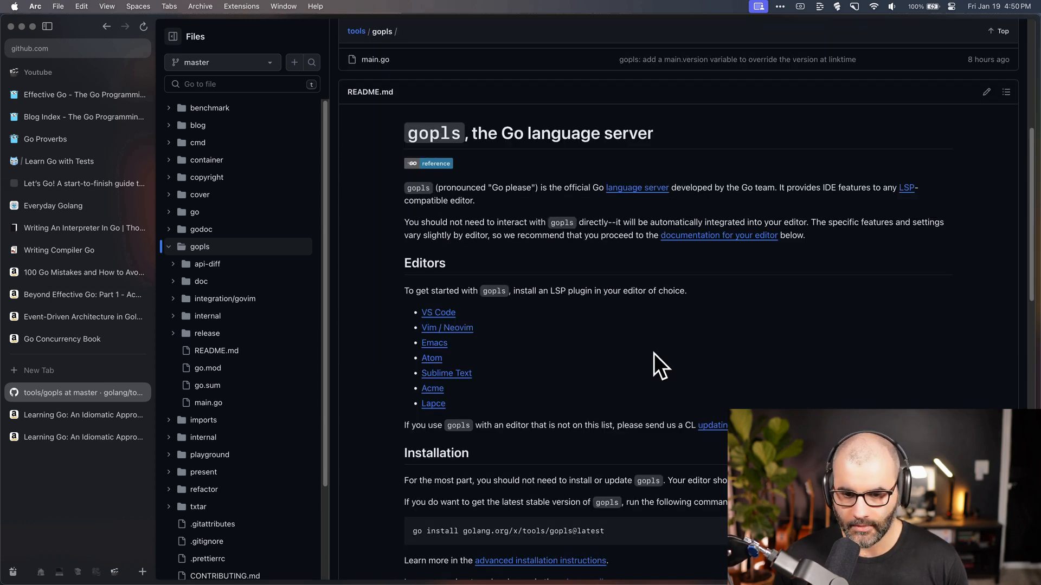
pyautogui.moveTo(596, 343)
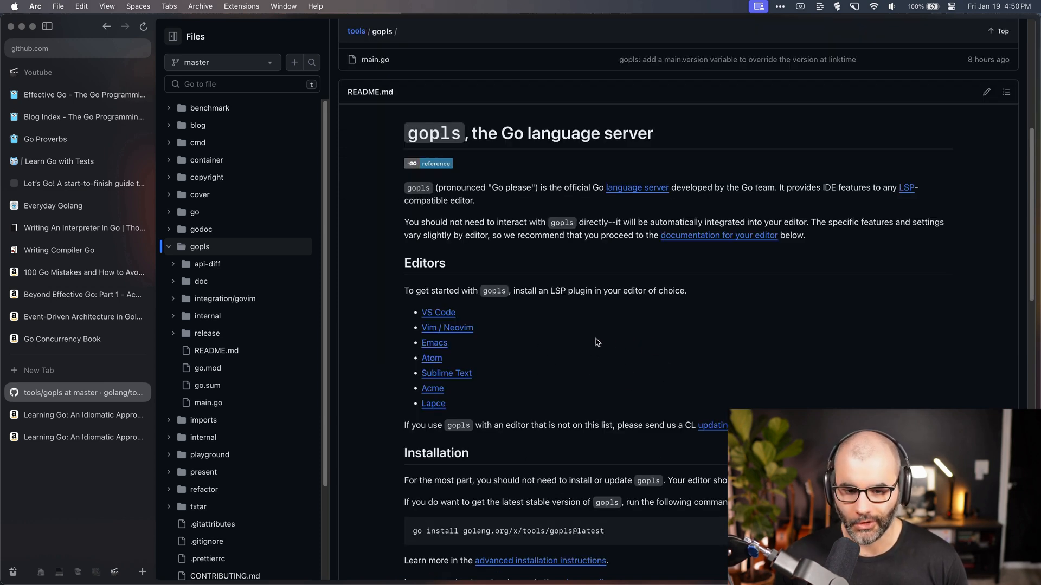
pyautogui.moveTo(532, 343)
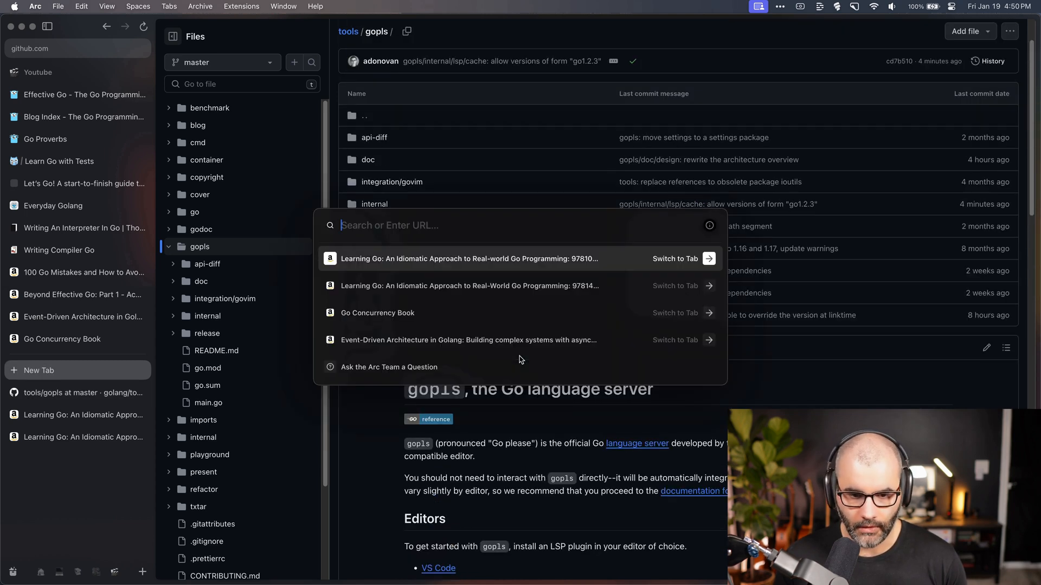
# Search 'goland' and read the GoLand page down to Integration with VCSs
pyautogui.write('goland')
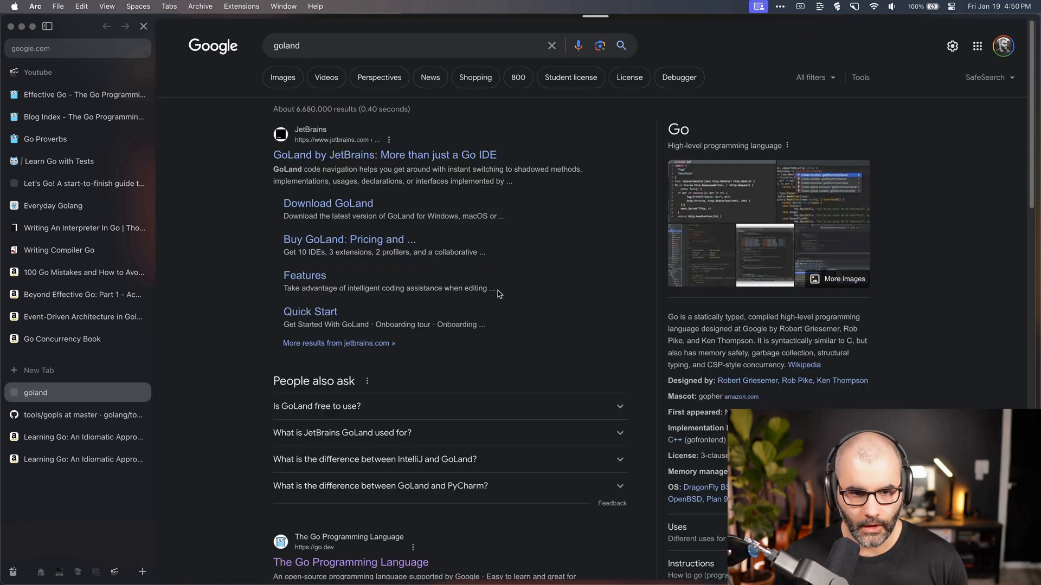
pyautogui.click(384, 154)
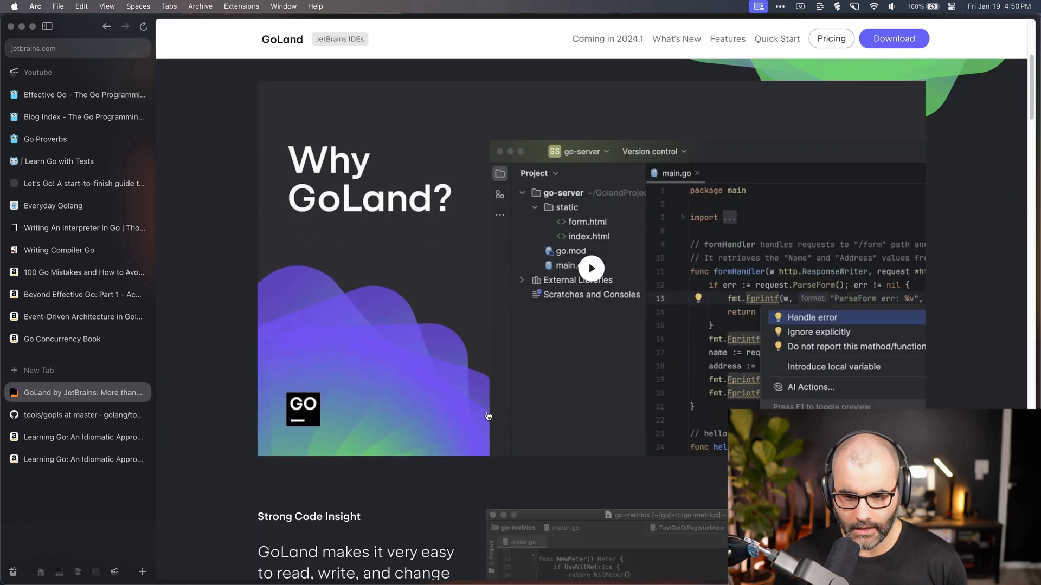
pyautogui.scroll(-3)
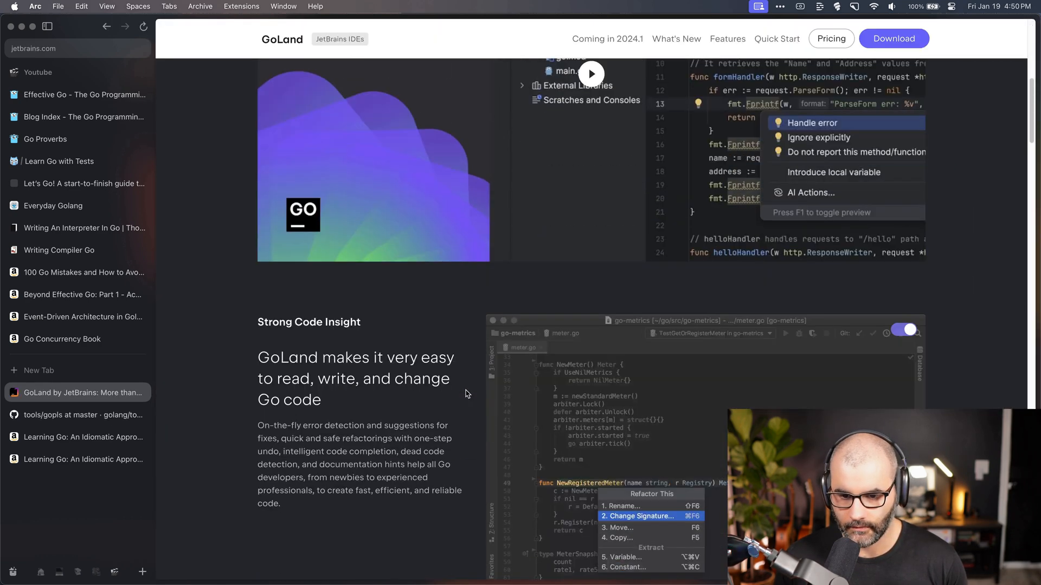
pyautogui.scroll(-3)
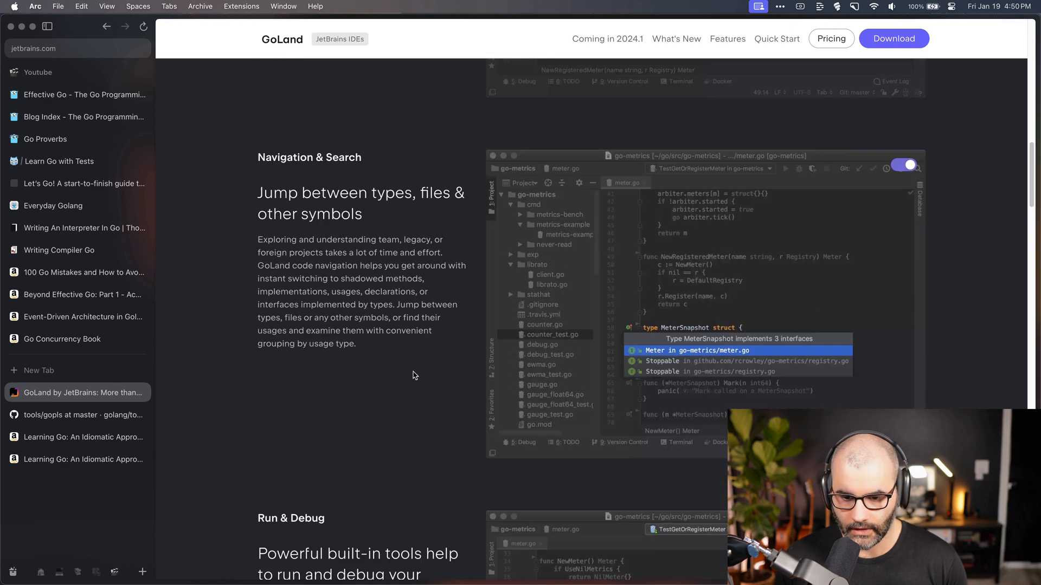
pyautogui.scroll(3)
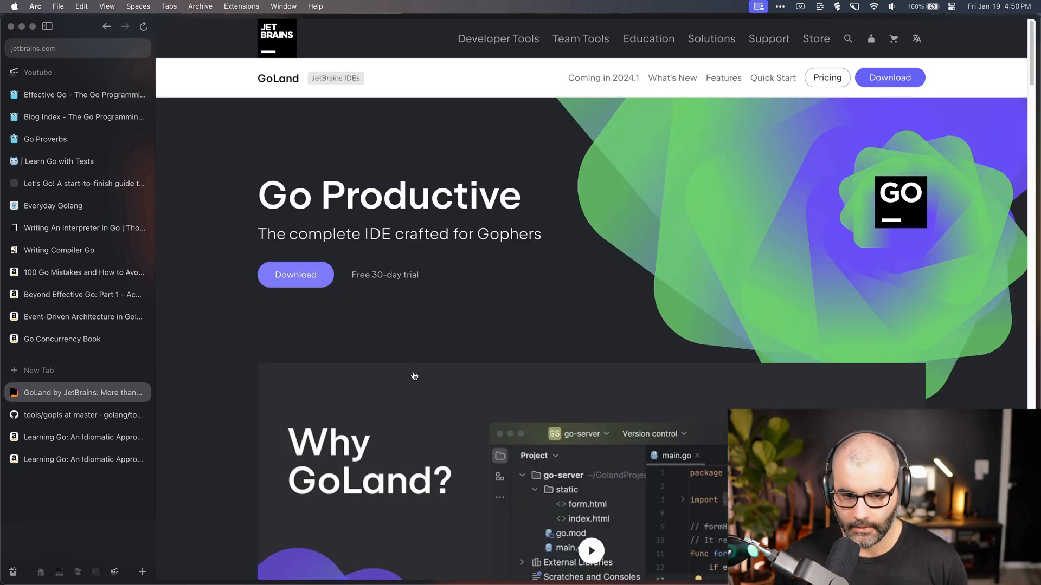
pyautogui.scroll(-3)
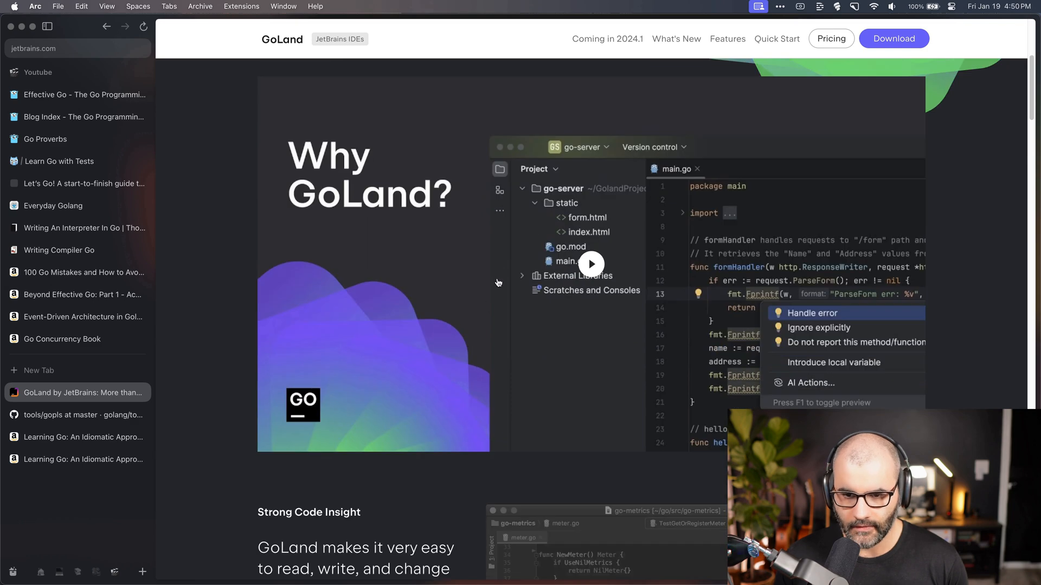
pyautogui.scroll(-3)
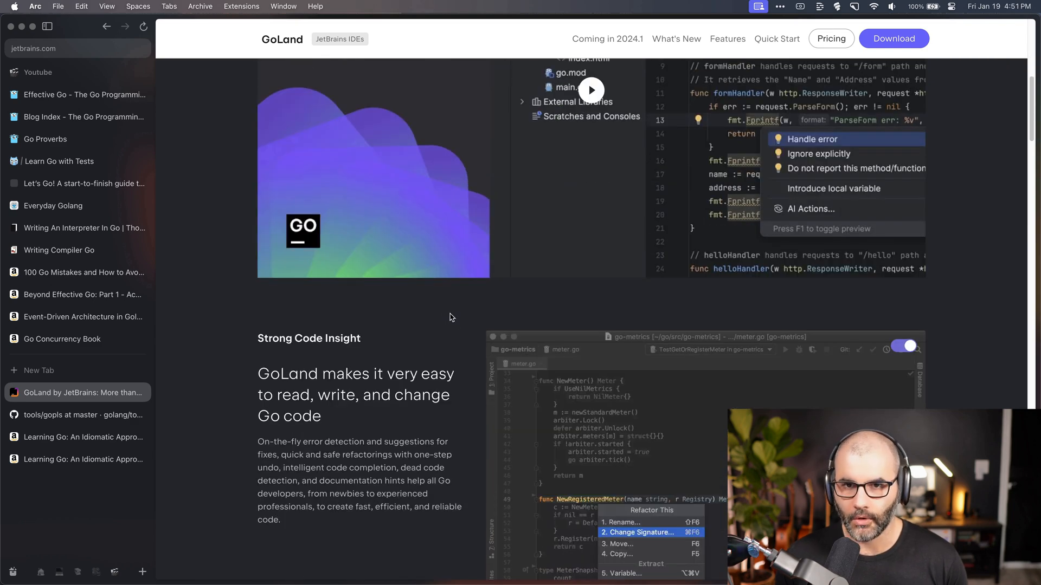
pyautogui.moveTo(411, 365)
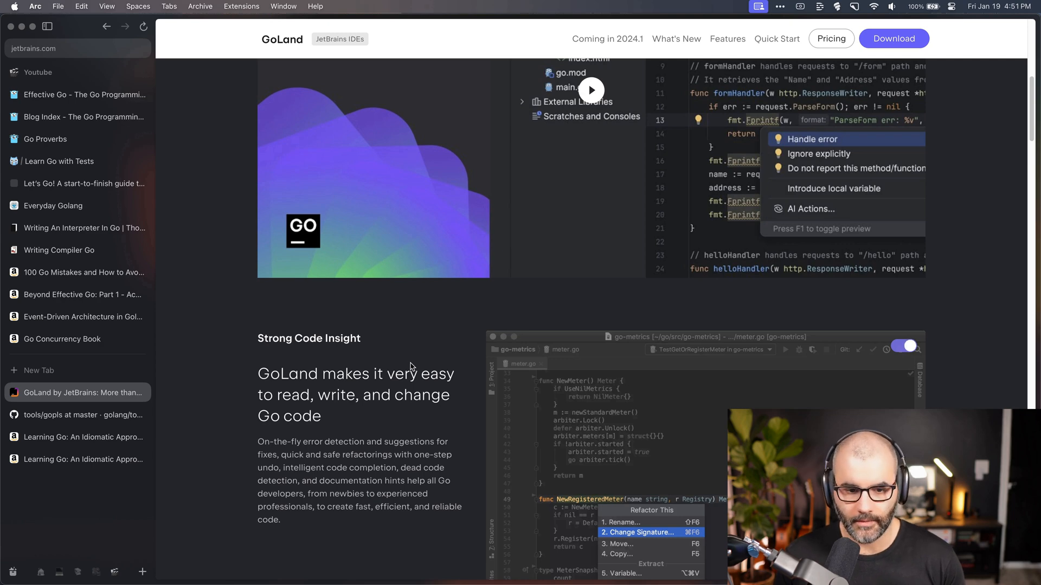
pyautogui.scroll(-3)
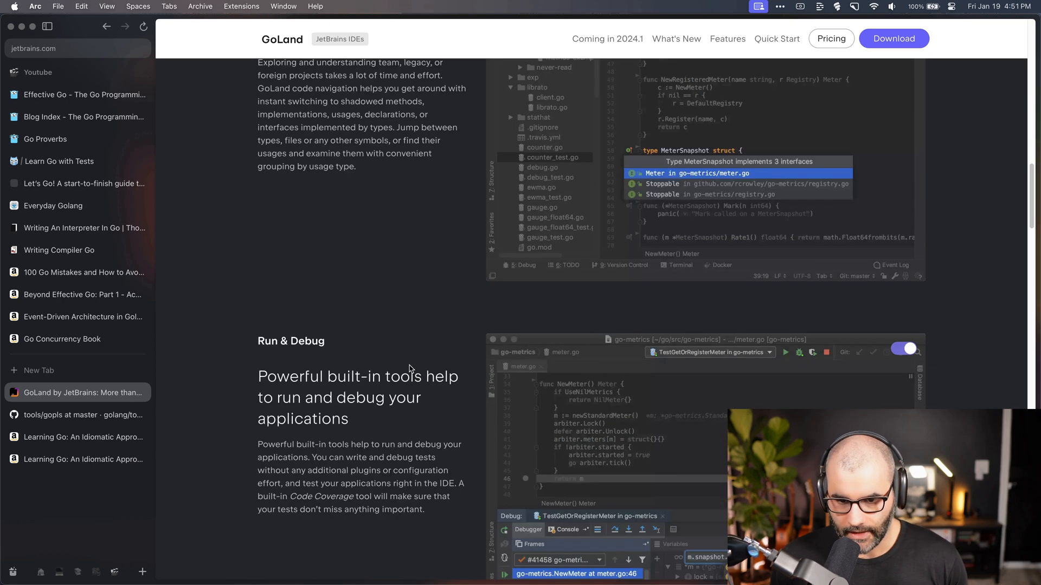
pyautogui.scroll(-3)
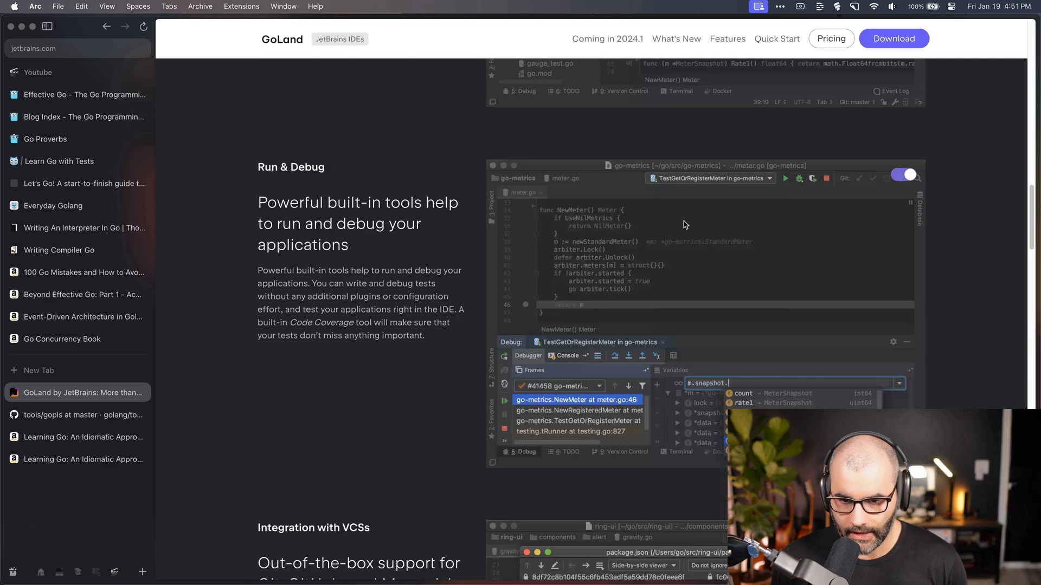
pyautogui.scroll(-3)
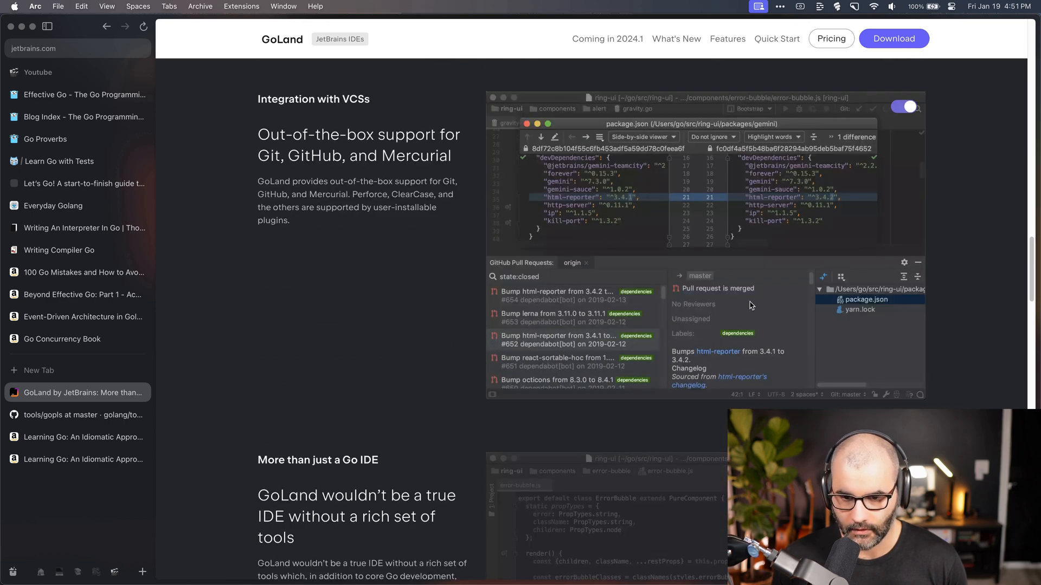
# Return to the golang/tools gopls directory tab on GitHub
pyautogui.click(83, 414)
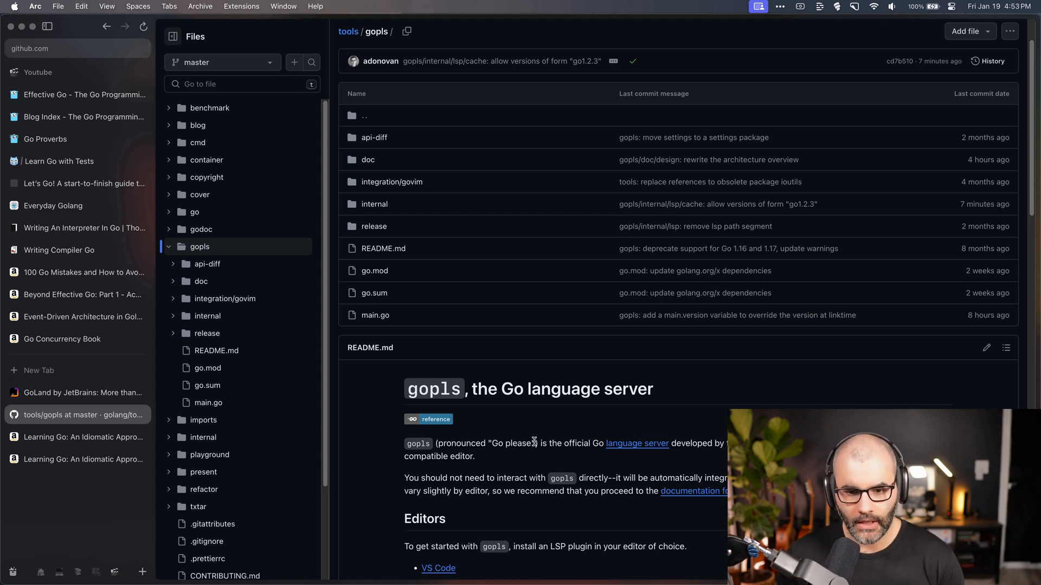
pyautogui.moveTo(313, 312)
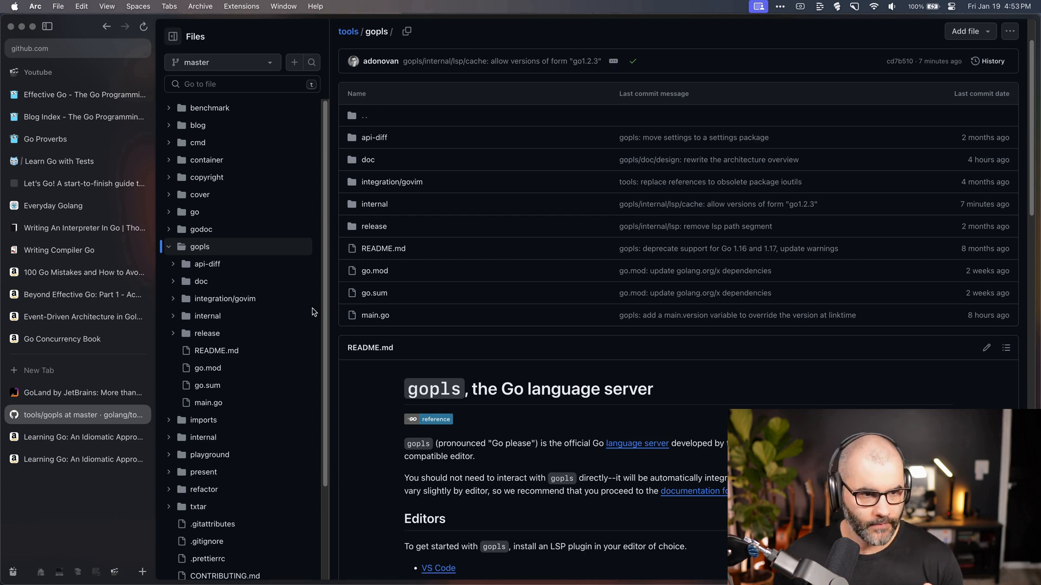
# Open the context package docs via Effective Go's Standard library list
pyautogui.click(83, 94)
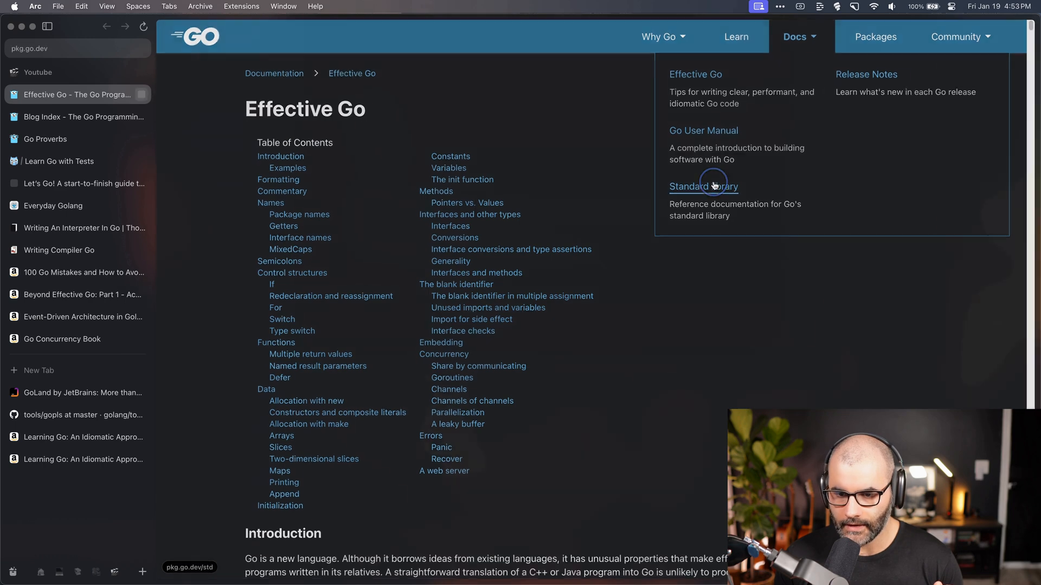
pyautogui.click(703, 186)
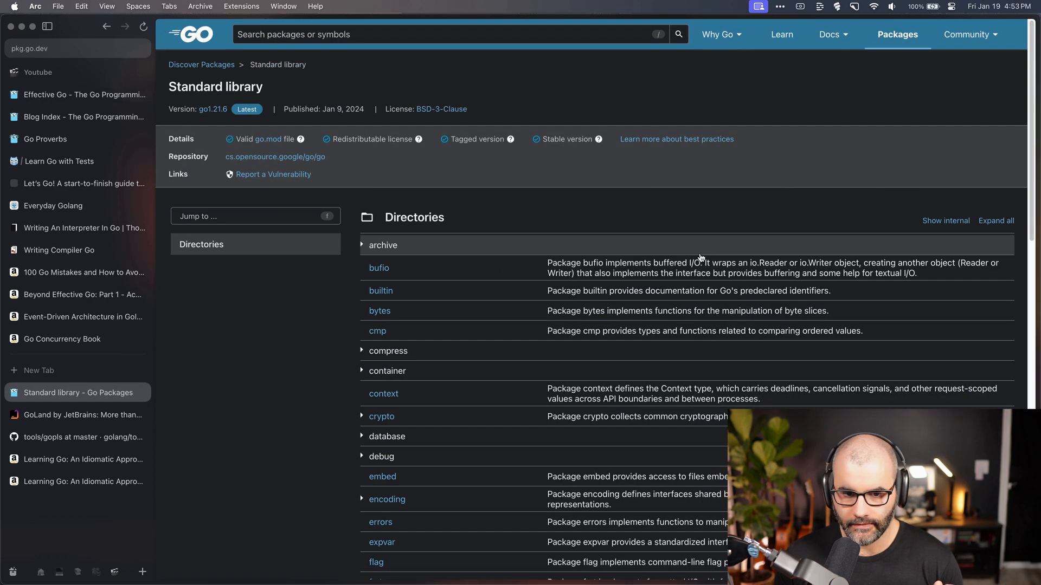
pyautogui.scroll(-3)
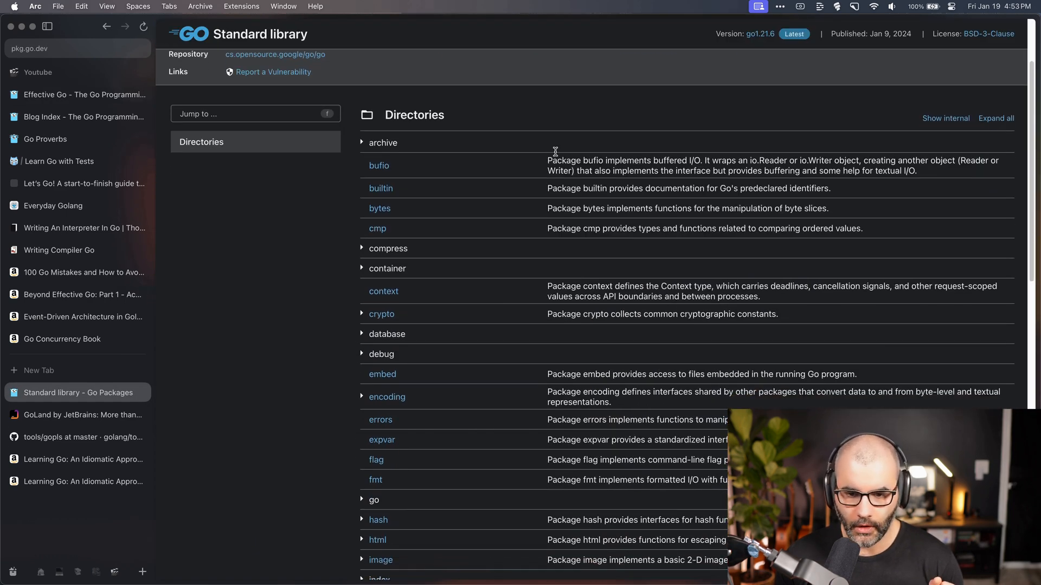
pyautogui.click(384, 290)
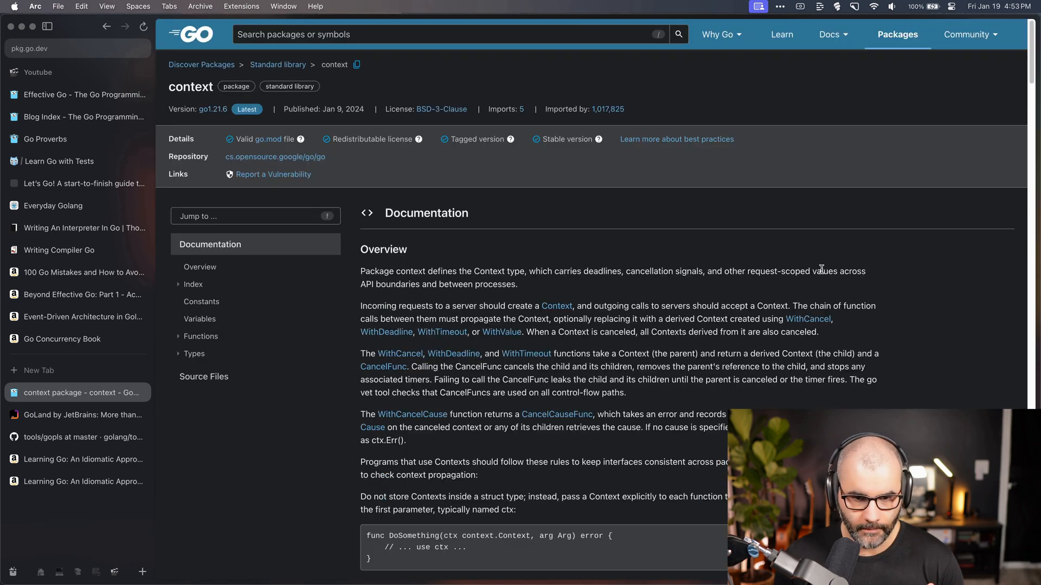
pyautogui.scroll(-3)
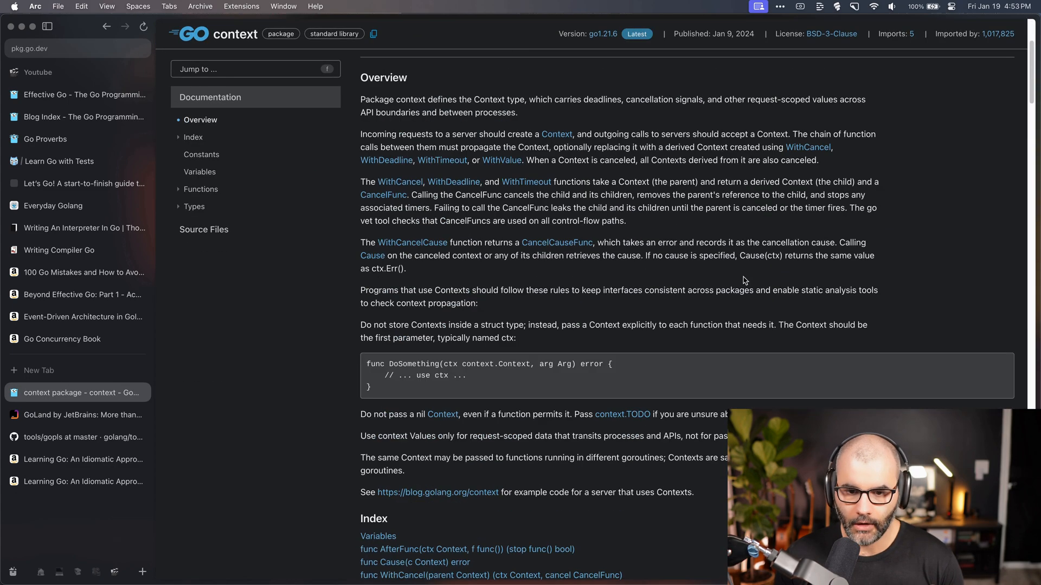
pyautogui.scroll(3)
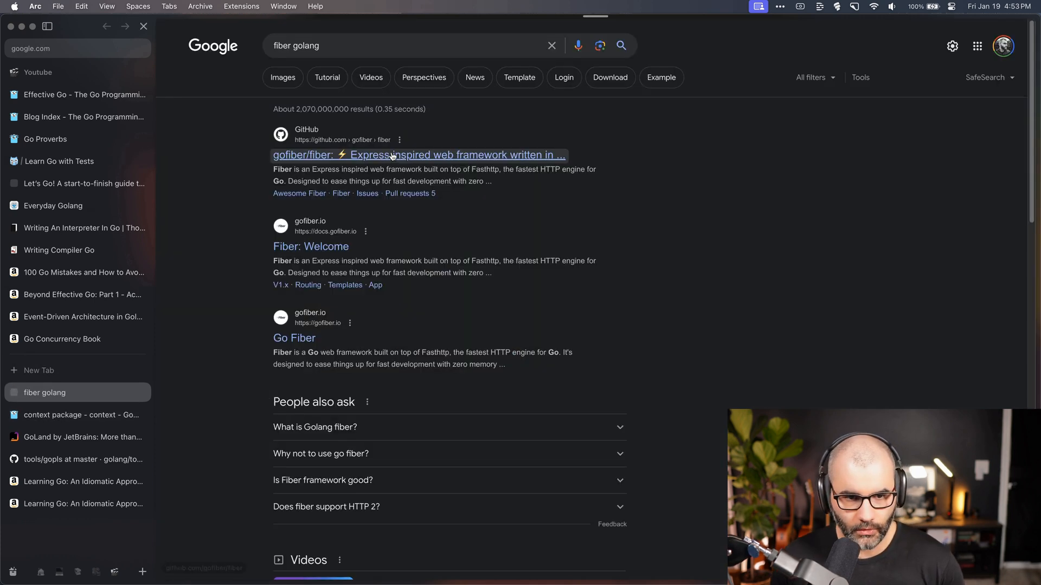
# Read the gofiber/fiber README from the Google results, then switch to go-chi/chi
pyautogui.click(418, 154)
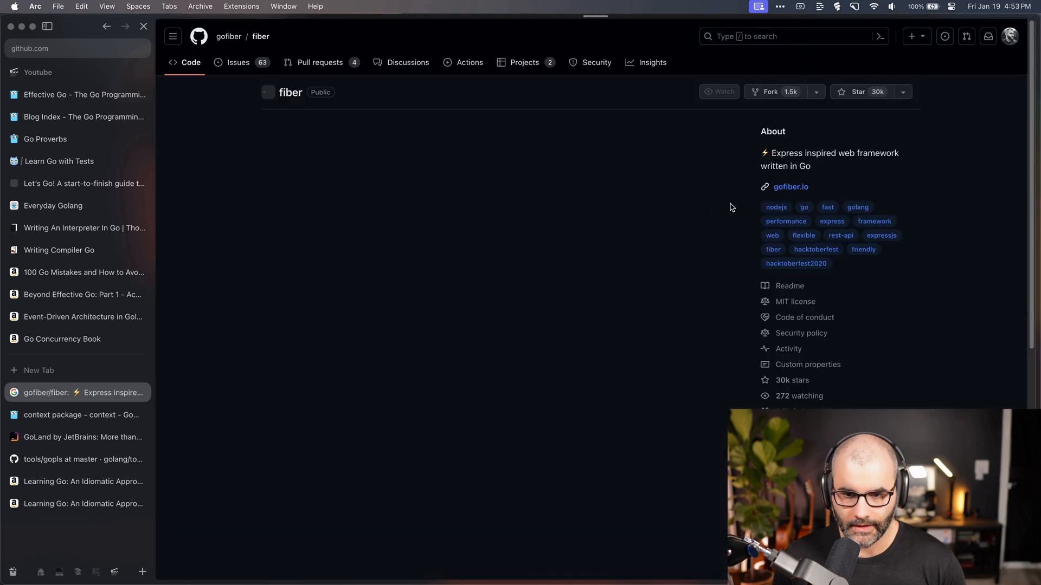
pyautogui.scroll(-3)
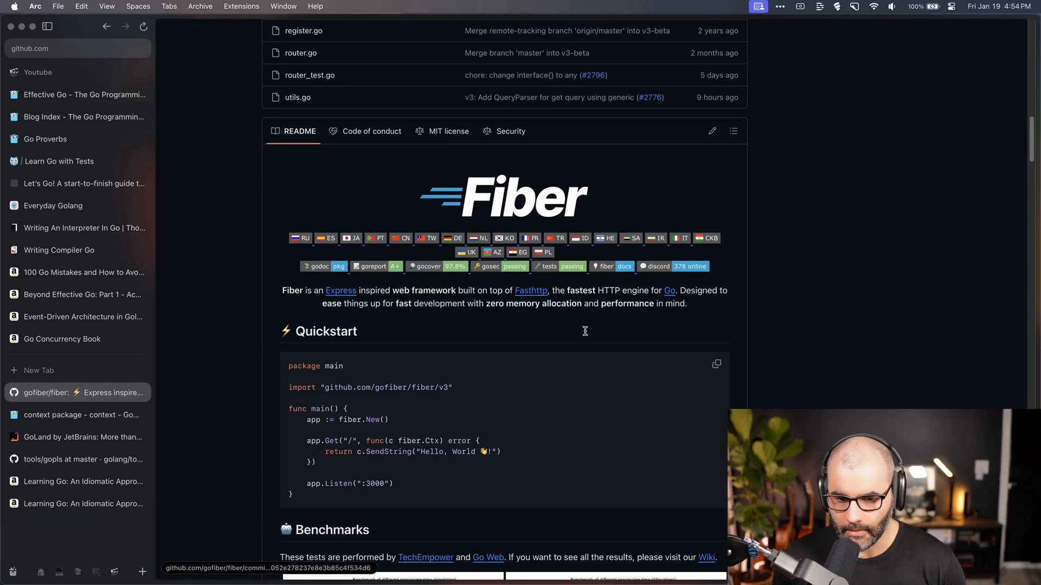
pyautogui.scroll(-3)
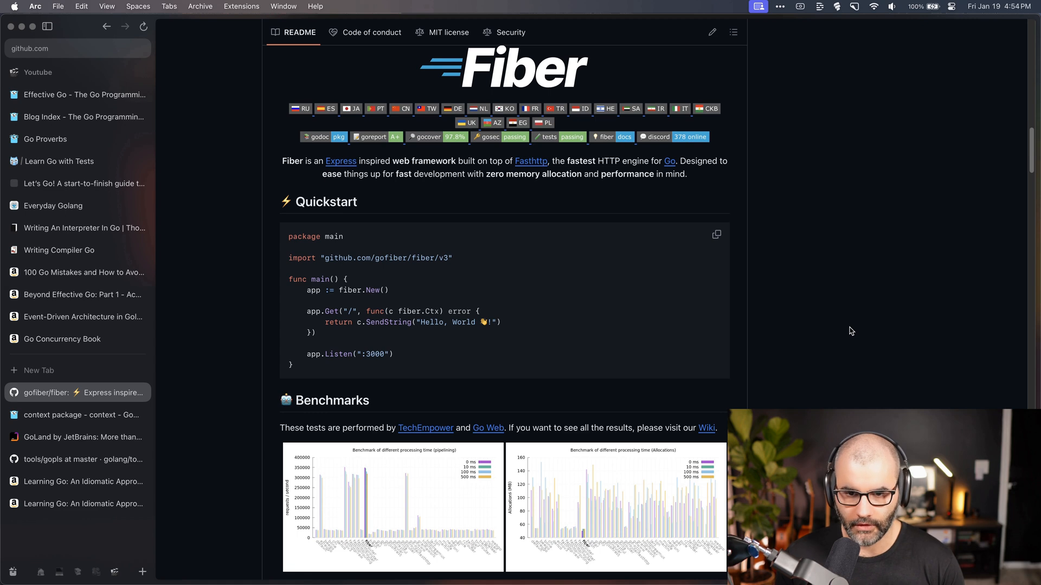
pyautogui.moveTo(828, 344)
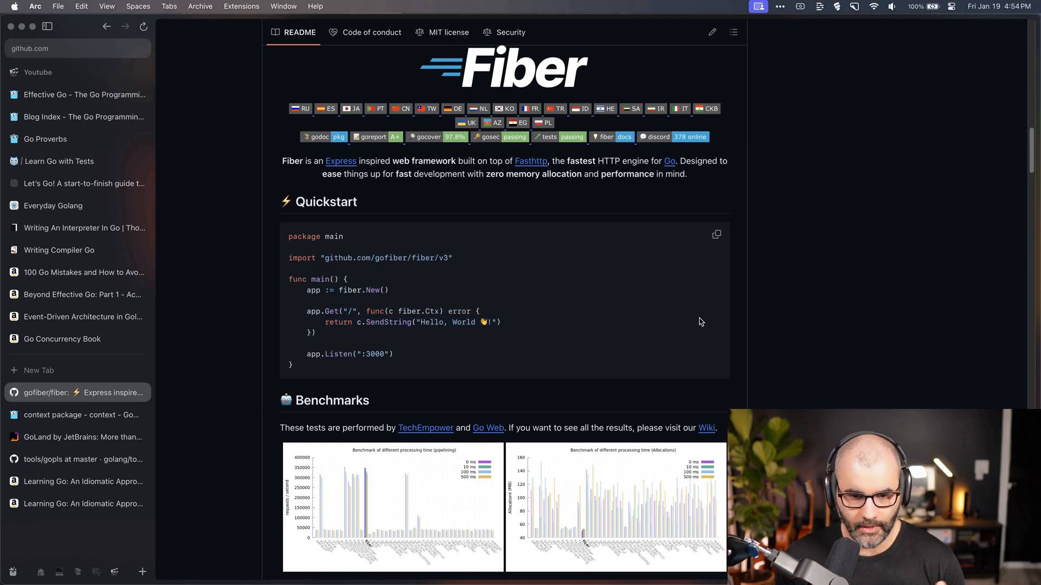
pyautogui.click(82, 393)
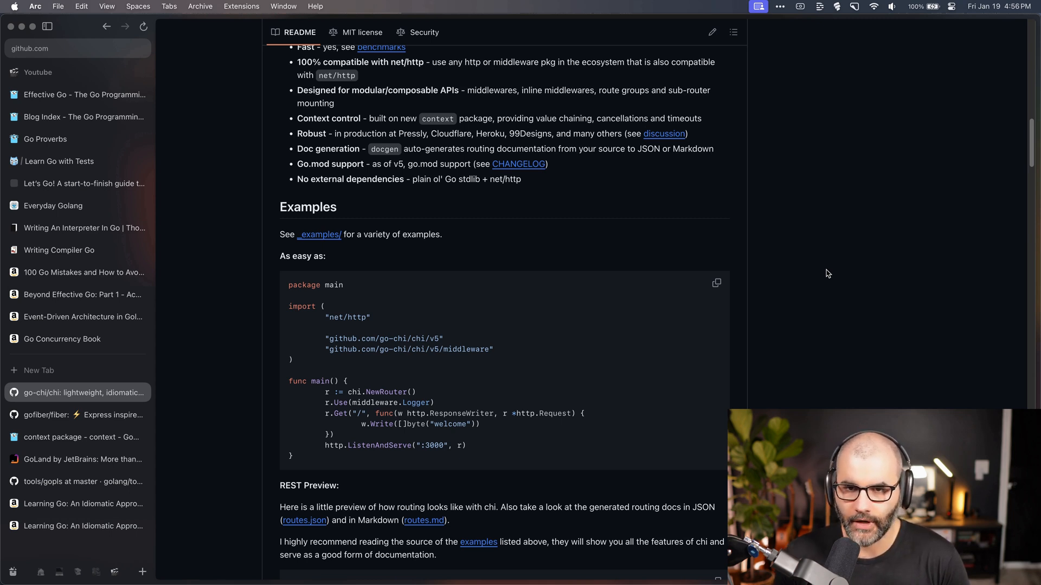
pyautogui.moveTo(388, 257)
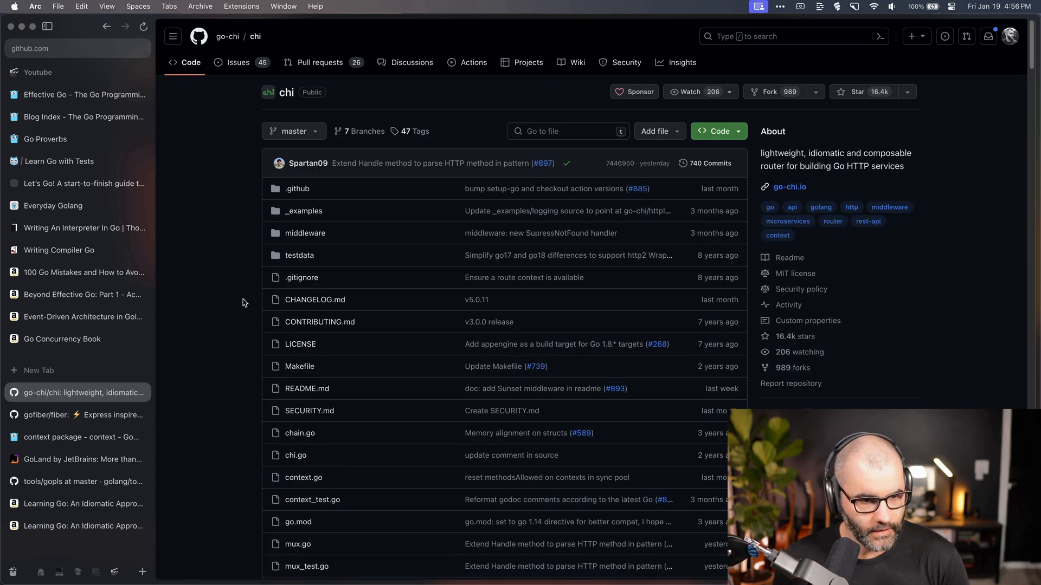
pyautogui.moveTo(222, 337)
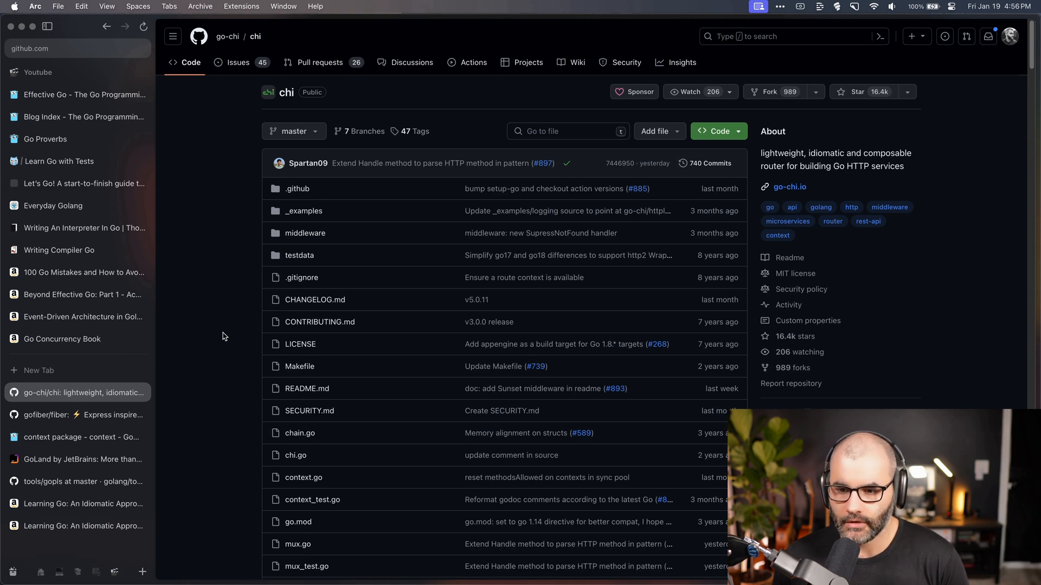
# Return to the Effective Go tab showing its table of contents
pyautogui.click(74, 95)
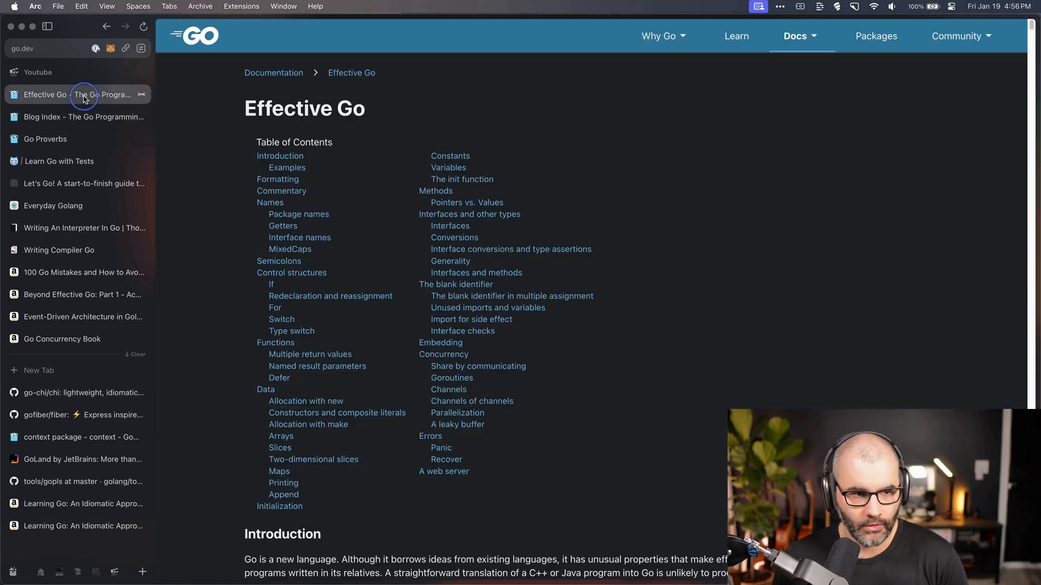
pyautogui.moveTo(780, 335)
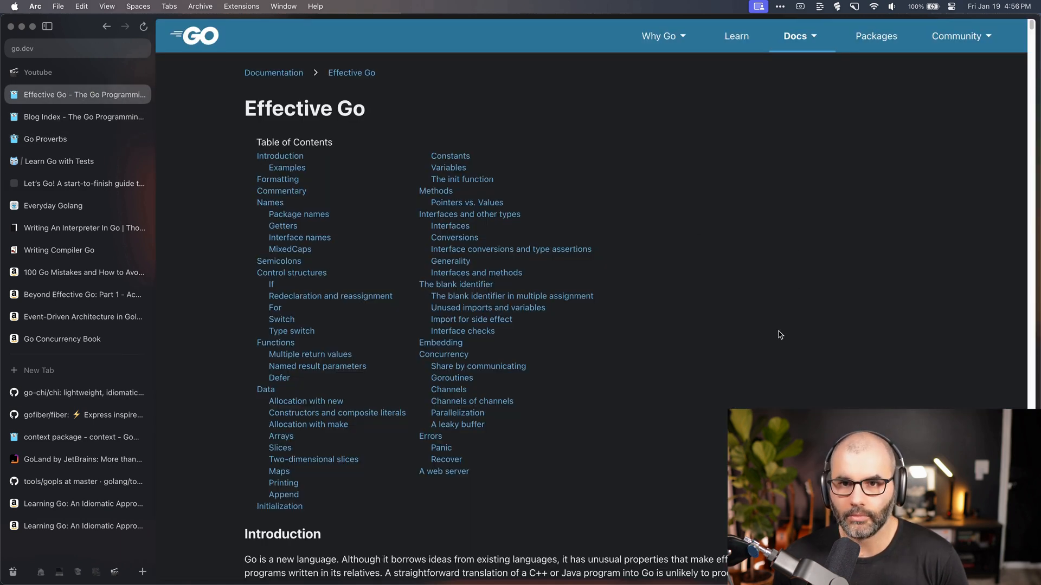
pyautogui.moveTo(768, 340)
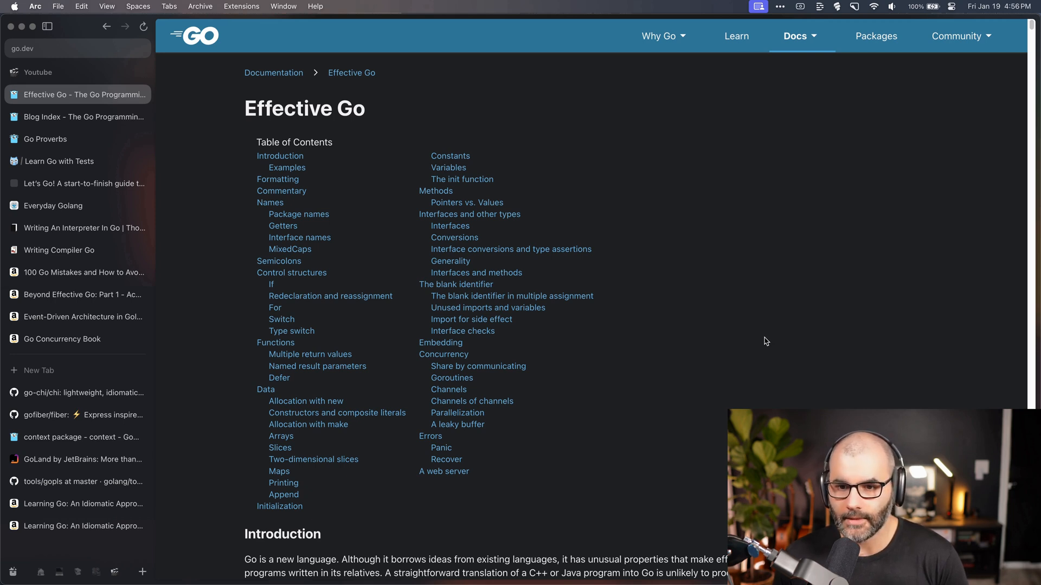
pyautogui.moveTo(759, 365)
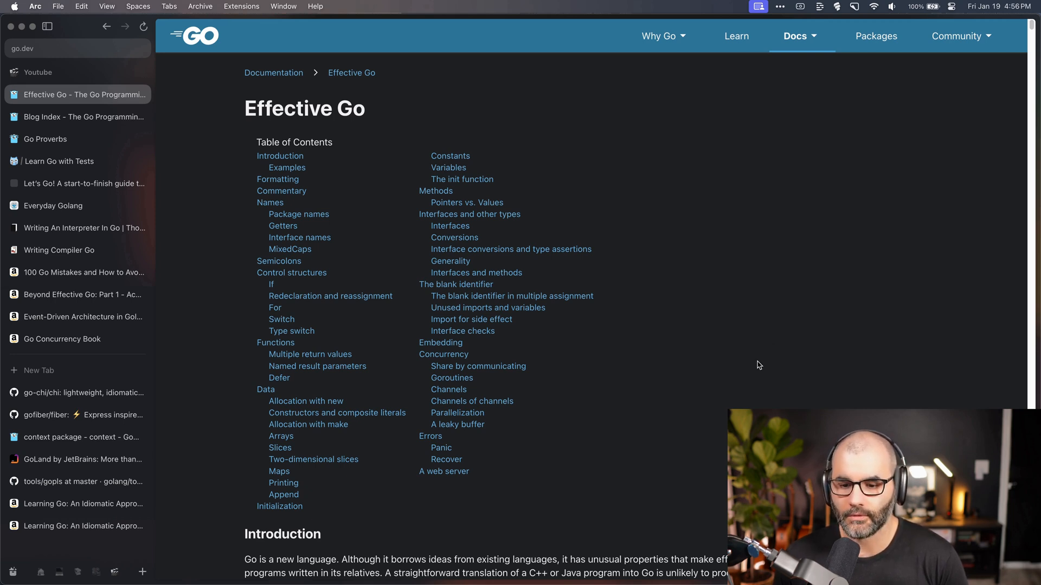